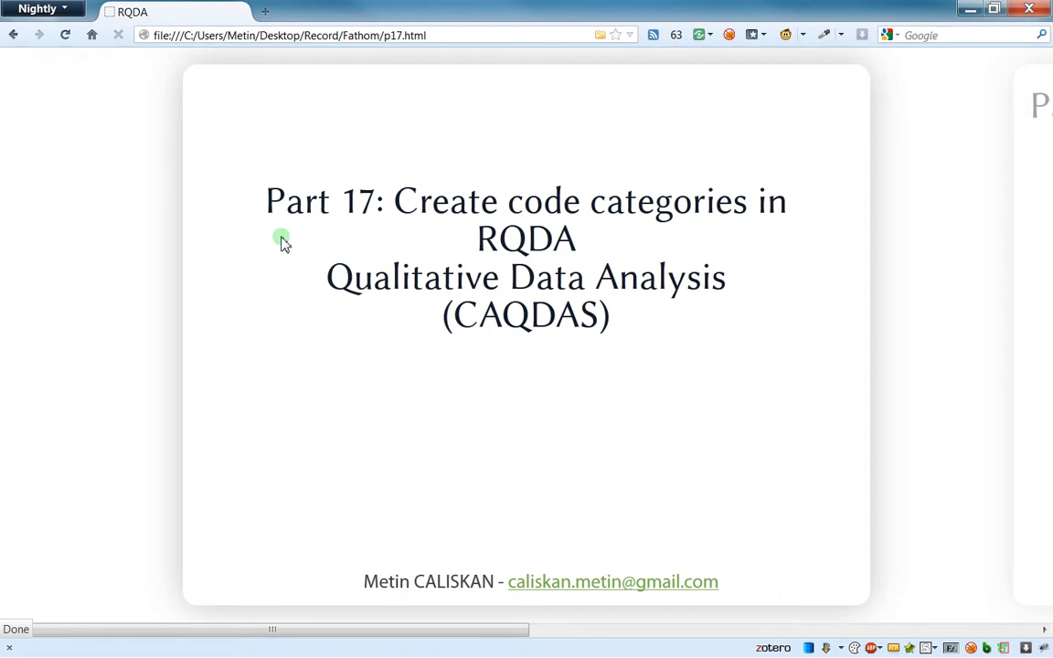
{"action": "mouse_move", "coordinate": [137, 263]}
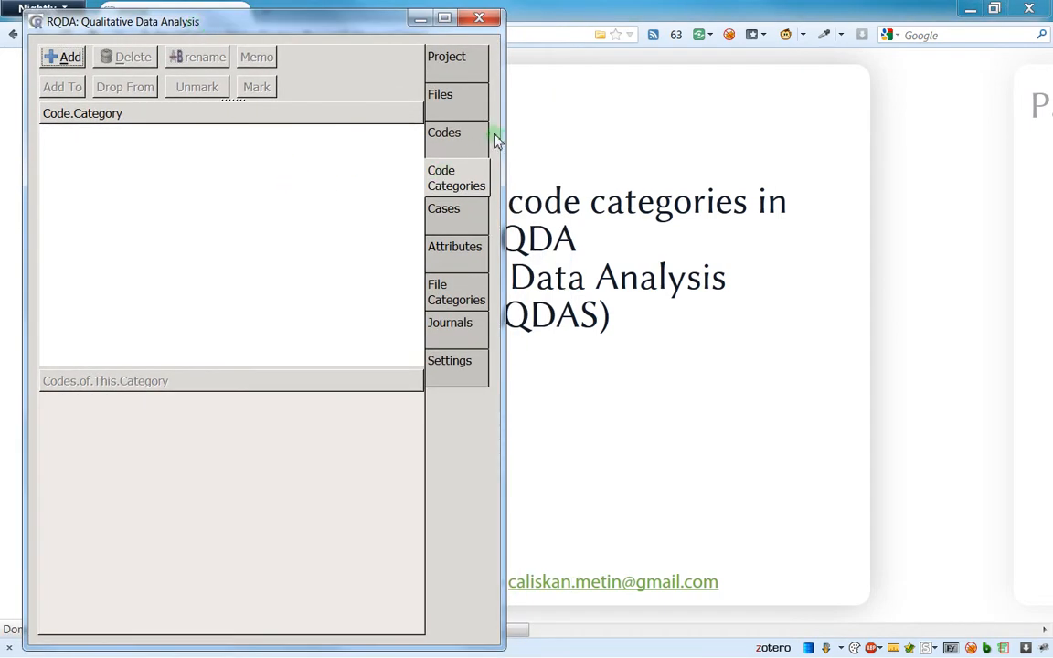
{"action": "left_click", "coordinate": [441, 95]}
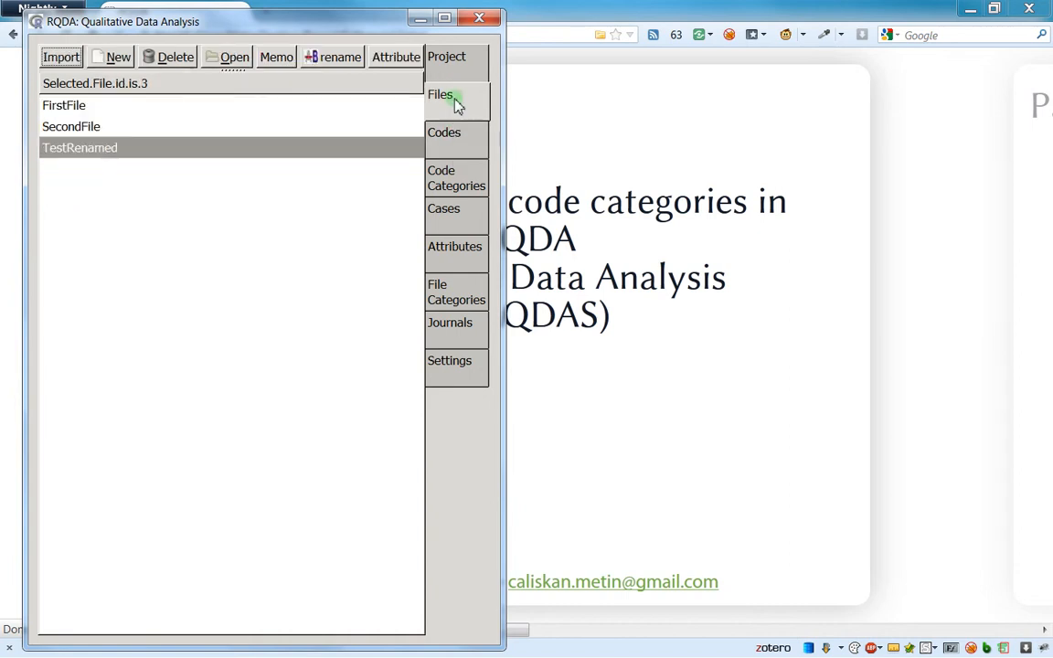
{"action": "mouse_move", "coordinate": [424, 194]}
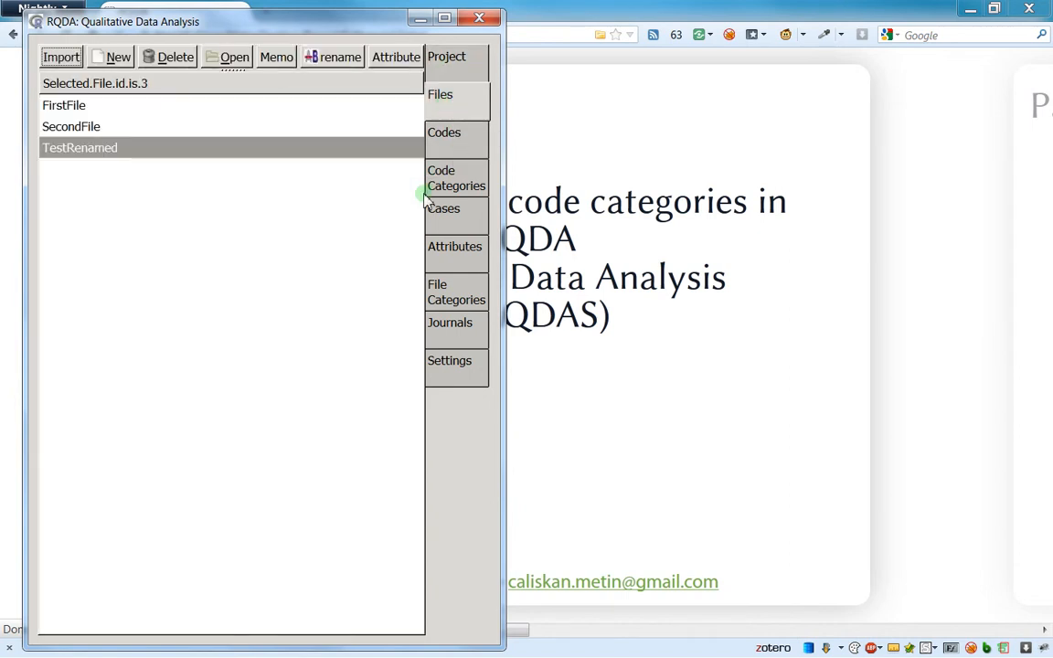
{"action": "left_click", "coordinate": [444, 132]}
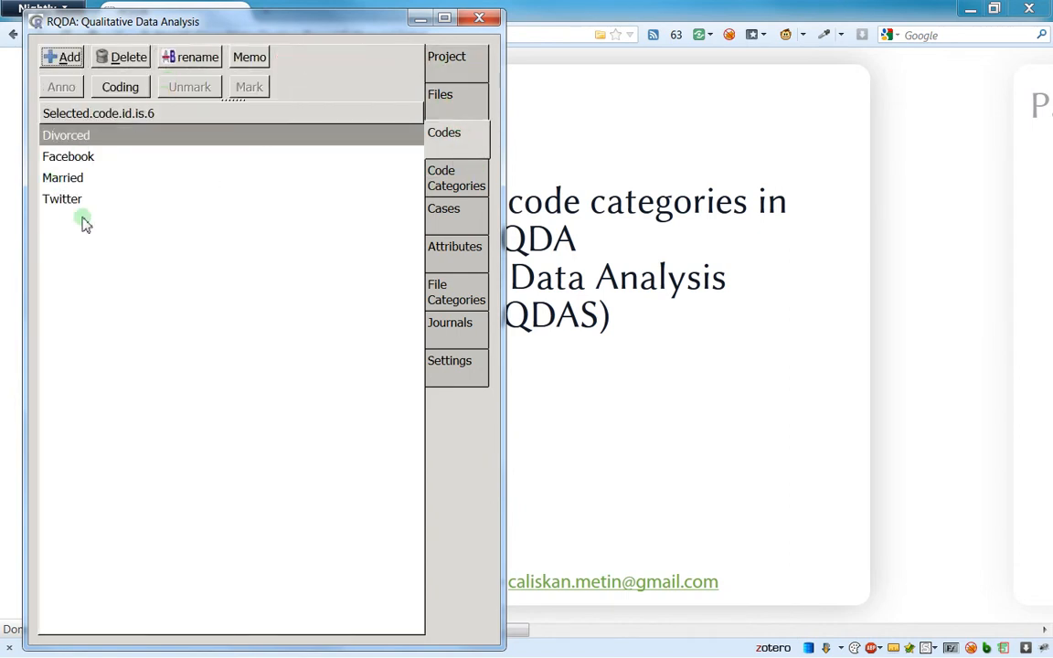
{"action": "mouse_move", "coordinate": [95, 194]}
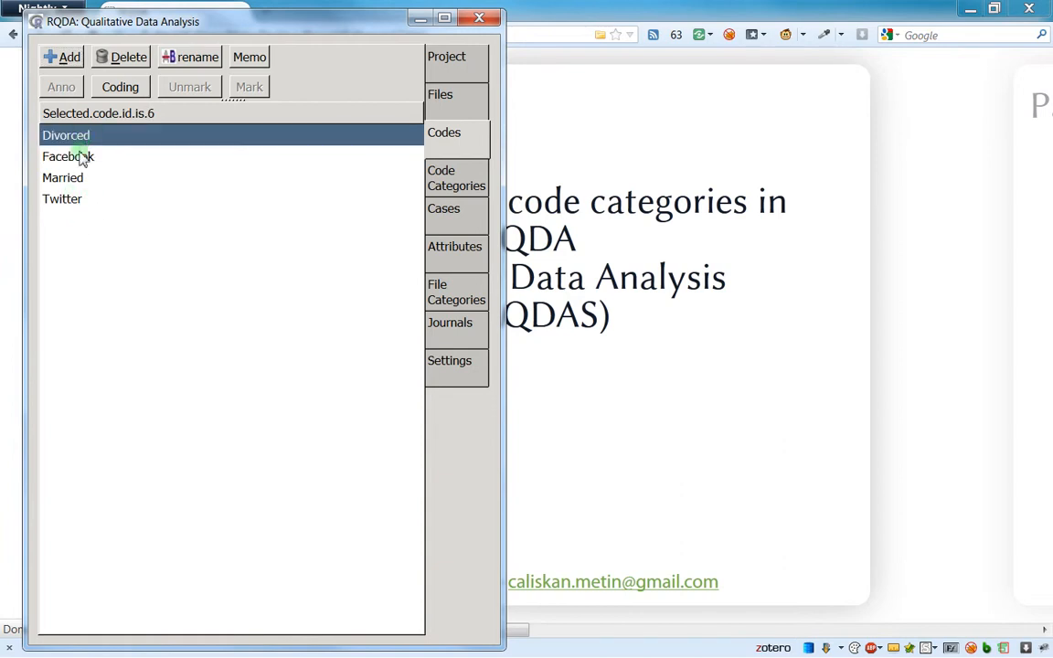
{"action": "left_click", "coordinate": [63, 197]}
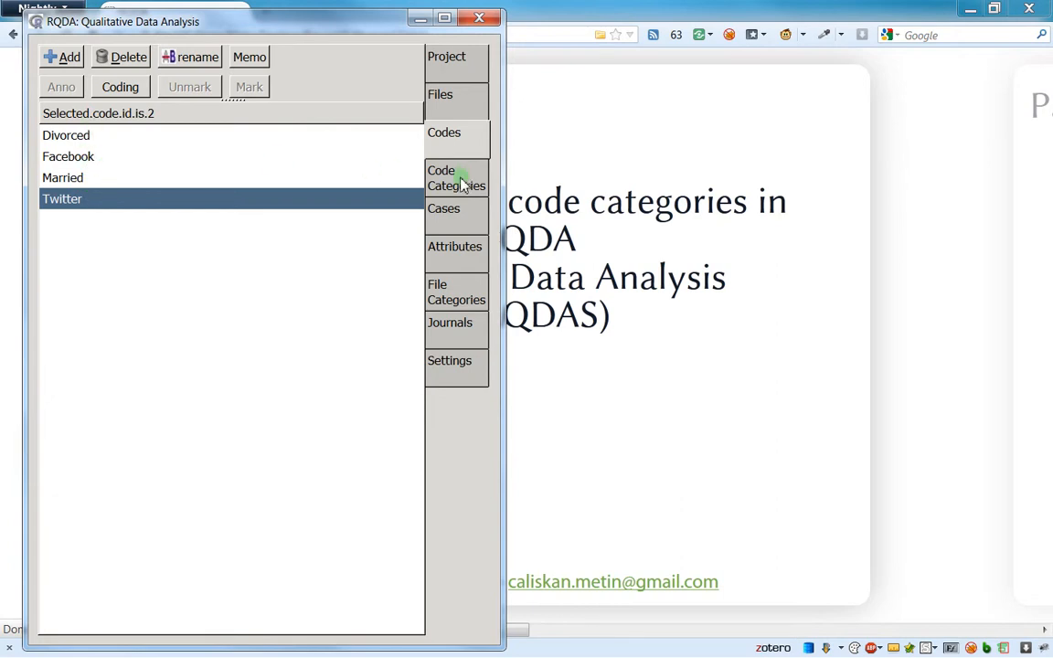
{"action": "left_click", "coordinate": [457, 179]}
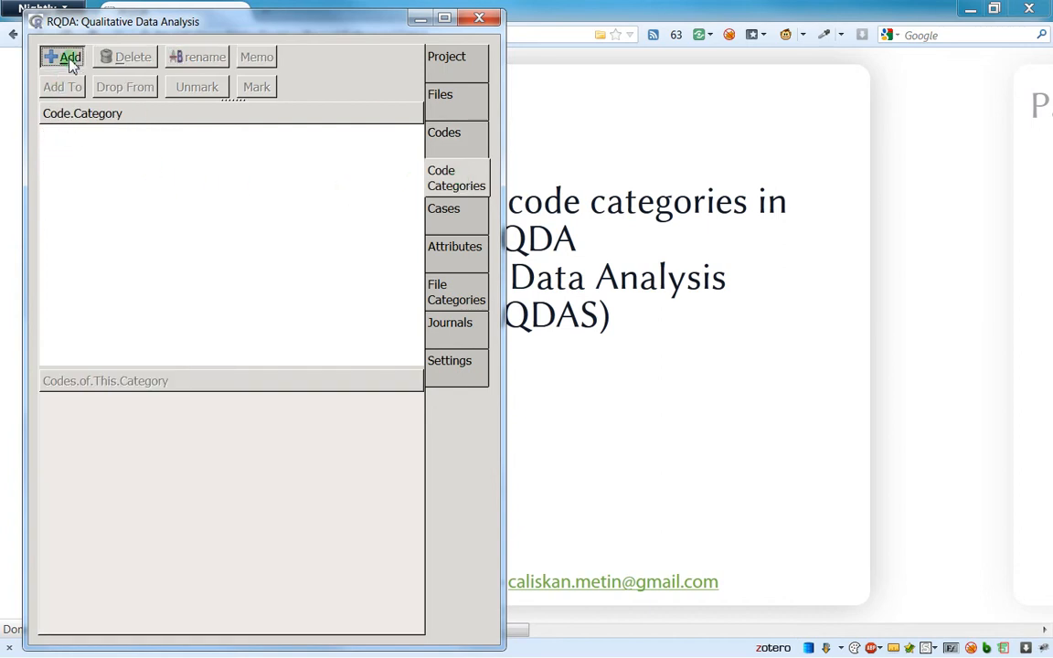
Add a new code category named 01_SocialNetwork.
{"action": "left_click", "coordinate": [62, 57]}
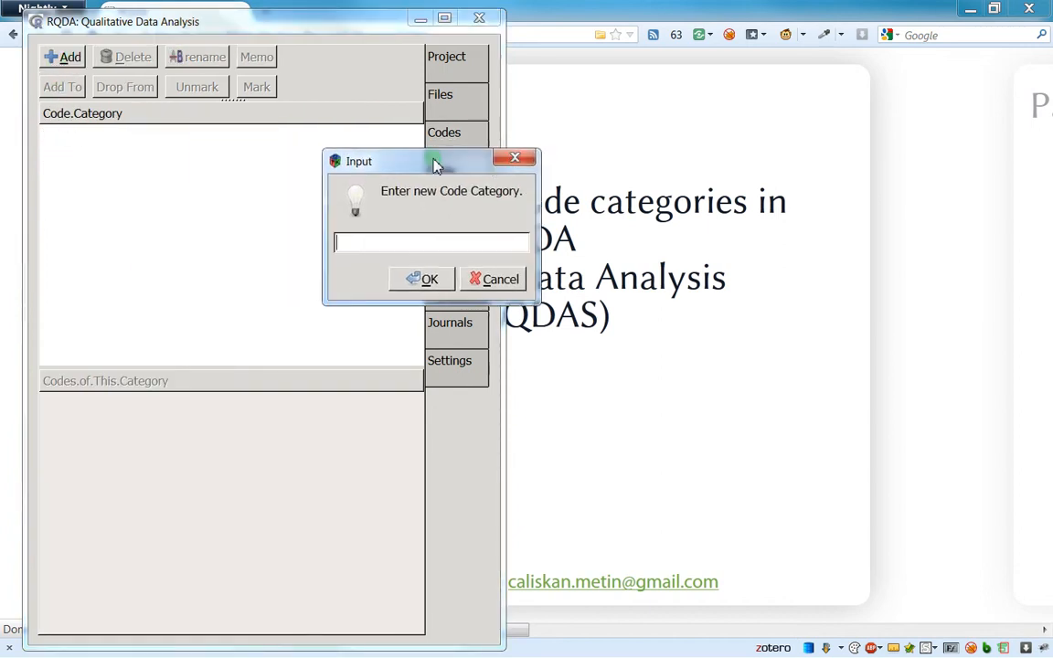
{"action": "type", "text": "01"}
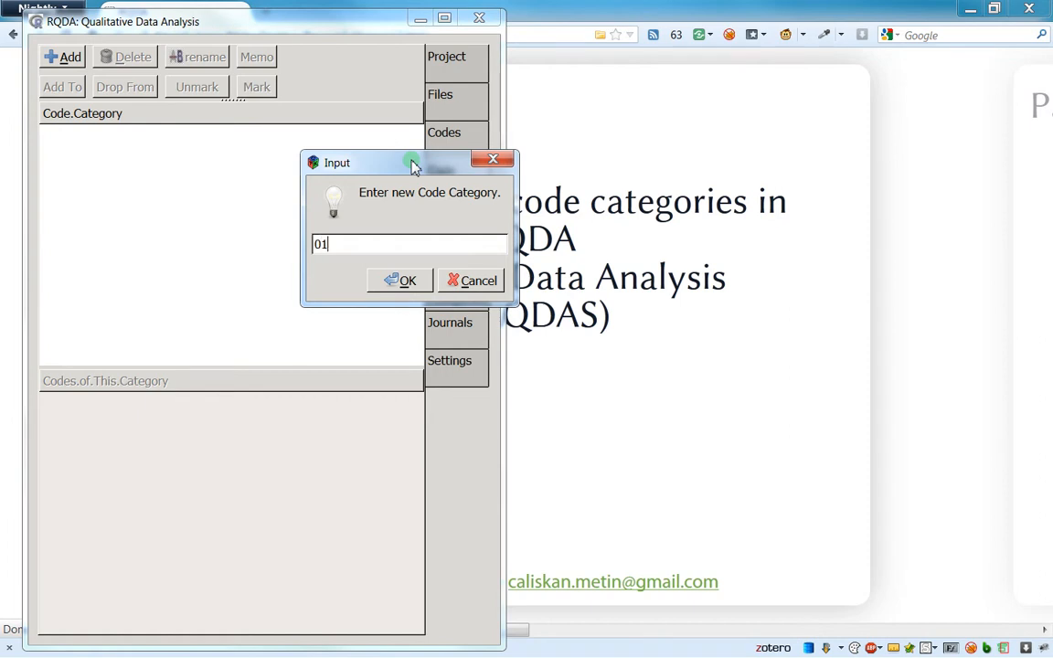
{"action": "type", "text": "_"}
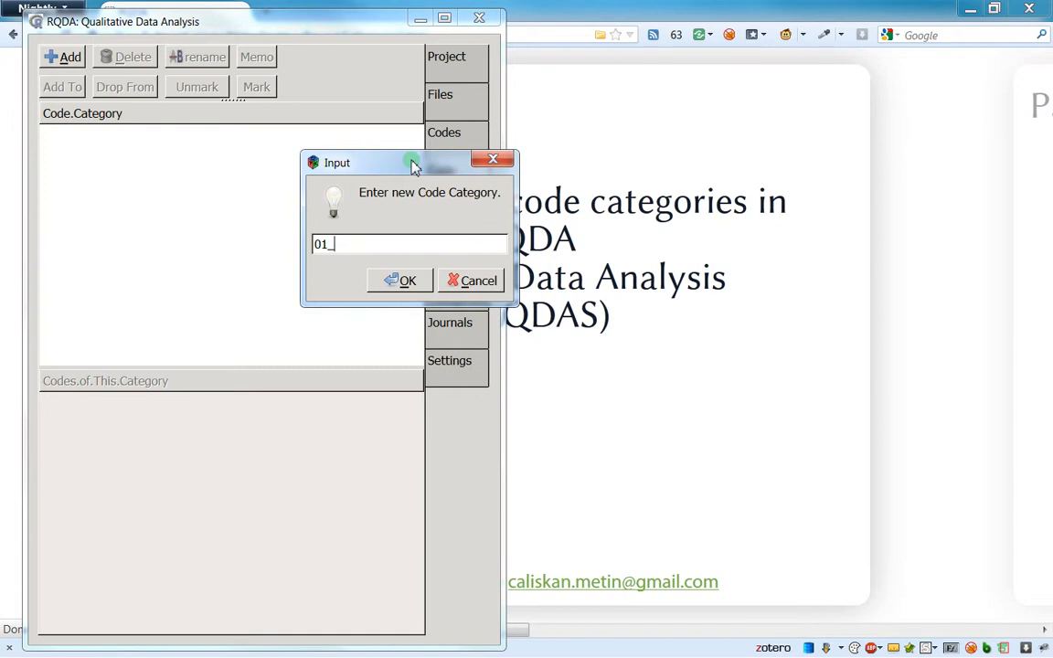
{"action": "type", "text": "Social"}
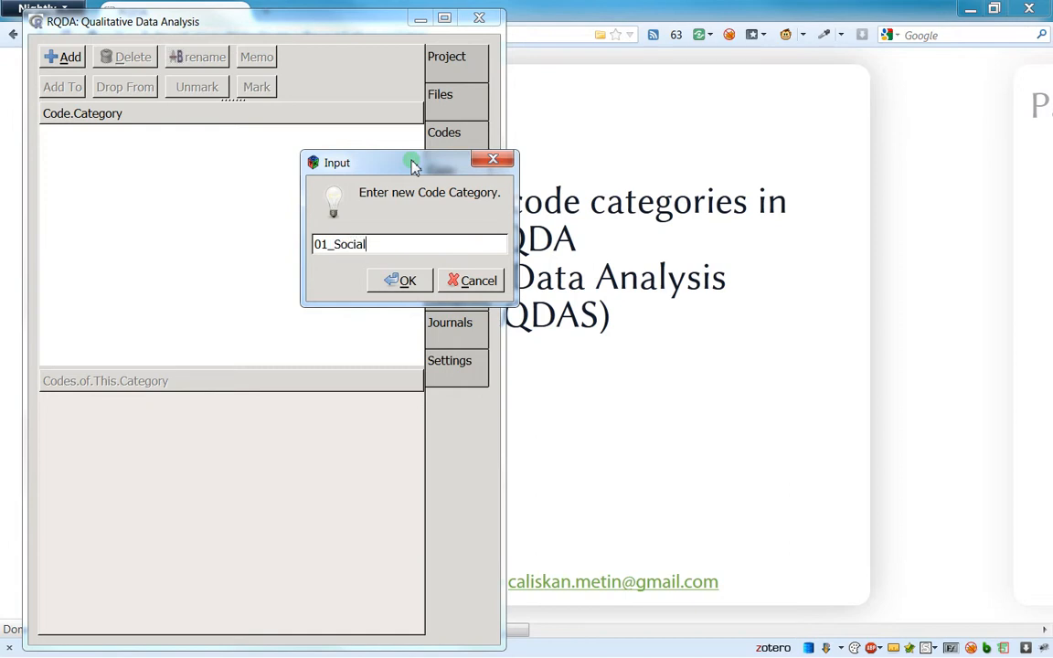
{"action": "type", "text": "Network"}
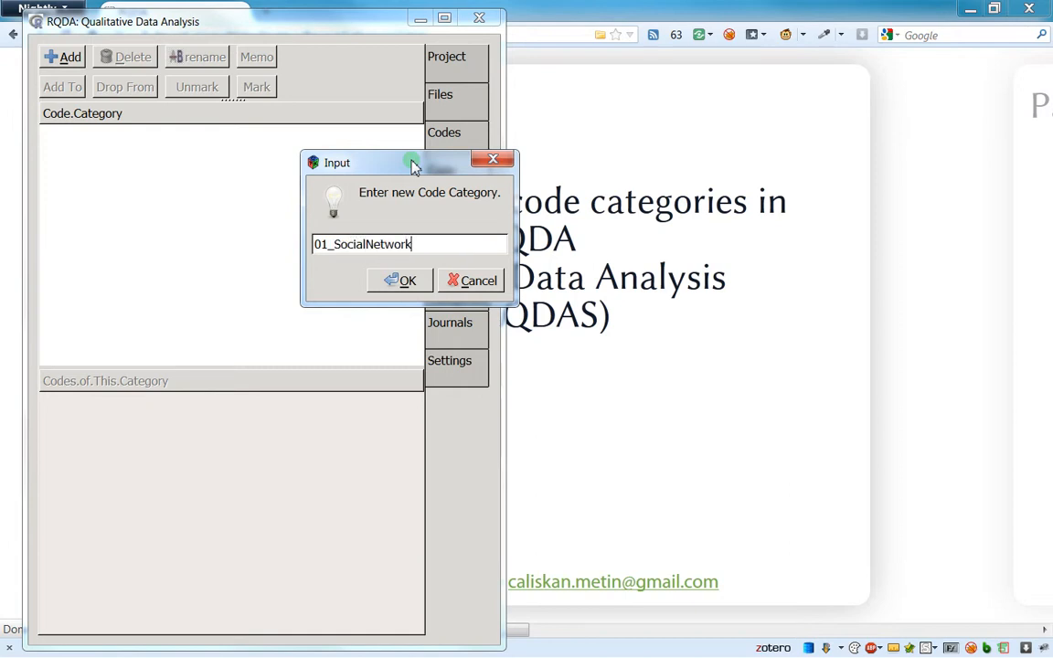
{"action": "left_click", "coordinate": [406, 280]}
{"action": "type", "text": "02"}
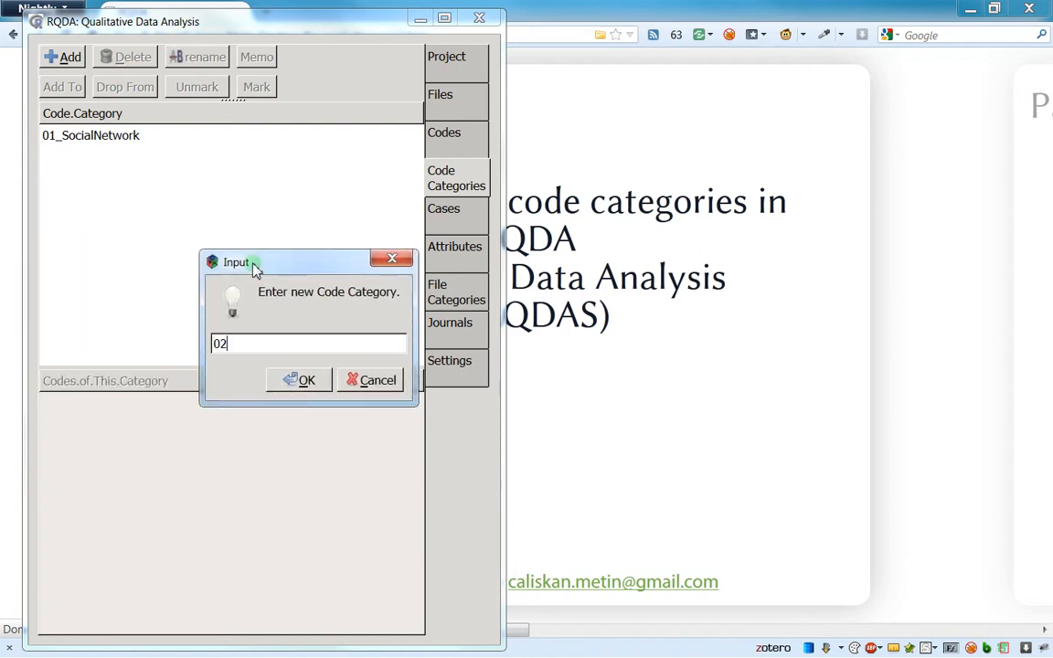
Add a second code category named 02_MaritalStatut.
{"action": "type", "text": ":"}
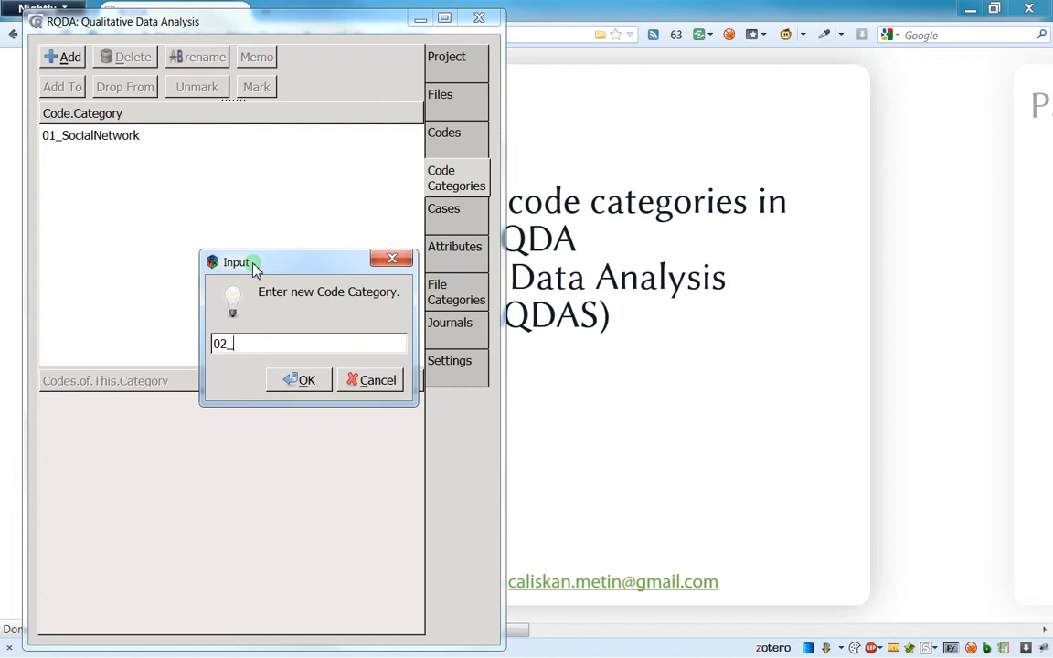
{"action": "type", "text": "Marital"}
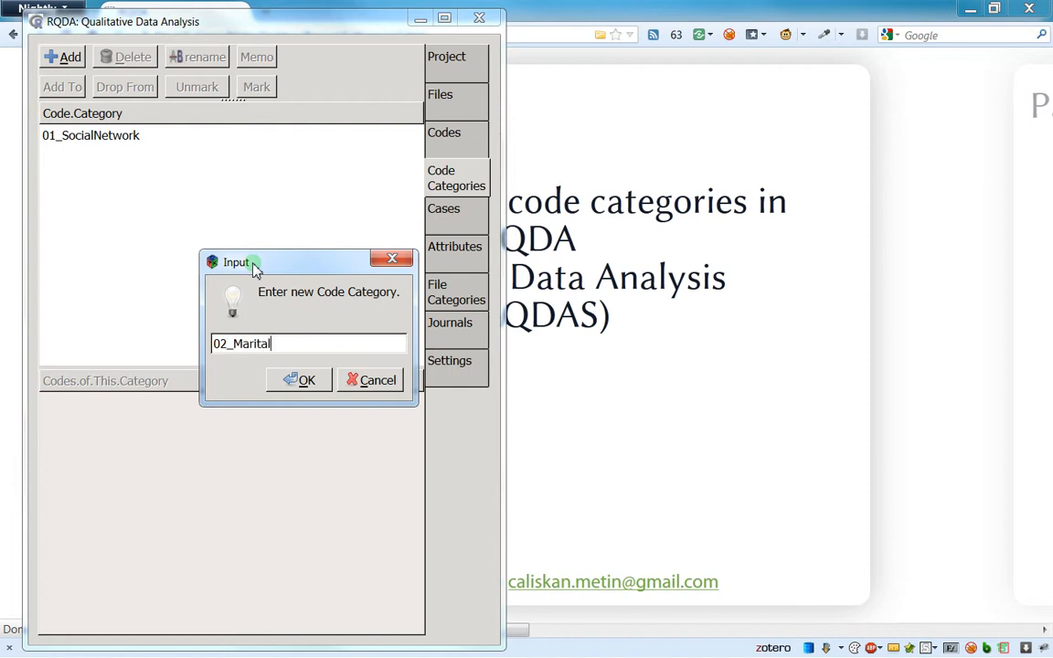
{"action": "type", "text": "Statut"}
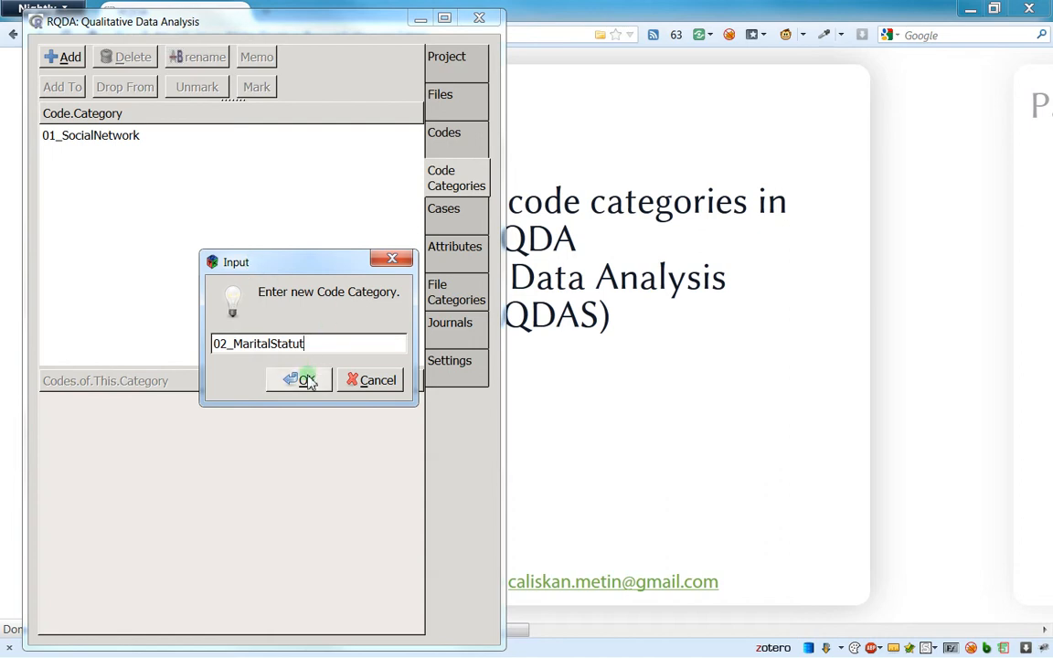
{"action": "left_click", "coordinate": [299, 378]}
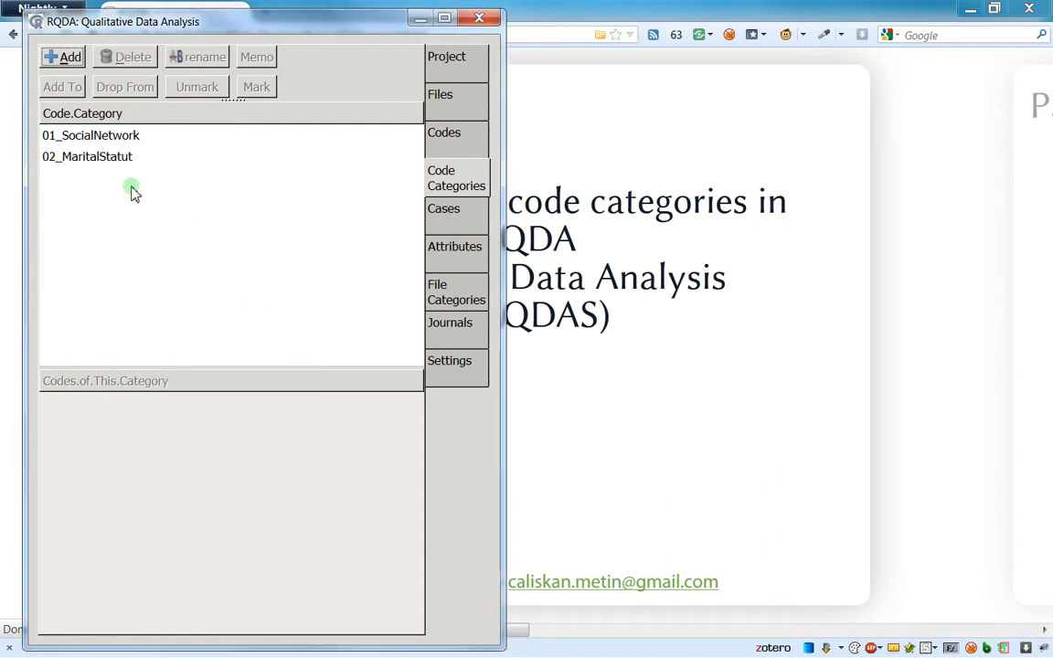
{"action": "mouse_move", "coordinate": [172, 150]}
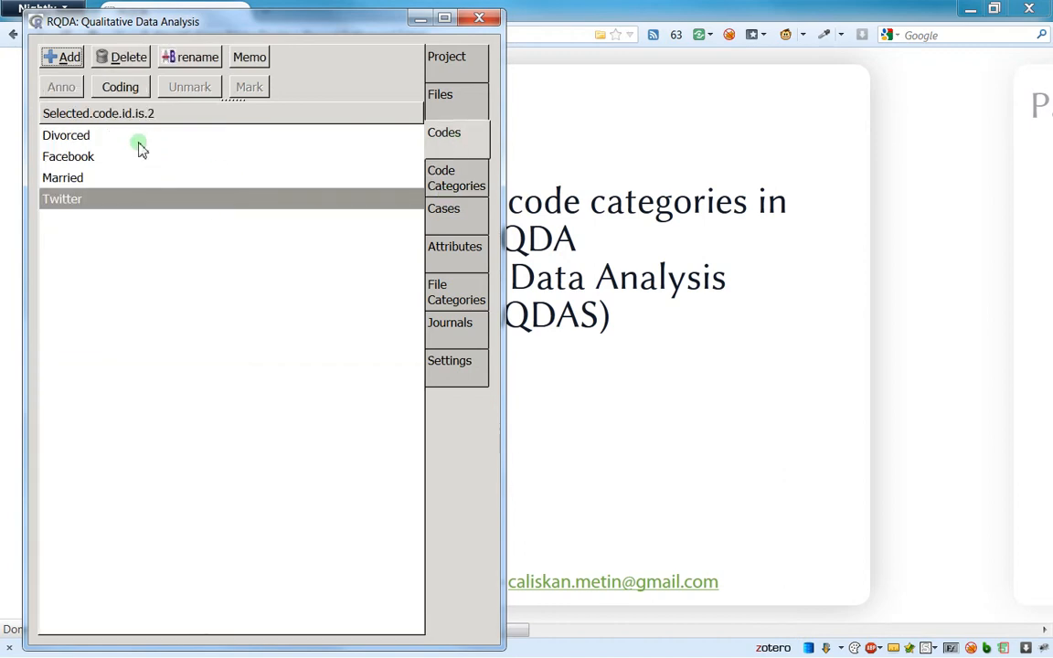
{"action": "mouse_move", "coordinate": [59, 157]}
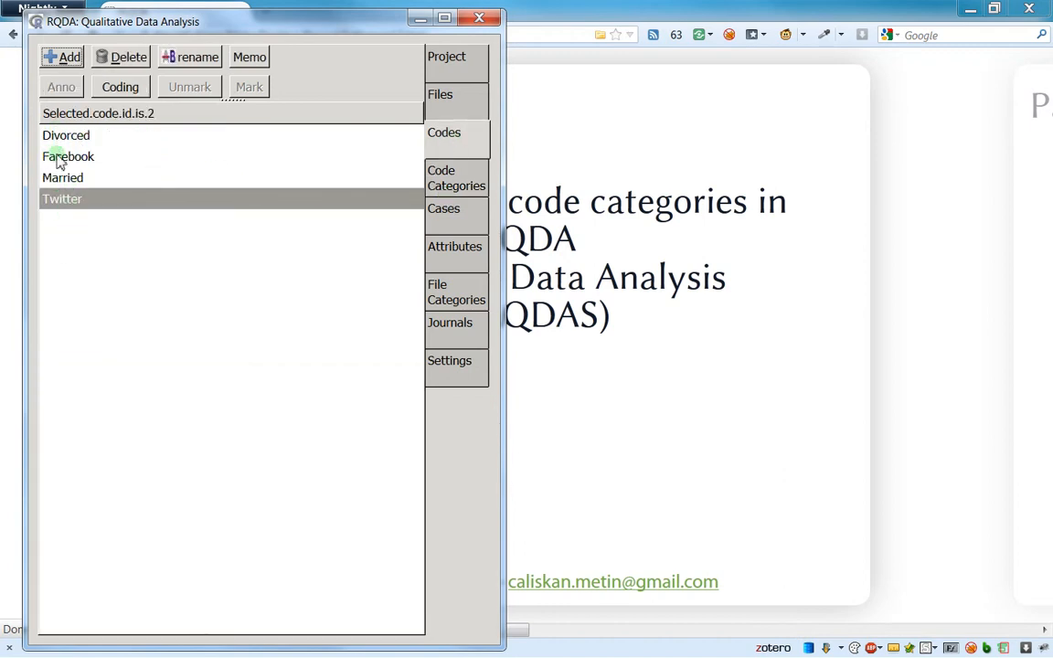
{"action": "mouse_move", "coordinate": [479, 192]}
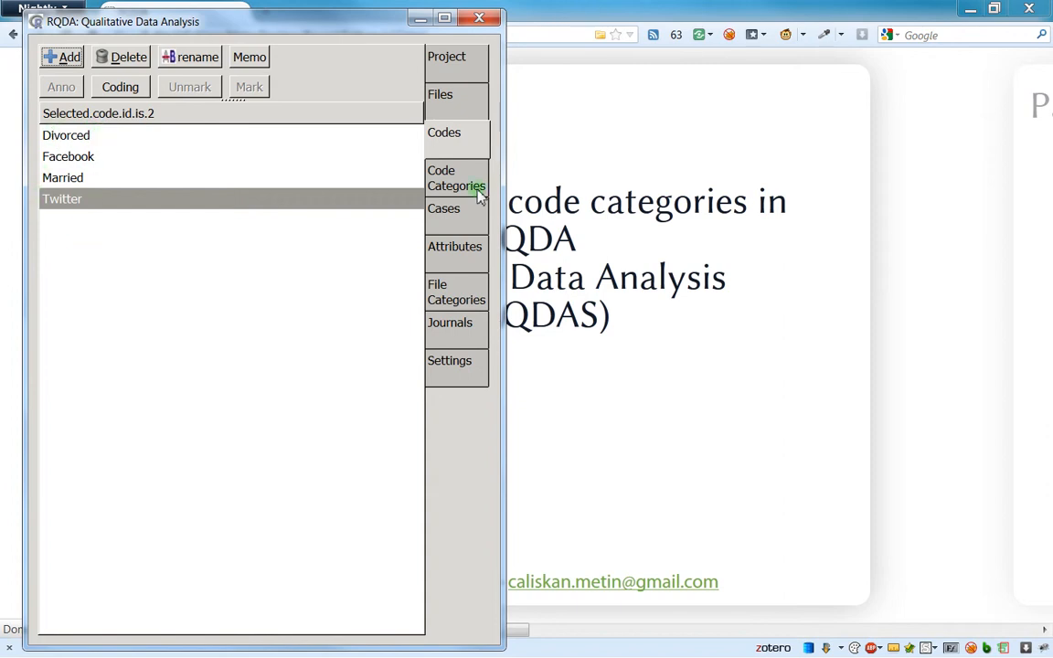
{"action": "left_click", "coordinate": [457, 177]}
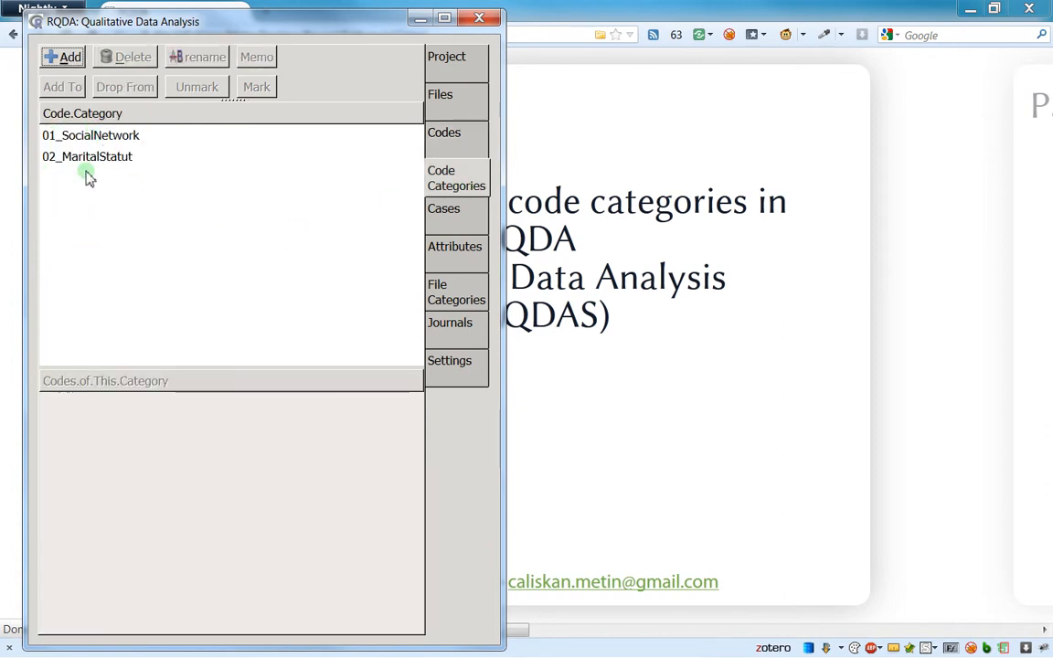
{"action": "mouse_move", "coordinate": [88, 166]}
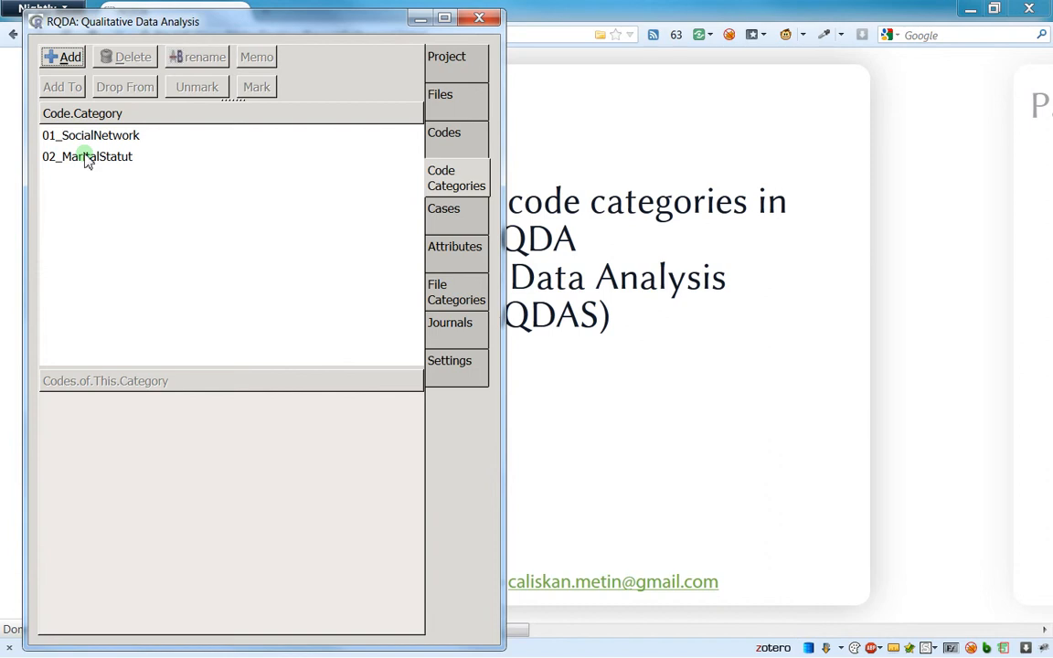
{"action": "mouse_move", "coordinate": [137, 157]}
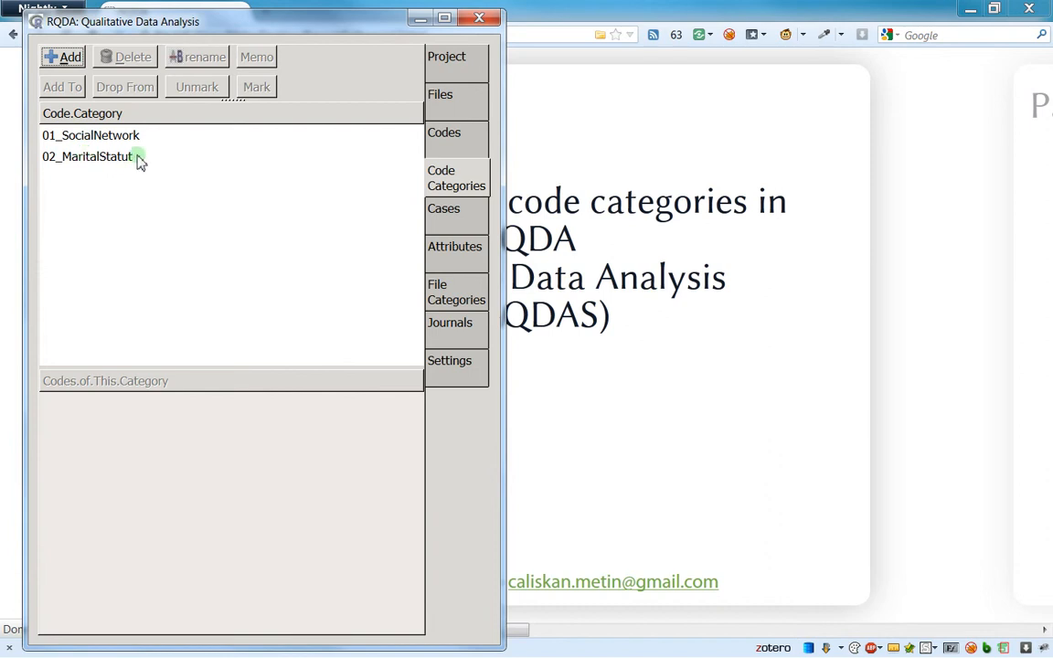
Assign the Twitter and Facebook codes to the 01_SocialNetwork category.
{"action": "left_click", "coordinate": [91, 135]}
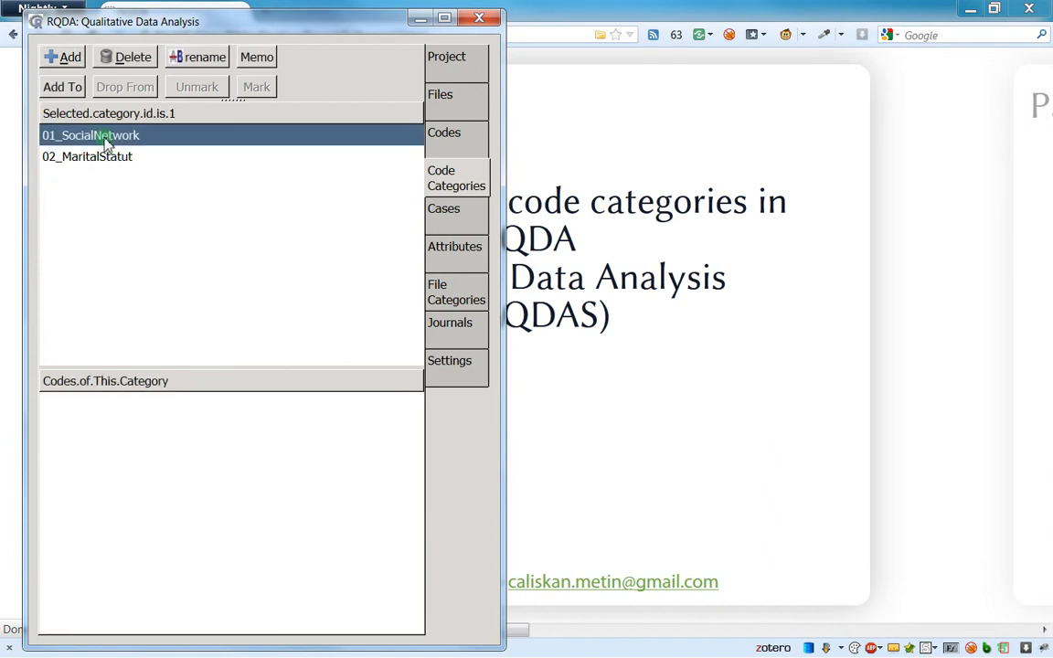
{"action": "mouse_move", "coordinate": [62, 393]}
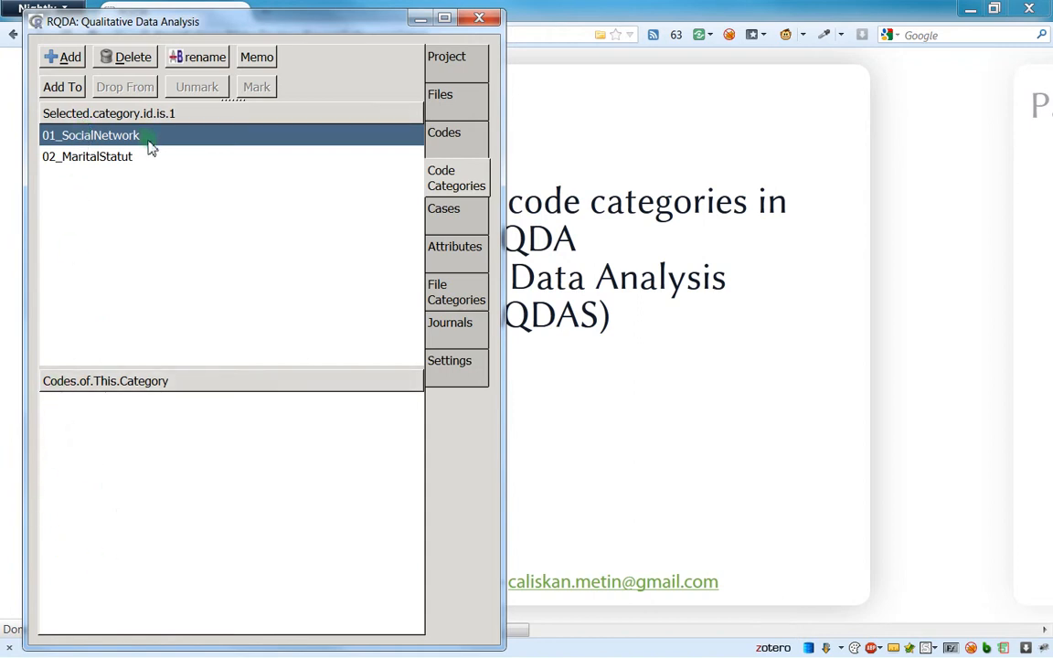
{"action": "mouse_move", "coordinate": [176, 508]}
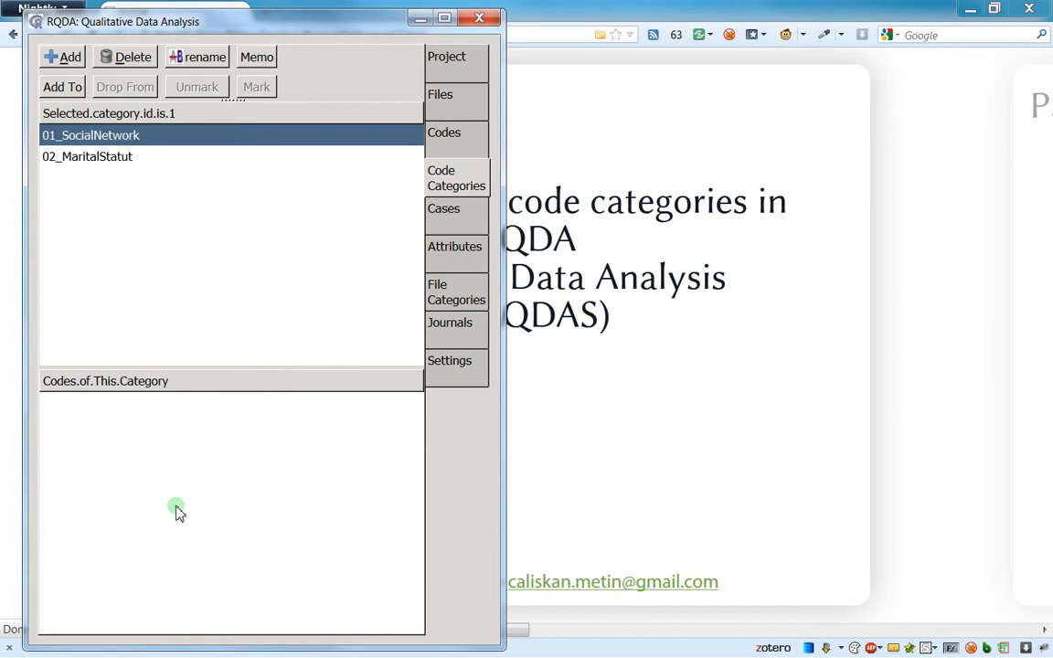
{"action": "mouse_move", "coordinate": [62, 86]}
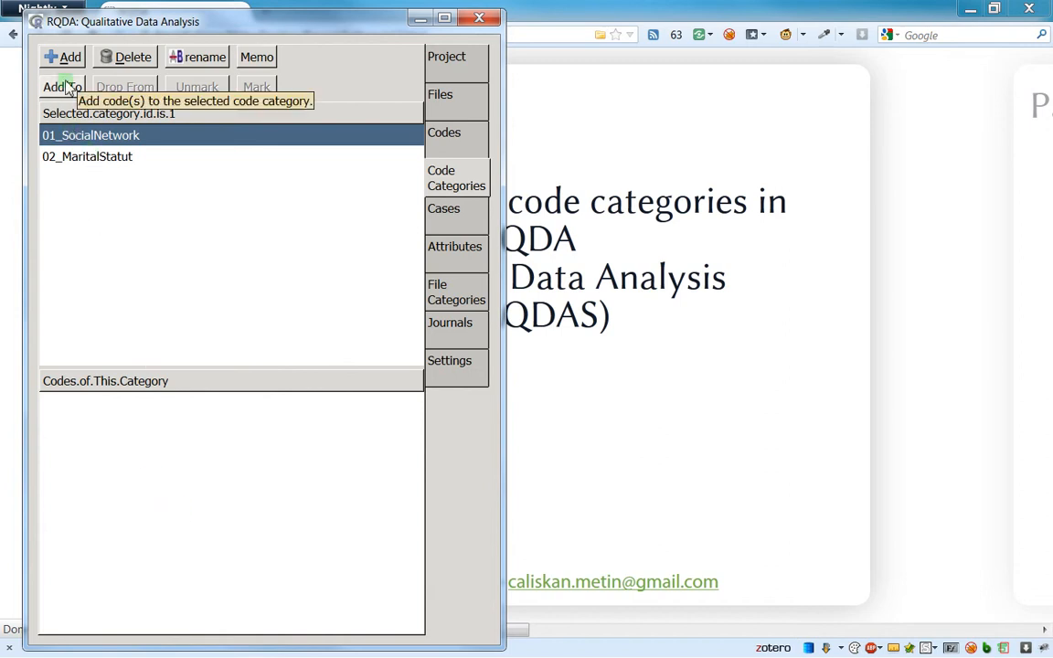
{"action": "mouse_move", "coordinate": [62, 88]}
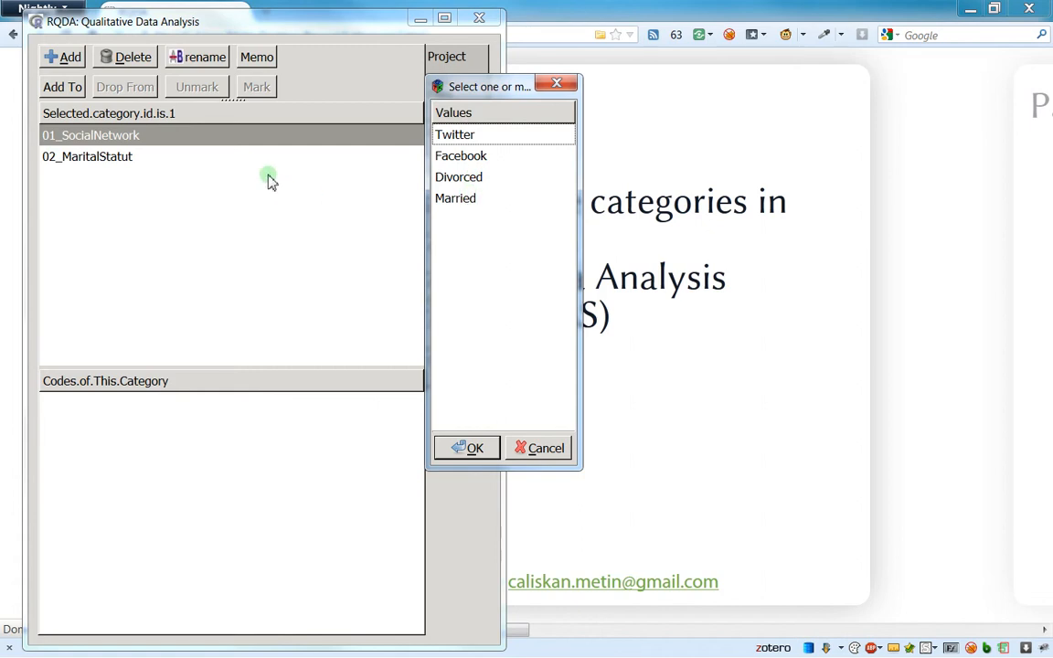
{"action": "left_click", "coordinate": [455, 135]}
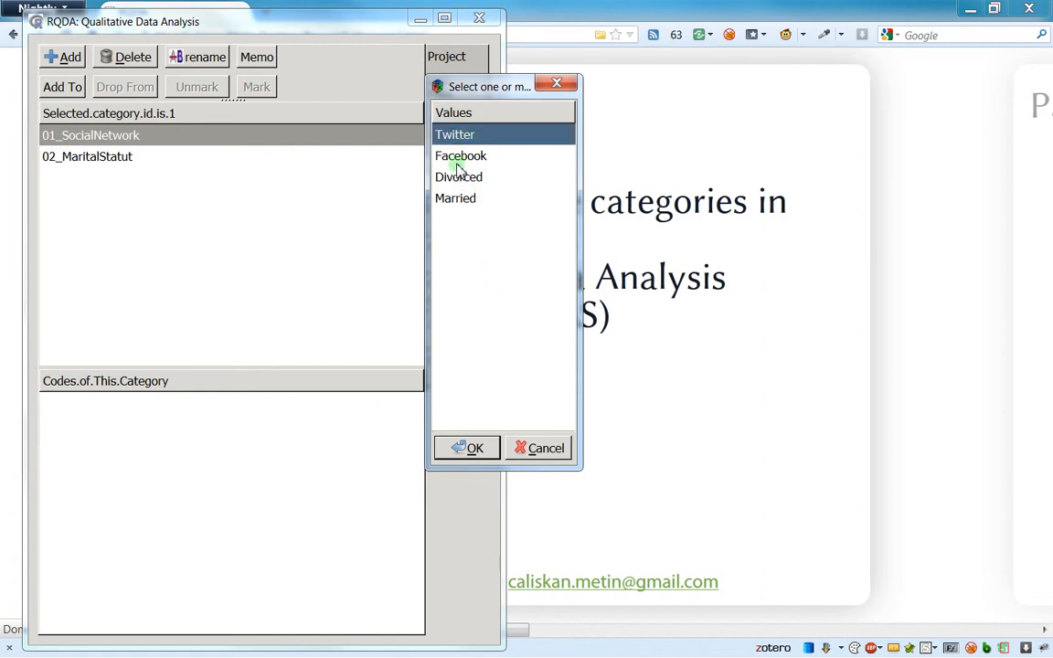
{"action": "left_click", "coordinate": [460, 156]}
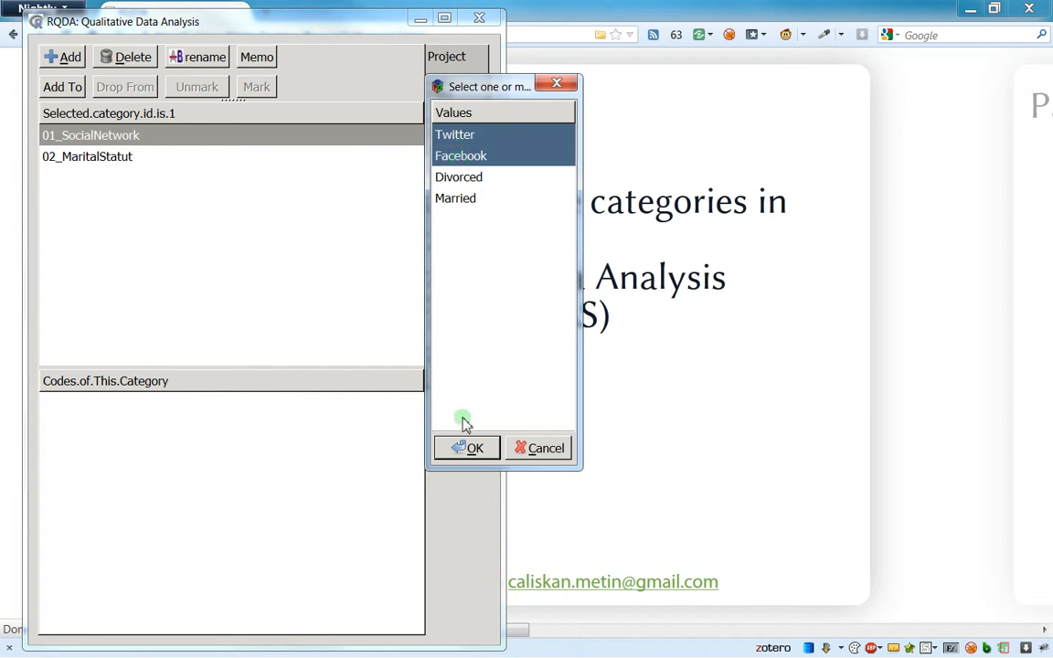
{"action": "left_click", "coordinate": [473, 448]}
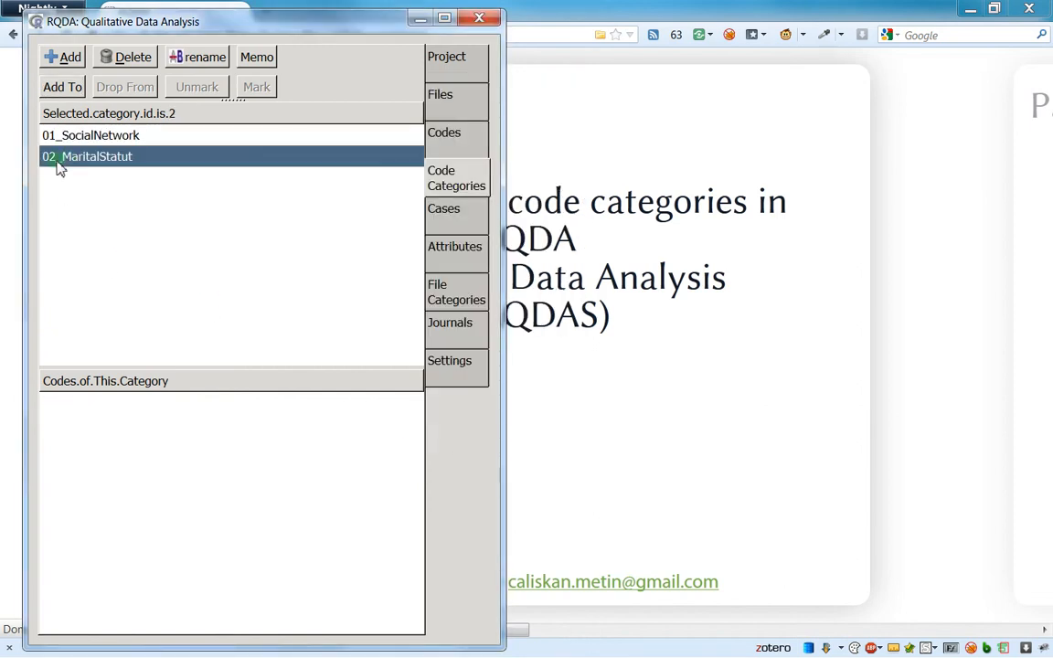
{"action": "mouse_move", "coordinate": [62, 85]}
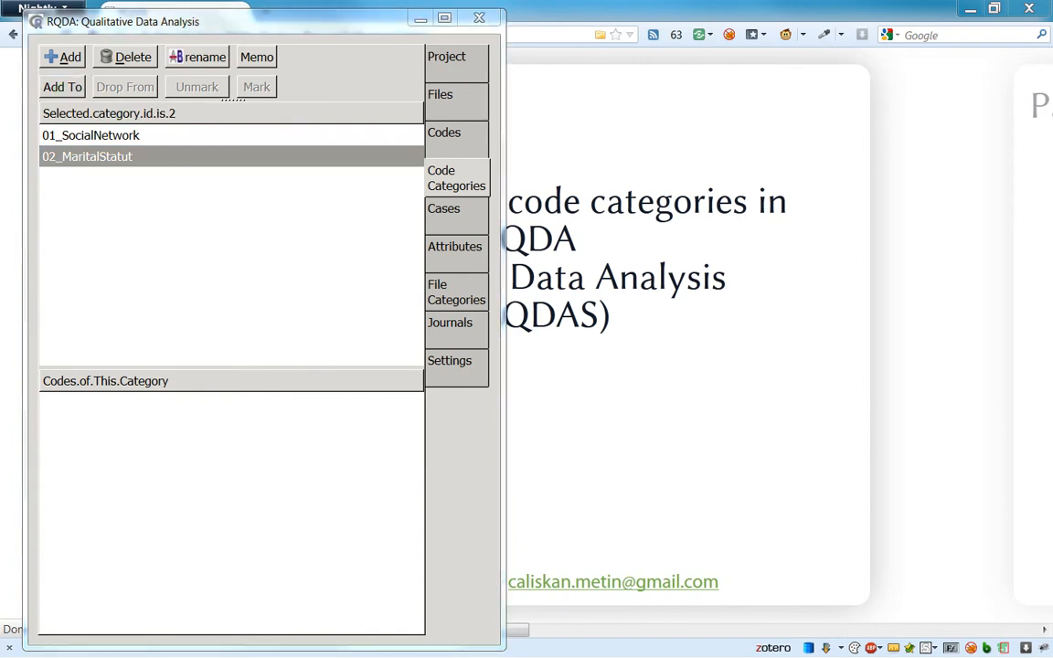
Assign the Divorced and Married codes to the 02_MaritalStatut category.
{"action": "left_click", "coordinate": [62, 86]}
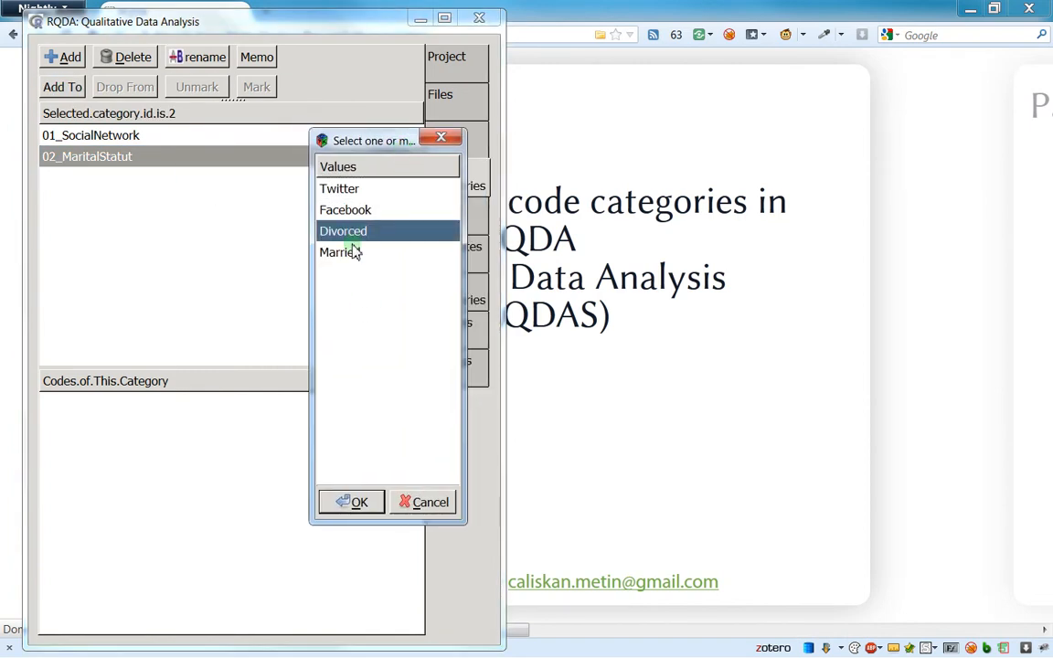
{"action": "left_click", "coordinate": [351, 500]}
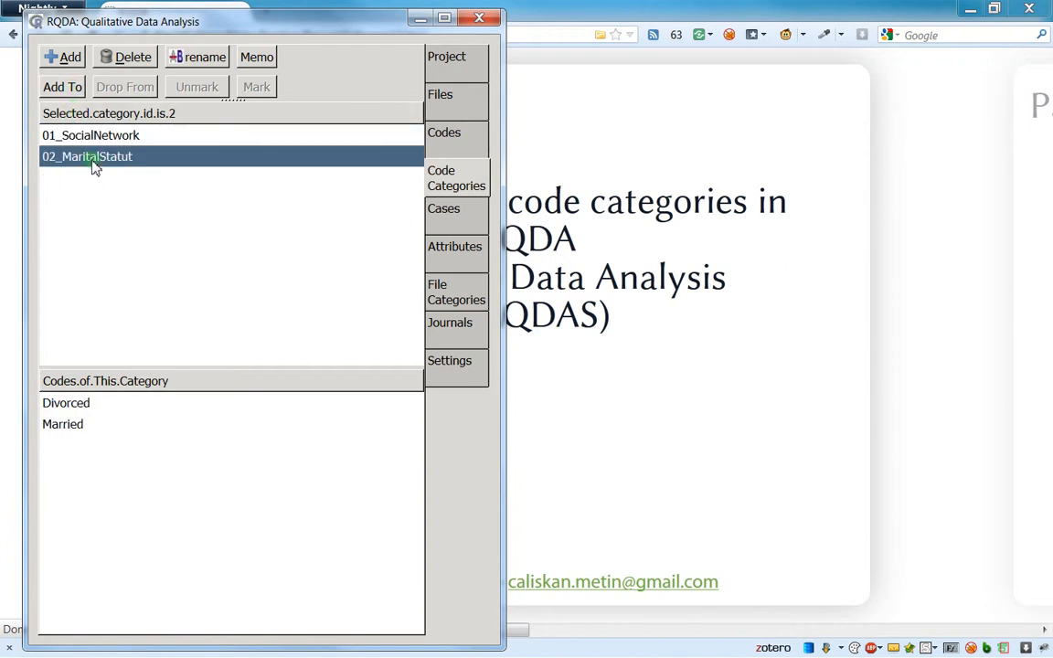
Add the Facebook code to the 02_MaritalStatut category via Add To.
{"action": "left_click", "coordinate": [92, 136]}
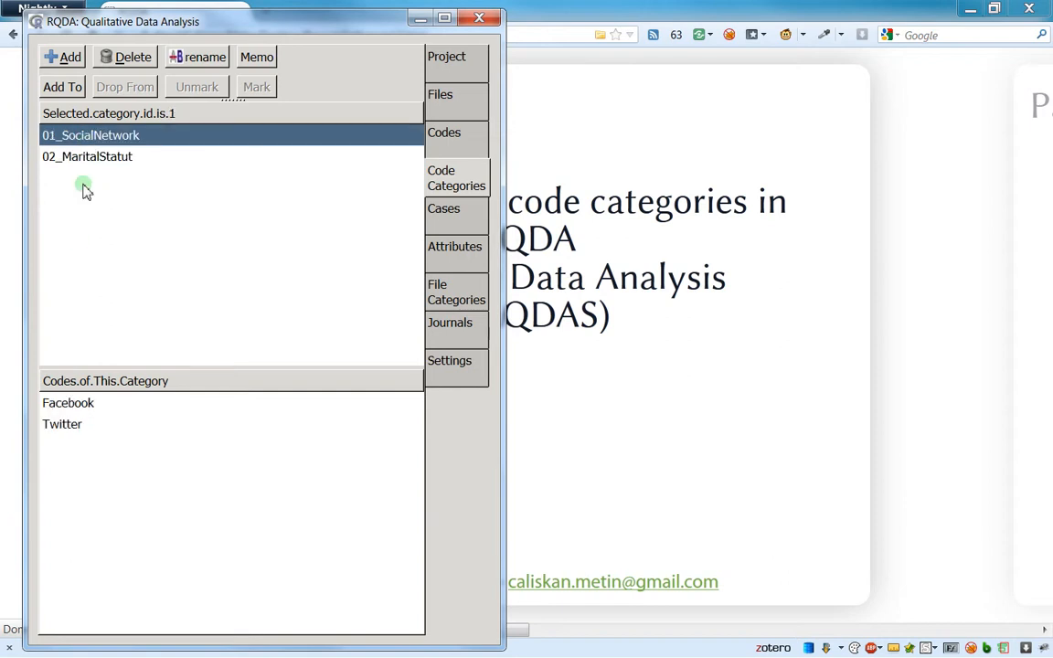
{"action": "left_click", "coordinate": [87, 158]}
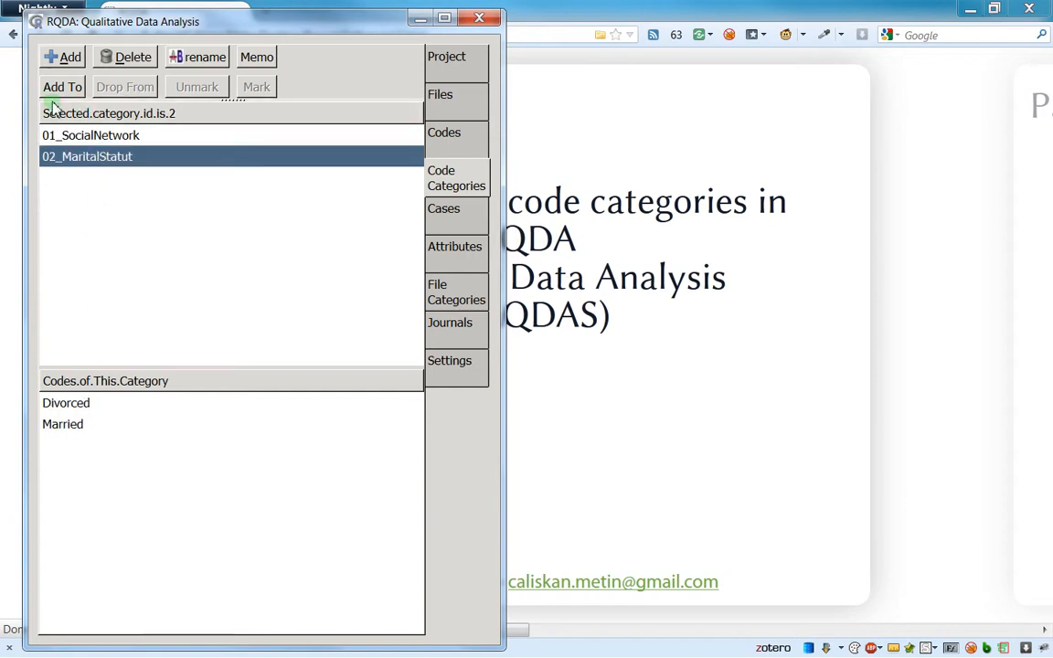
{"action": "left_click", "coordinate": [62, 87]}
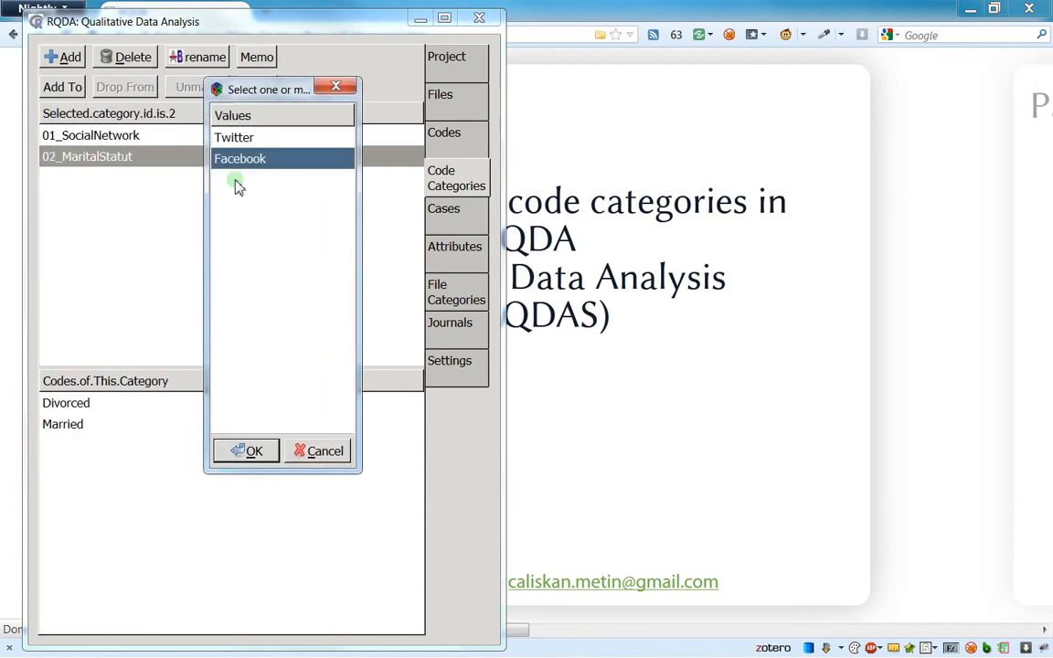
{"action": "mouse_move", "coordinate": [226, 212]}
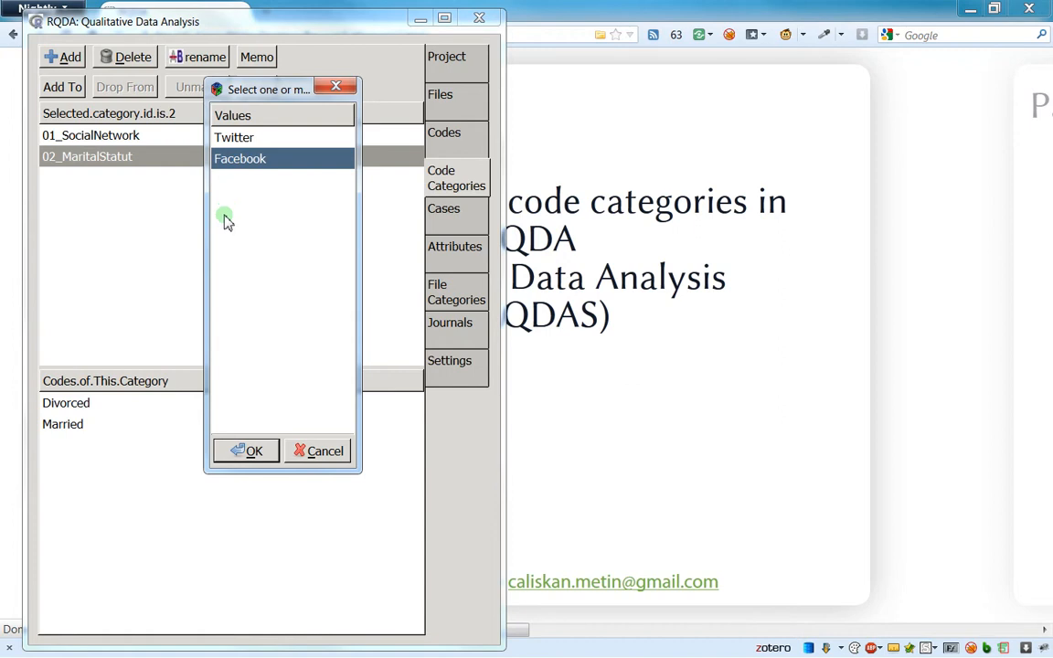
{"action": "mouse_move", "coordinate": [219, 362]}
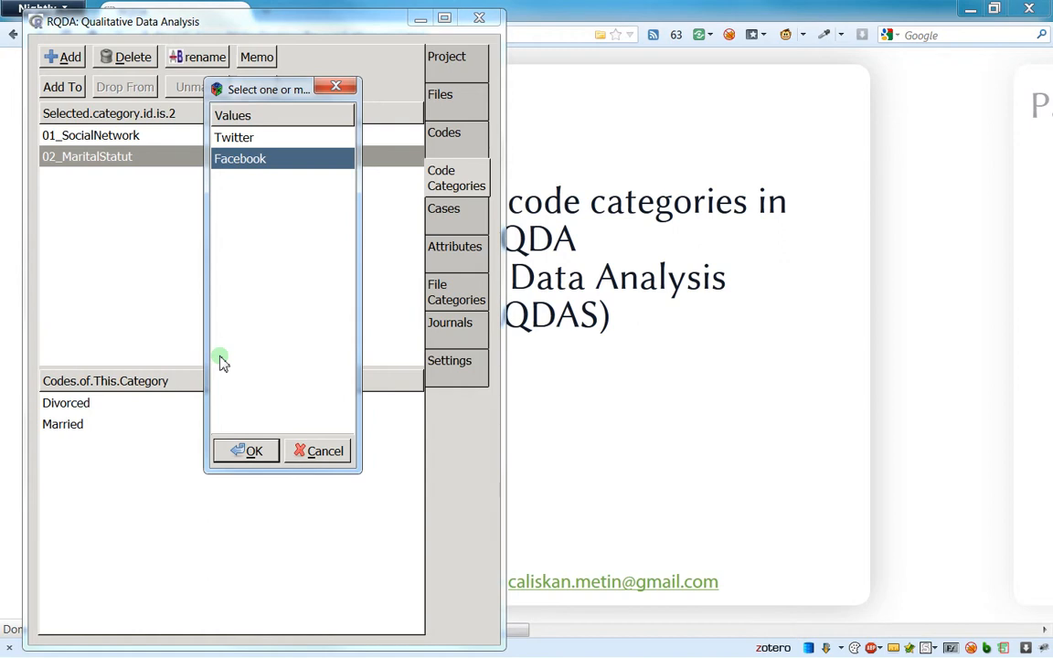
{"action": "mouse_move", "coordinate": [229, 342]}
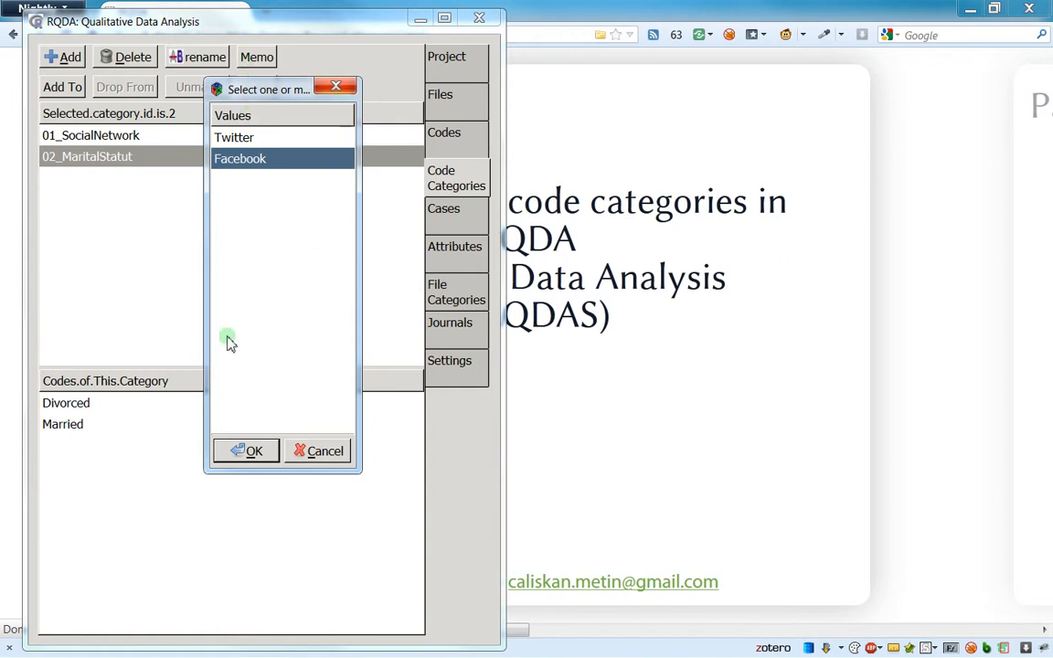
{"action": "left_click", "coordinate": [254, 450]}
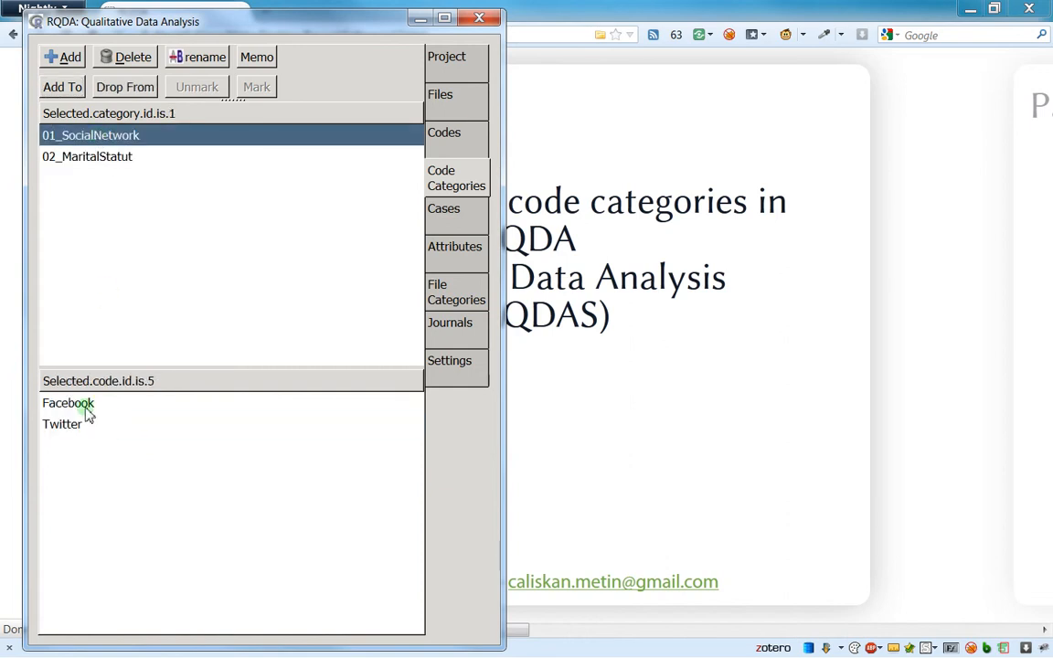
Select Facebook inside 02_MaritalStatut and check the Codes list before returning to categories.
{"action": "left_click", "coordinate": [87, 157]}
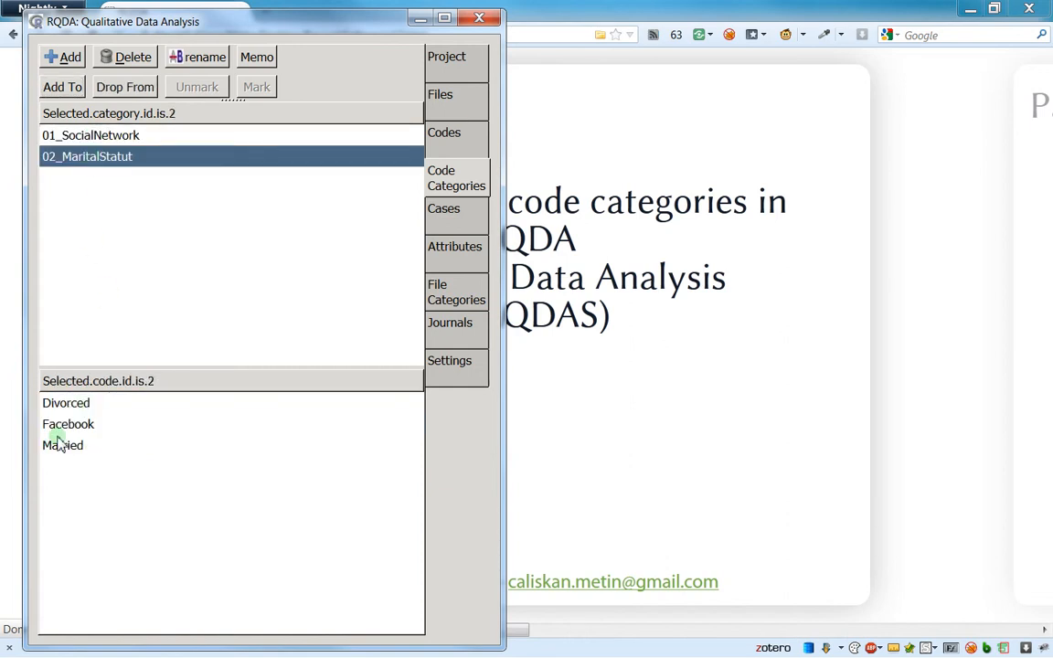
{"action": "mouse_move", "coordinate": [72, 438]}
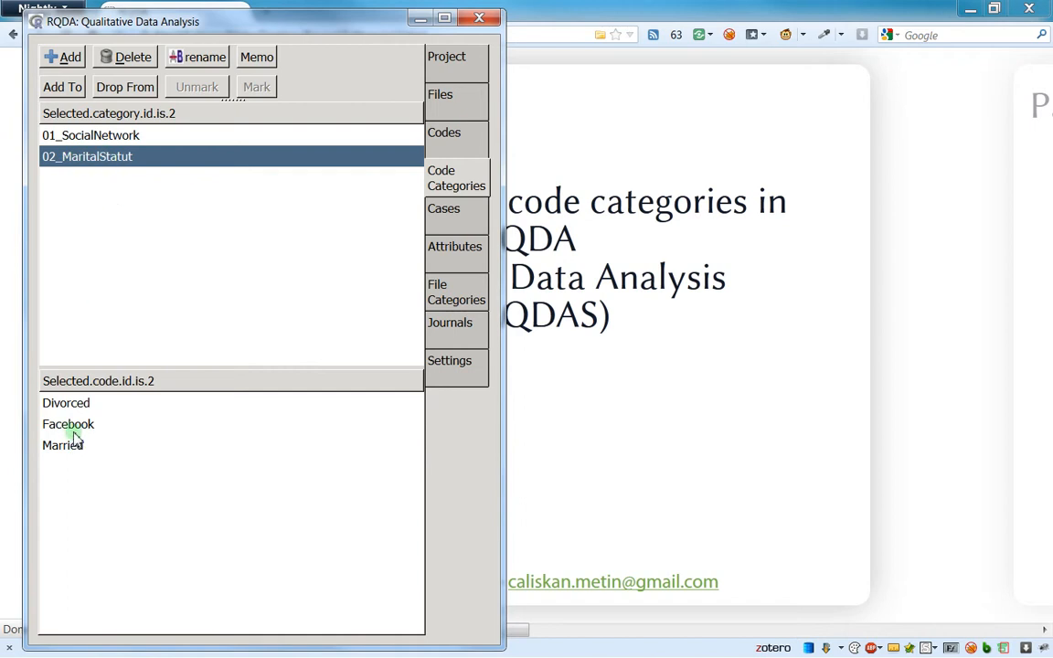
{"action": "left_click", "coordinate": [69, 424]}
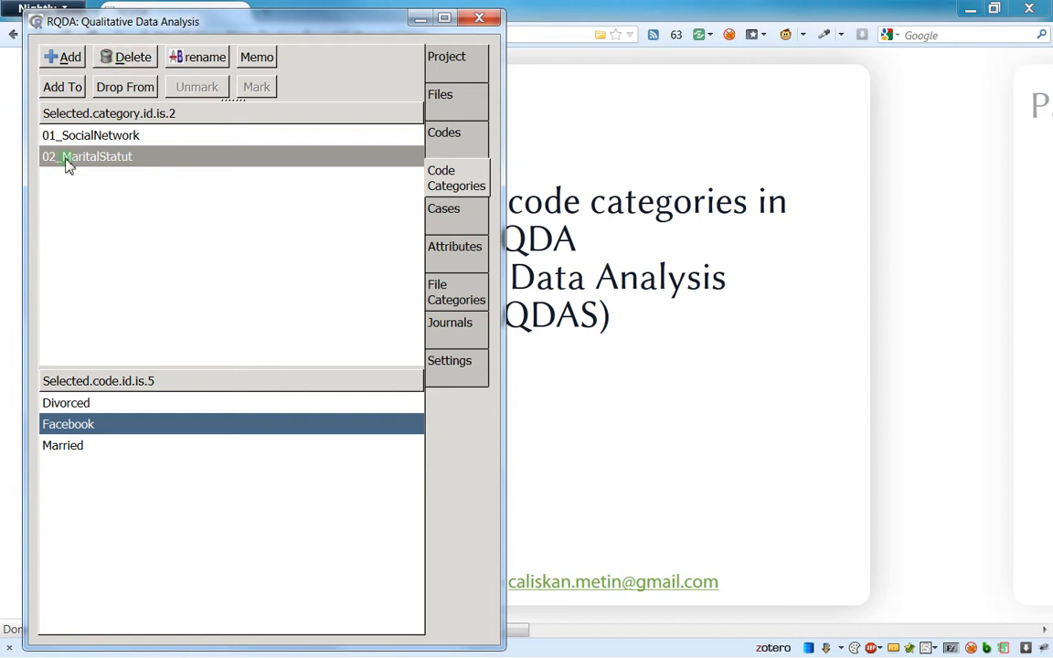
{"action": "mouse_move", "coordinate": [106, 157]}
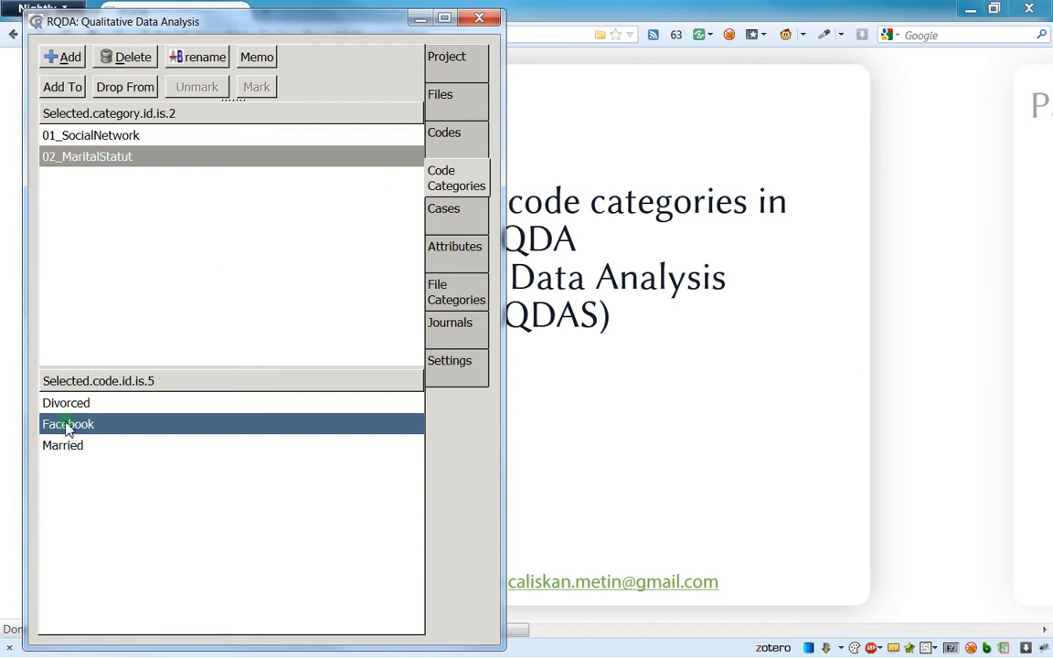
{"action": "left_click", "coordinate": [444, 132]}
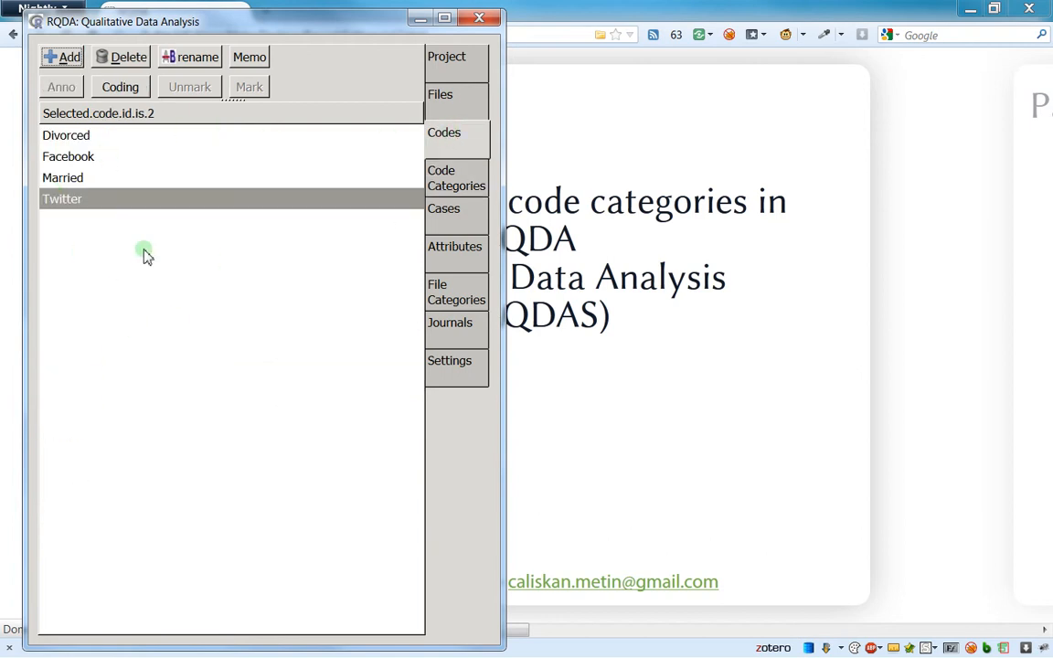
{"action": "left_click", "coordinate": [457, 179]}
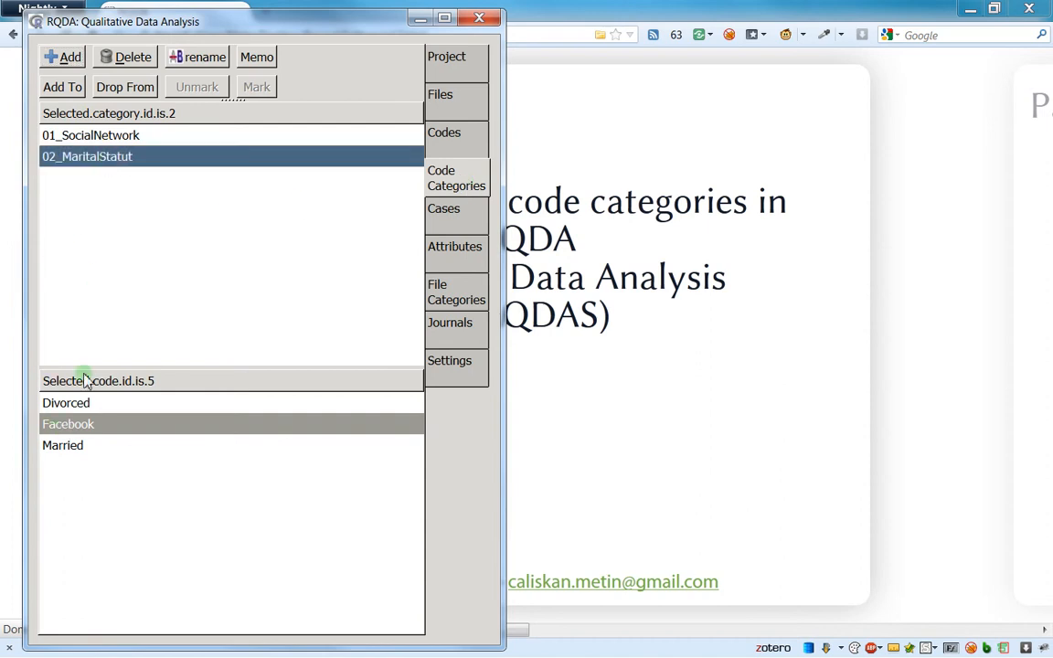
Drop Facebook from 02_MaritalStatut, leaving Divorced and Married, then view 01_SocialNetwork.
{"action": "left_click", "coordinate": [69, 424]}
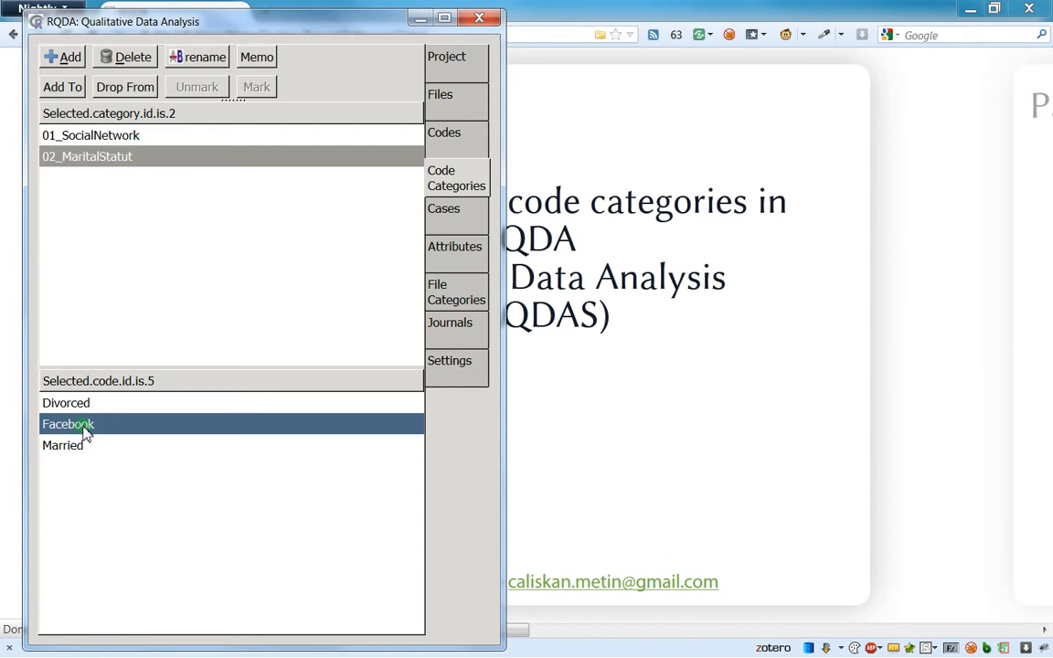
{"action": "mouse_move", "coordinate": [106, 315]}
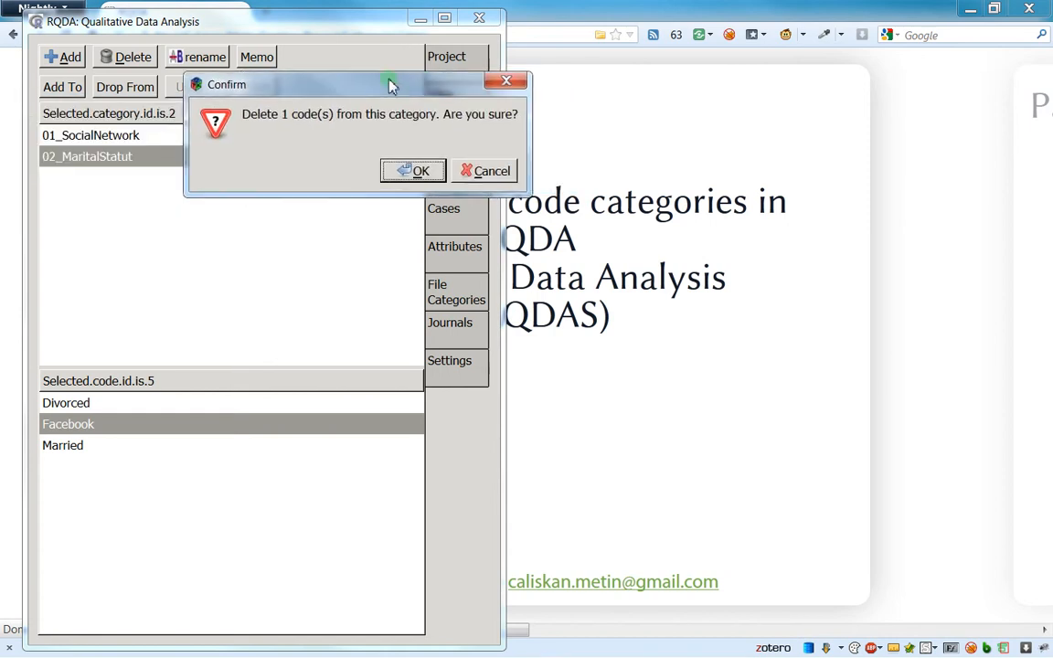
{"action": "left_click", "coordinate": [413, 172]}
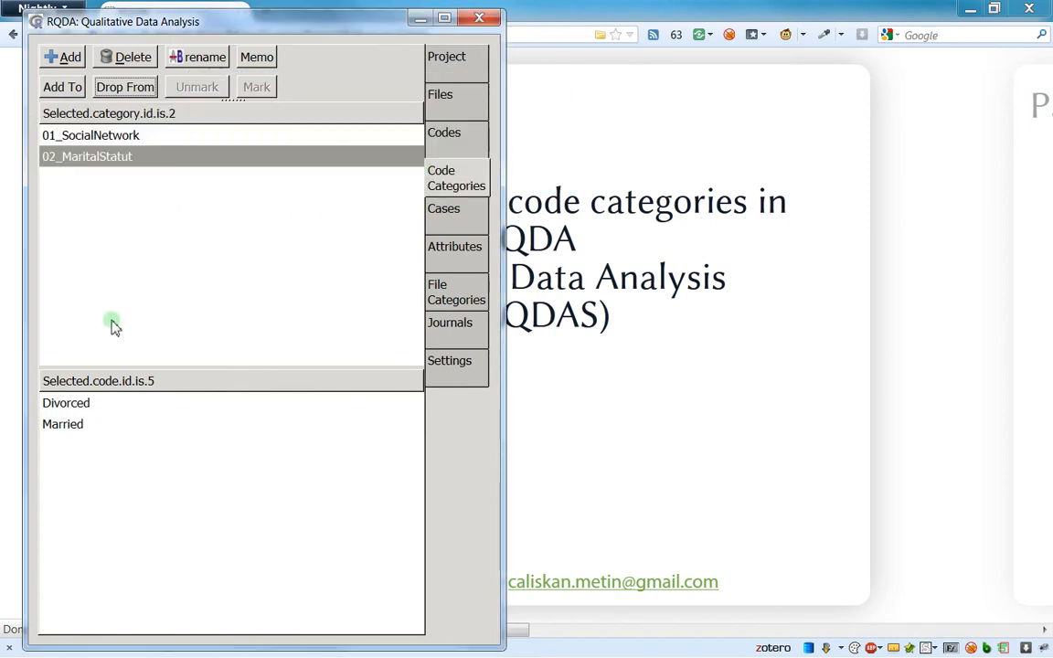
{"action": "mouse_move", "coordinate": [106, 137]}
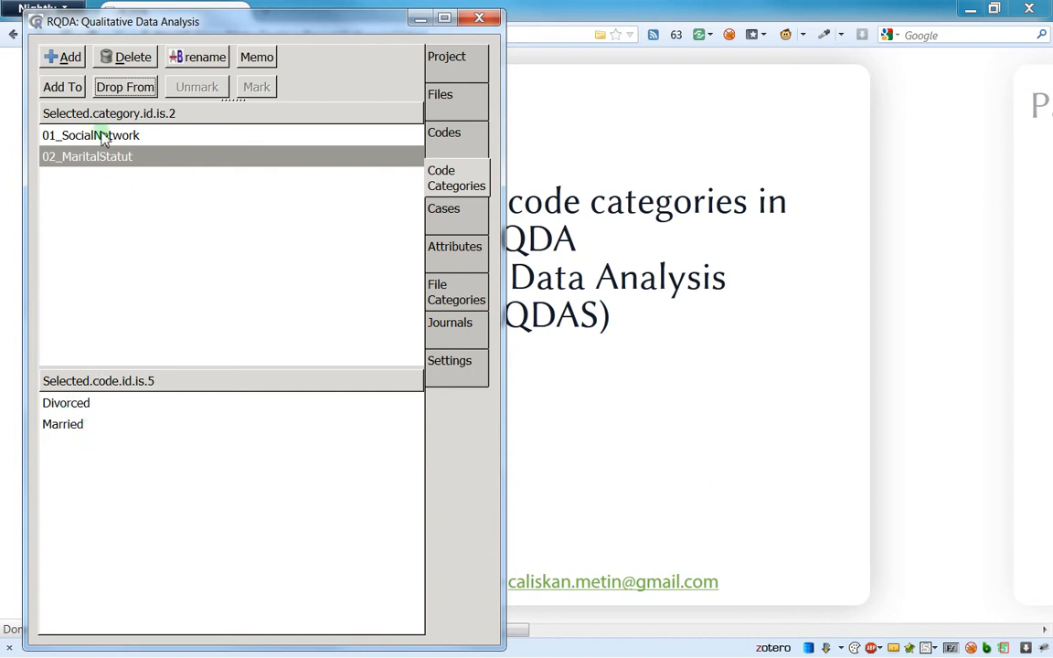
{"action": "left_click", "coordinate": [89, 135]}
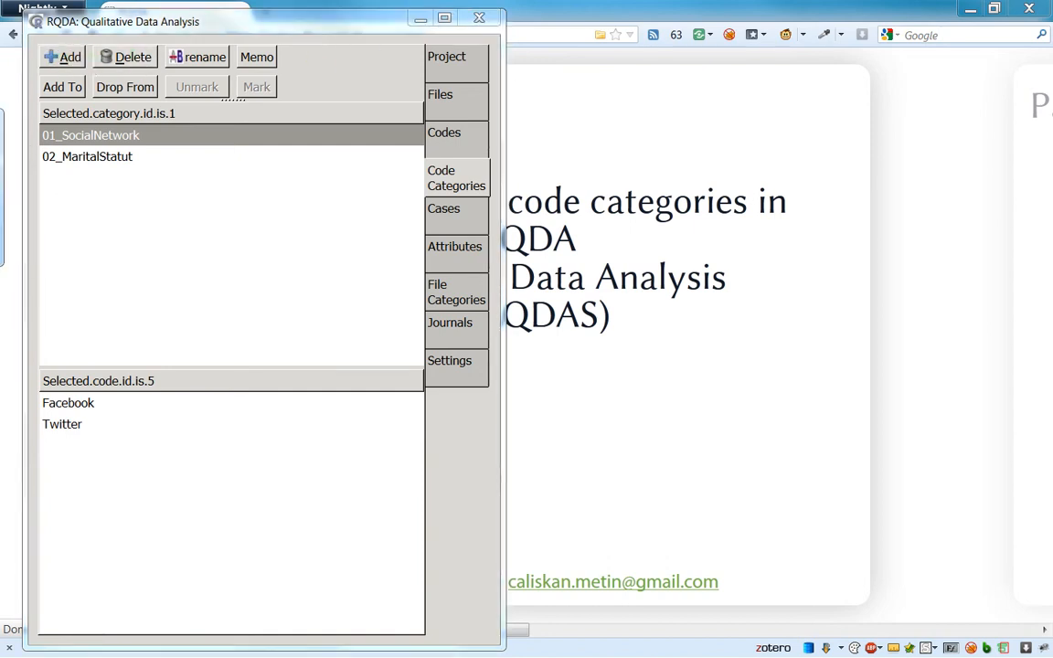
Create a temporary category 'test' and give it the codes including Married.
{"action": "left_click", "coordinate": [62, 56]}
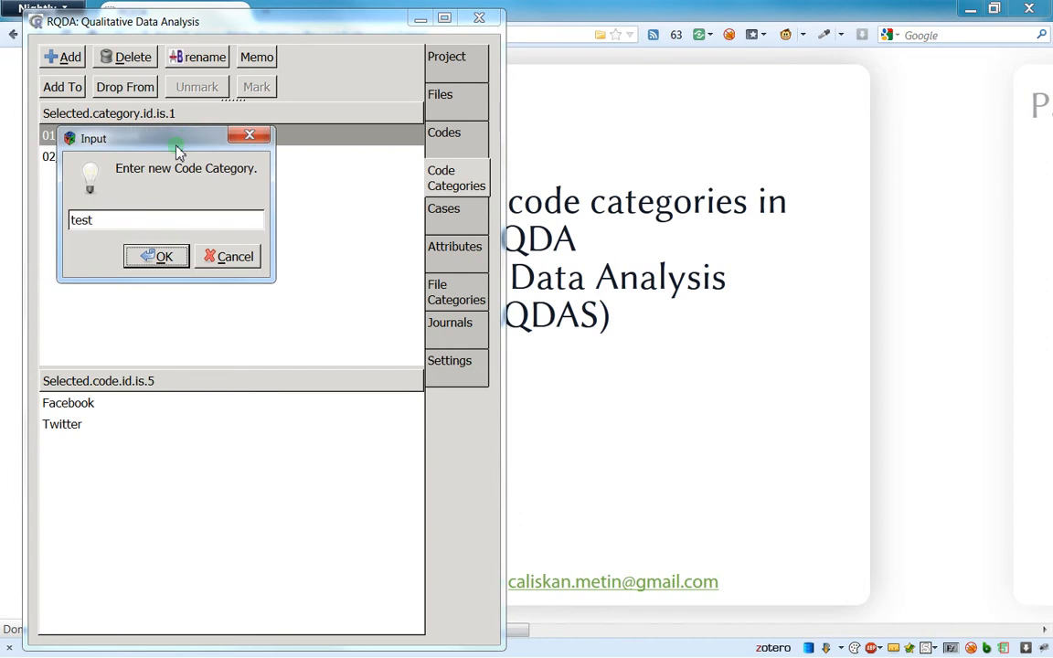
{"action": "left_click", "coordinate": [155, 256]}
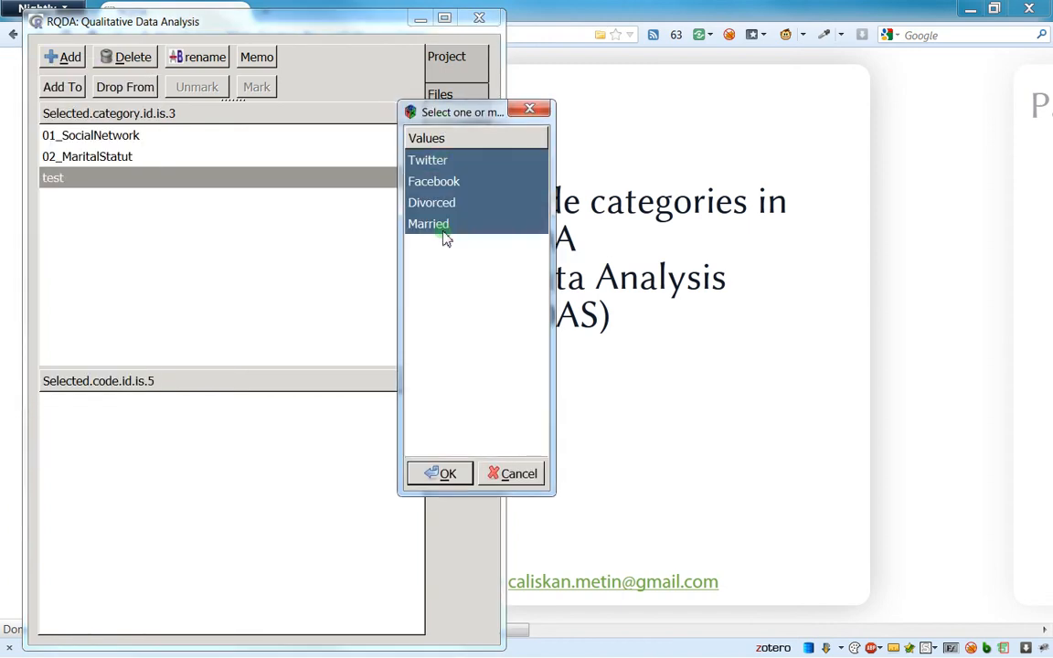
{"action": "left_click", "coordinate": [439, 473]}
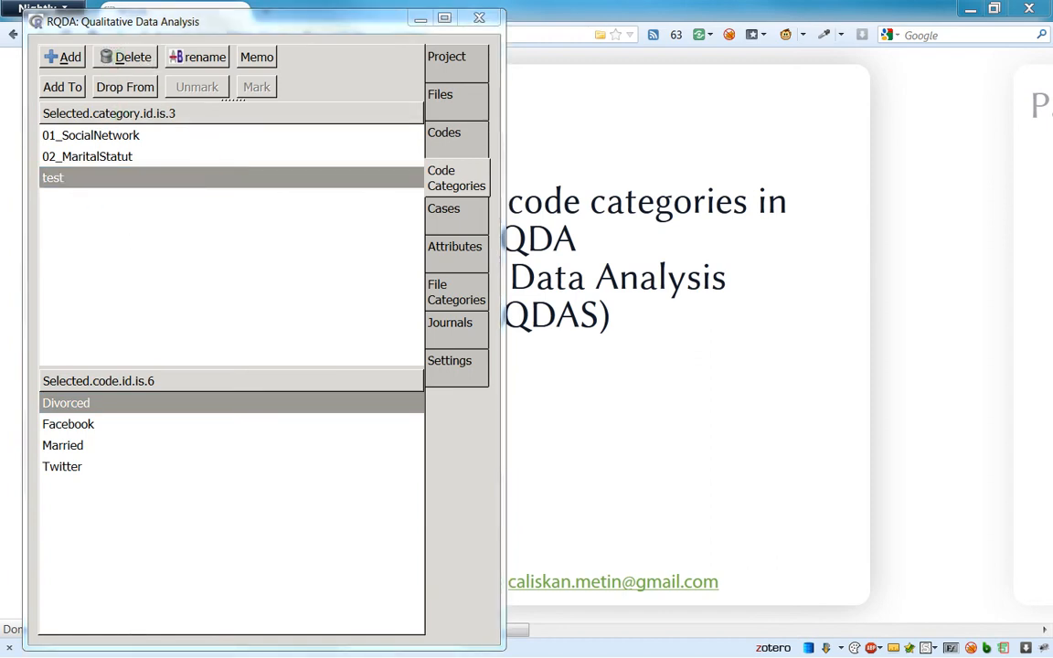
Delete the 'test' category and verify all four codes still exist.
{"action": "left_click", "coordinate": [128, 55]}
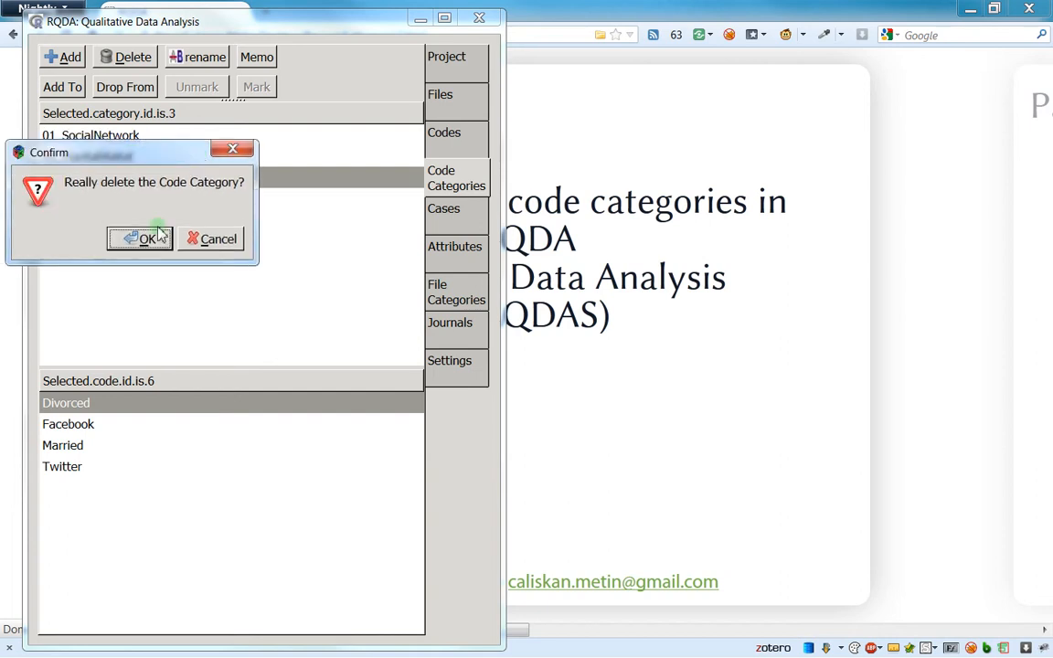
{"action": "left_click", "coordinate": [139, 238]}
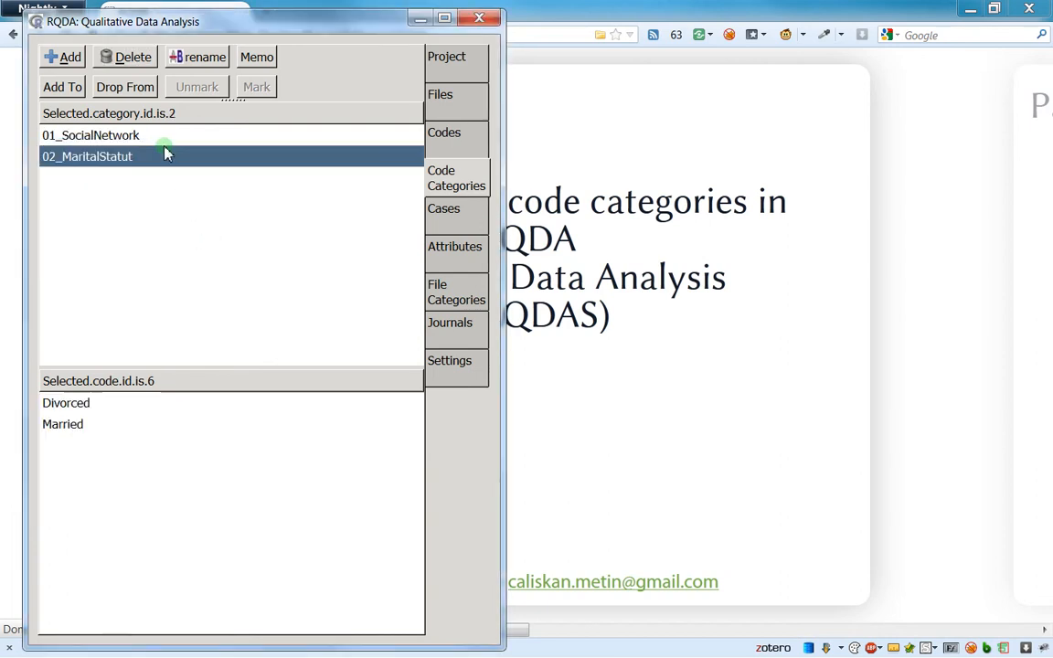
{"action": "left_click", "coordinate": [444, 132]}
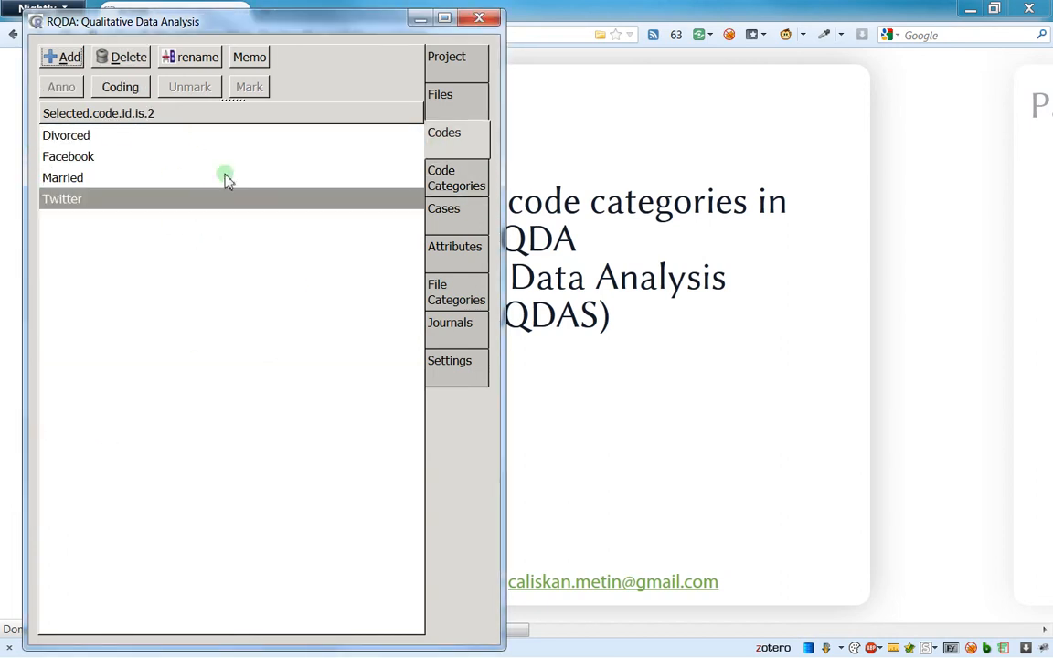
{"action": "left_click", "coordinate": [457, 177]}
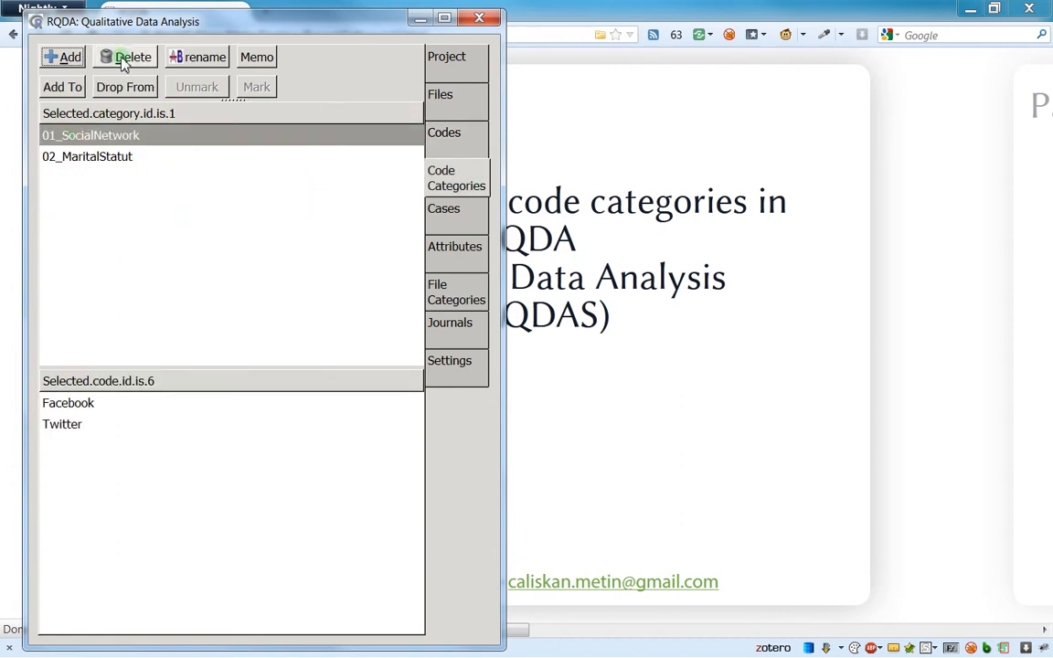
Dismiss the rename prompt for 02_MaritalStatut unchanged and open its memo editor.
{"action": "left_click", "coordinate": [88, 157]}
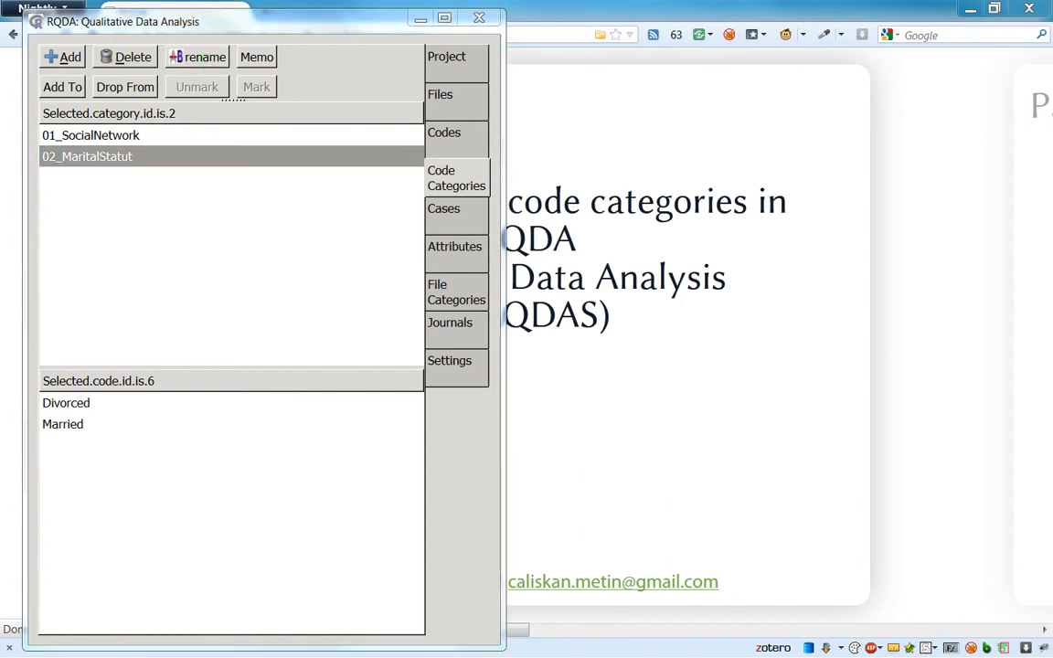
{"action": "left_click", "coordinate": [197, 56]}
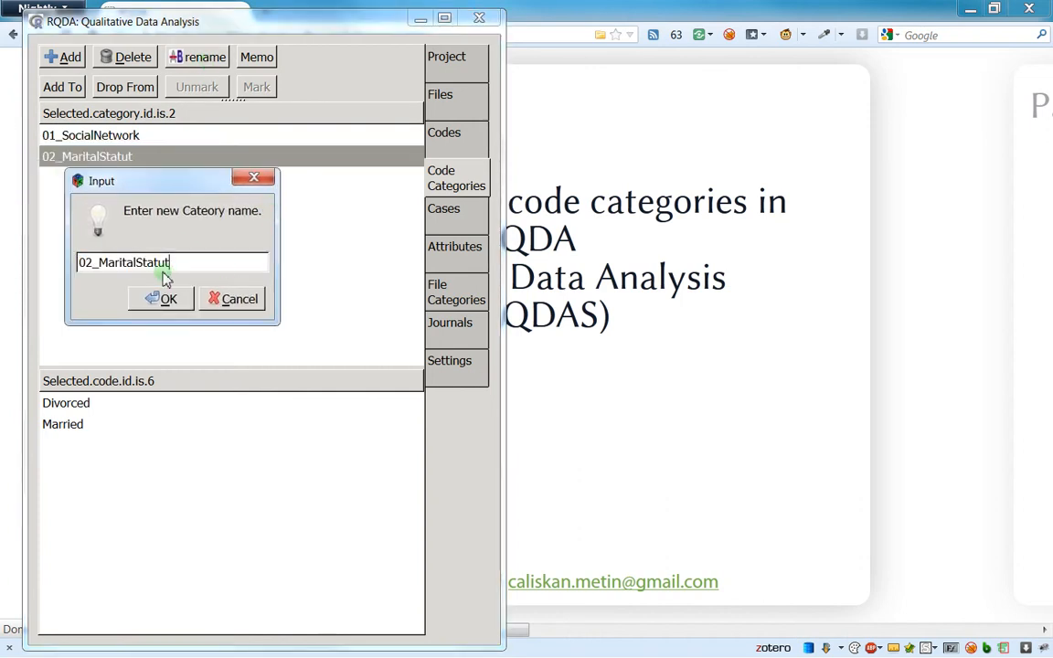
{"action": "left_click", "coordinate": [160, 300]}
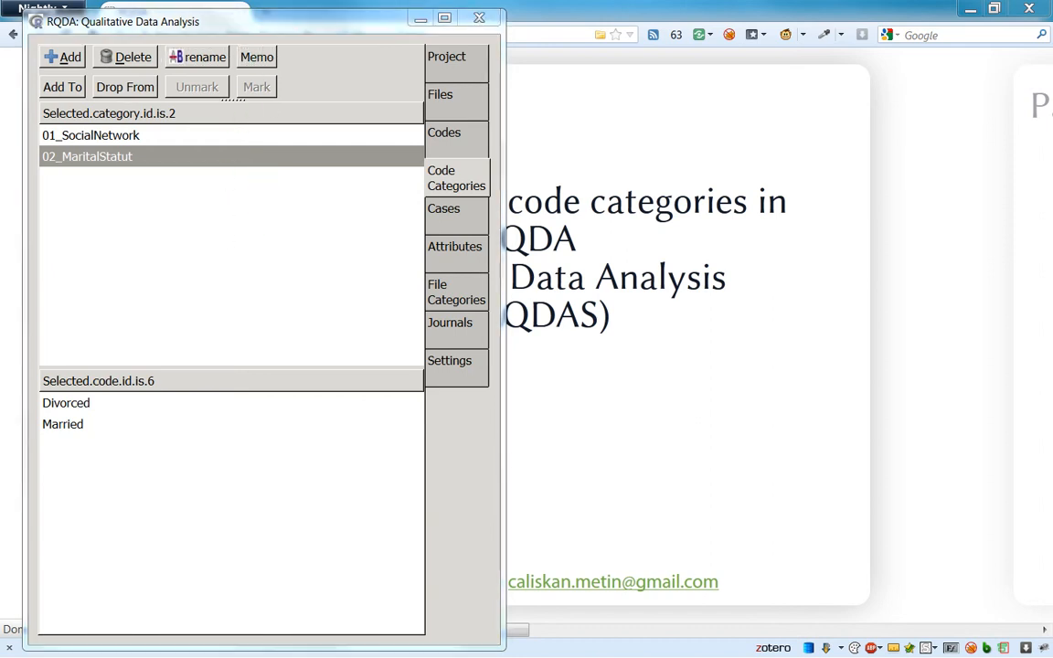
{"action": "left_click", "coordinate": [256, 57]}
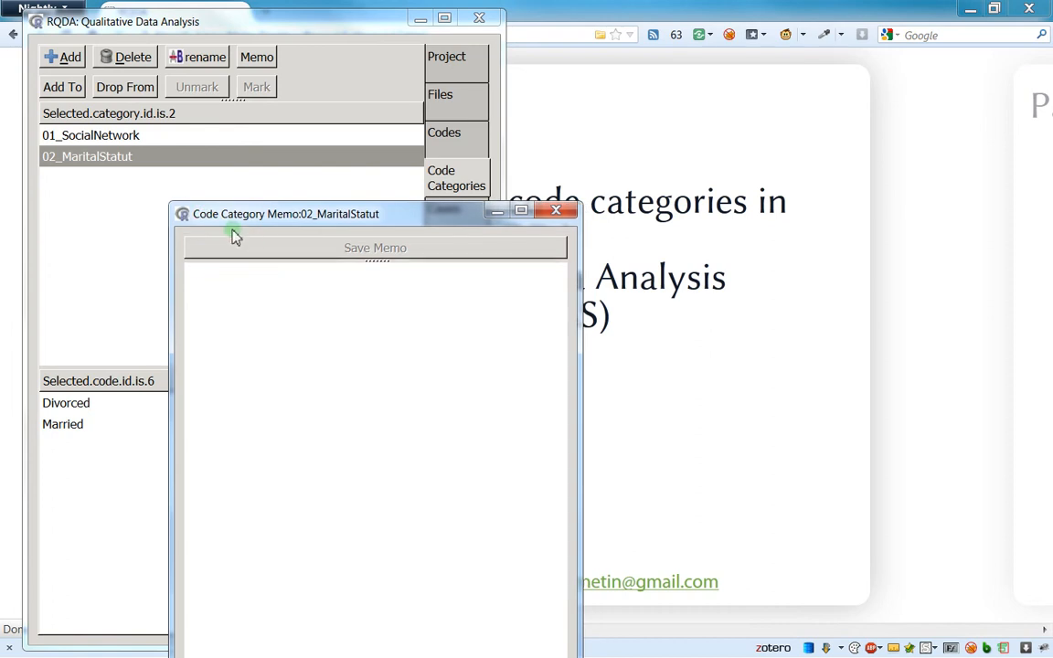
{"action": "mouse_move", "coordinate": [429, 236]}
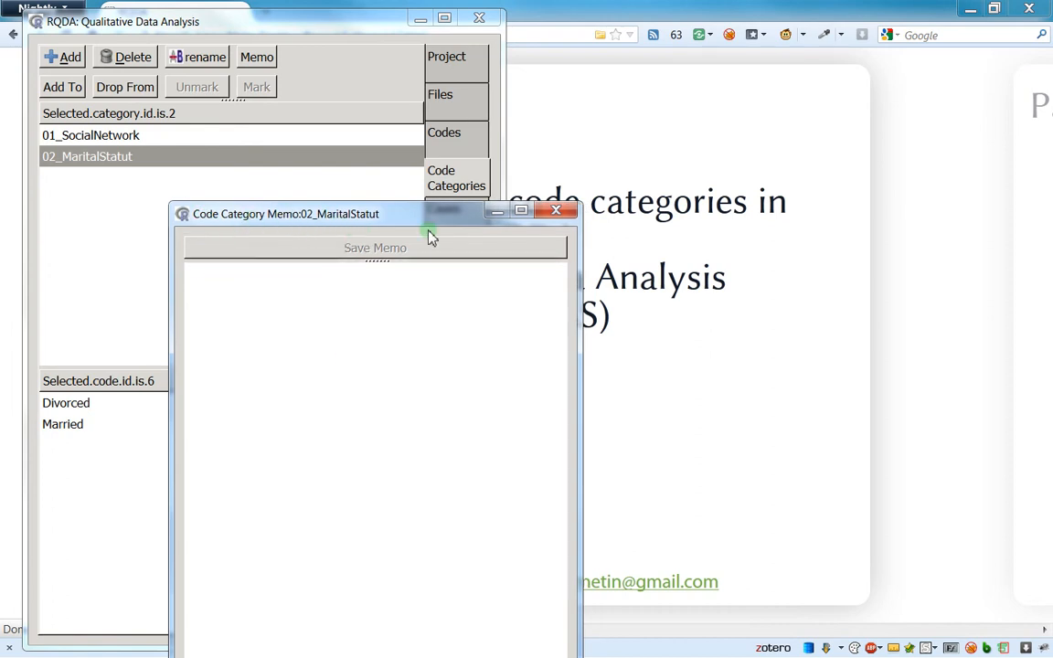
Write the memo 'This is a memo of the code cat "marital statut"' and close the window.
{"action": "right_click", "coordinate": [299, 351]}
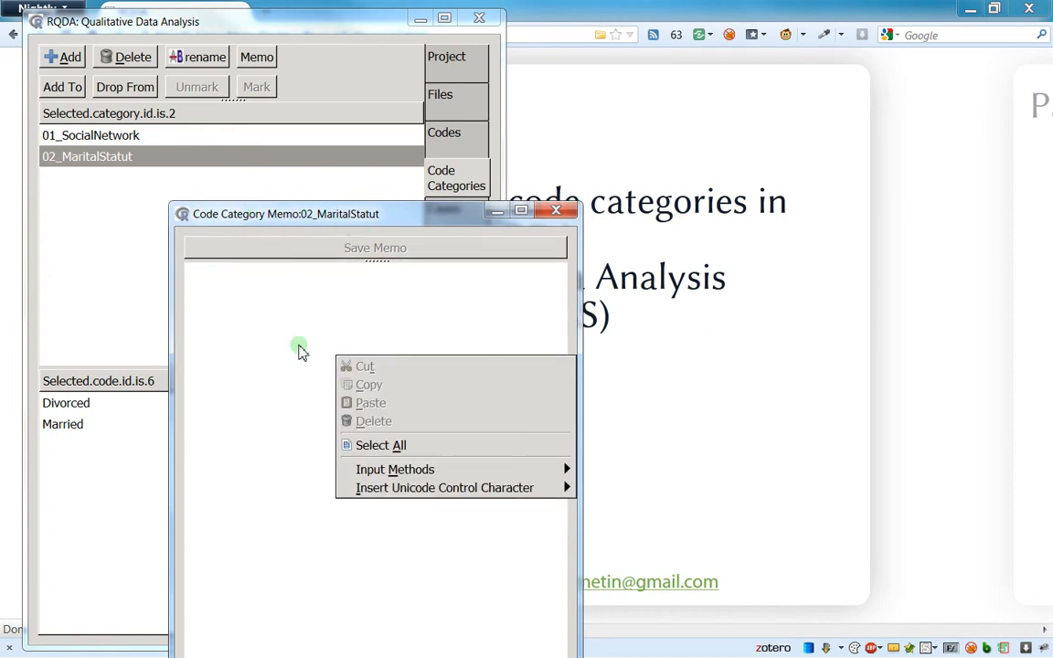
{"action": "type", "text": "T"}
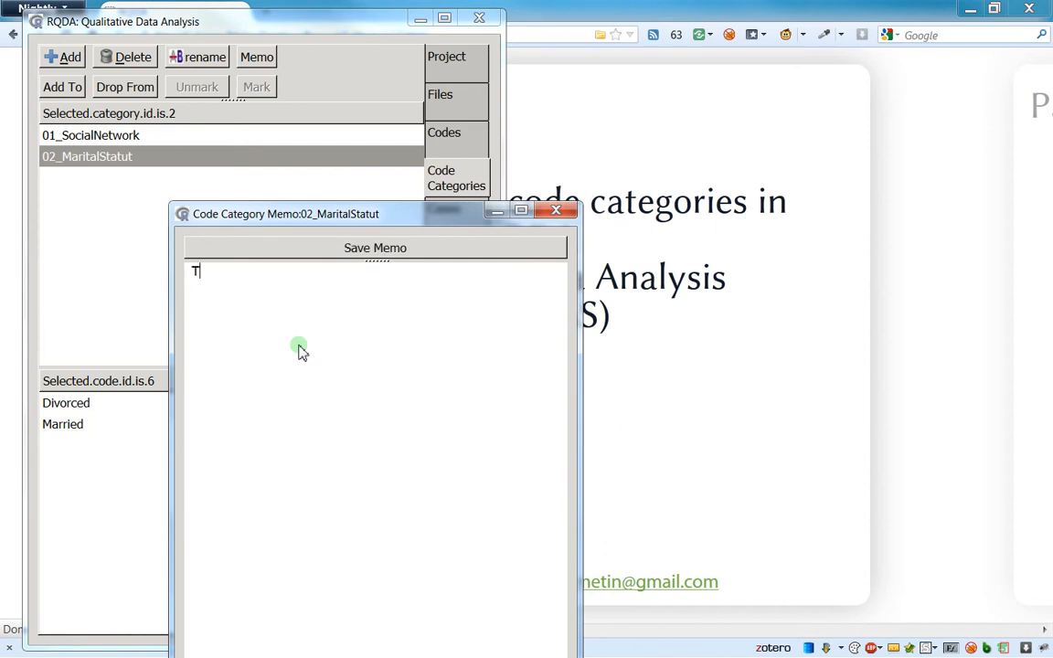
{"action": "type", "text": "his is a memo"}
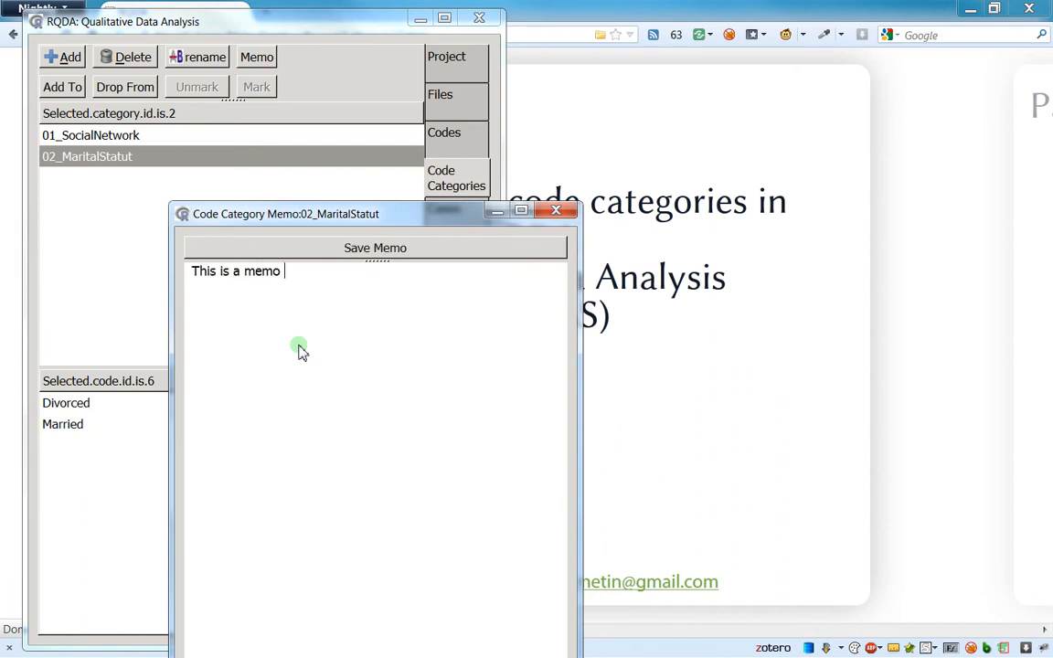
{"action": "type", "text": "of the code cat \"marital sta"}
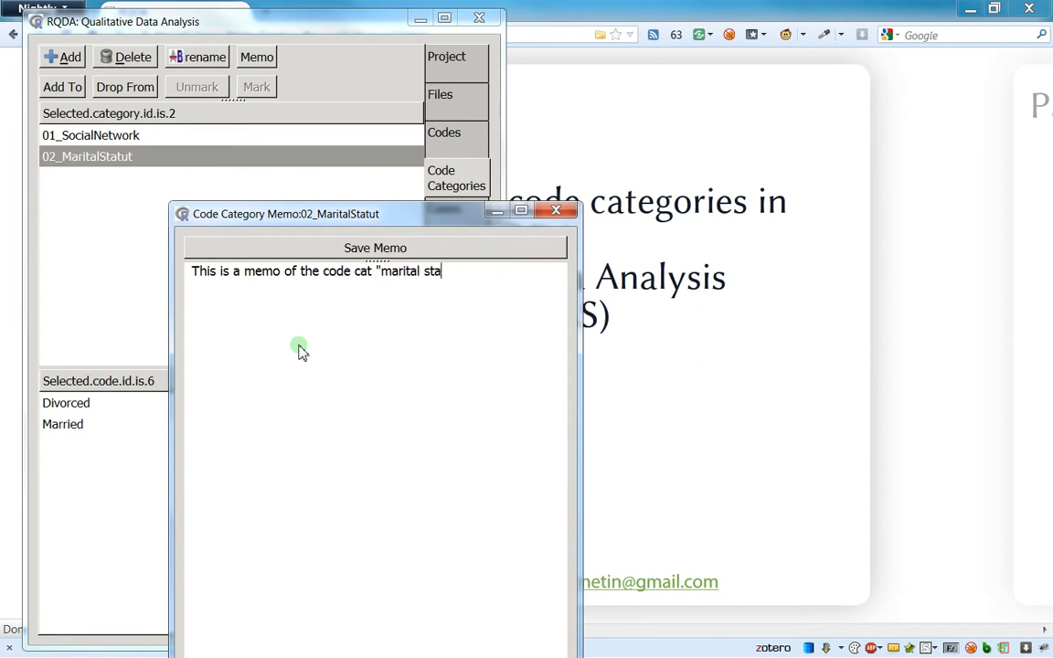
{"action": "type", "text": "tut\""}
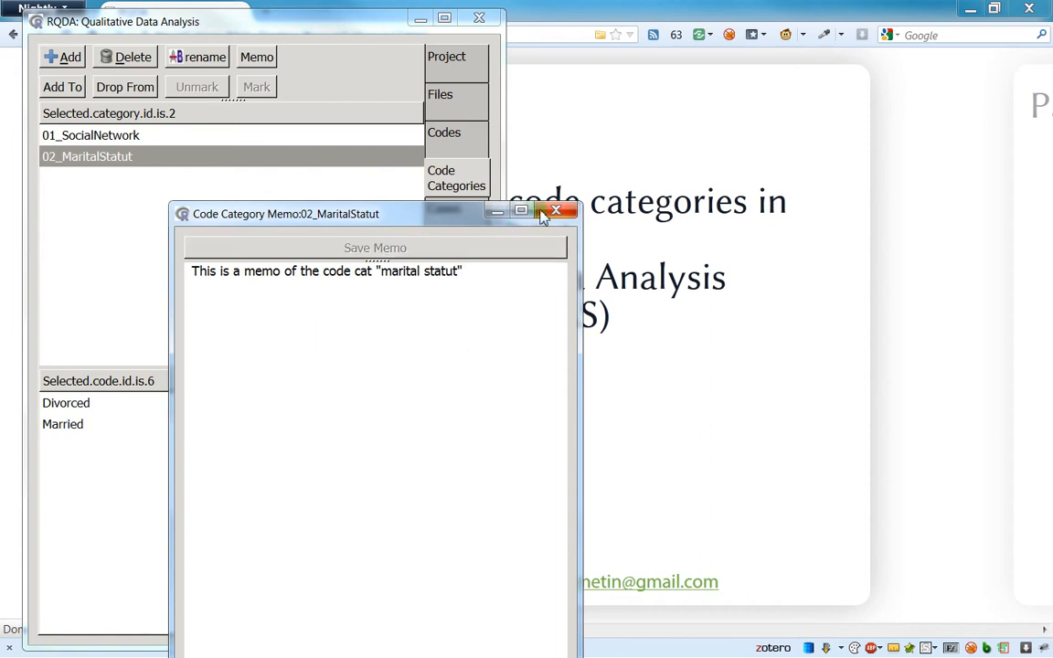
{"action": "left_click", "coordinate": [555, 212]}
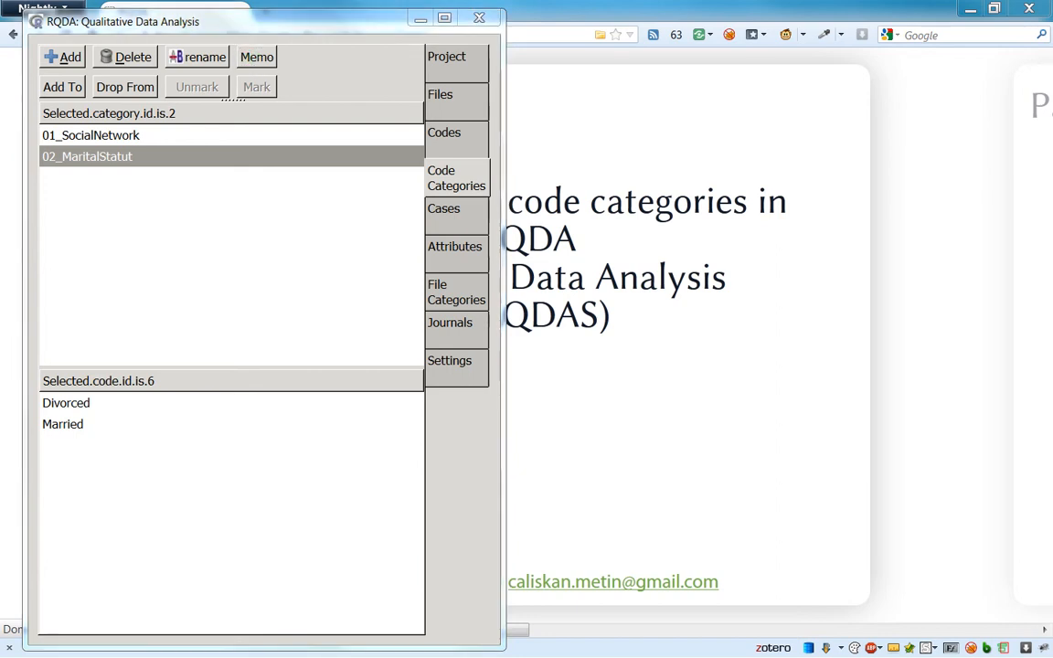
Reopen the 02_MaritalStatut memo to confirm it saved, then close it.
{"action": "left_click", "coordinate": [255, 57]}
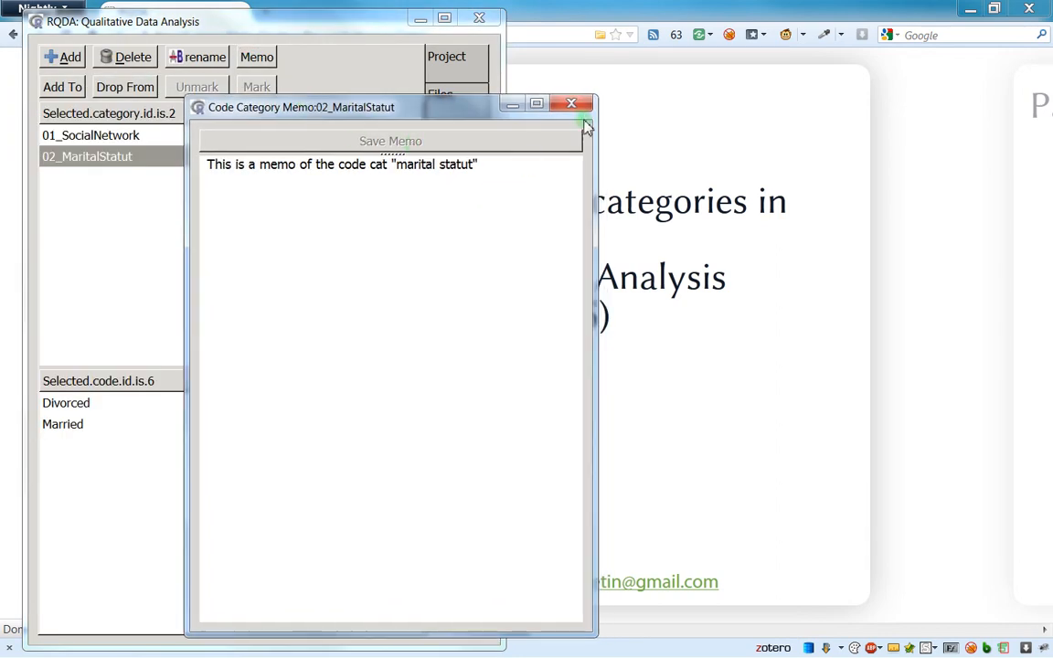
{"action": "left_click", "coordinate": [570, 102]}
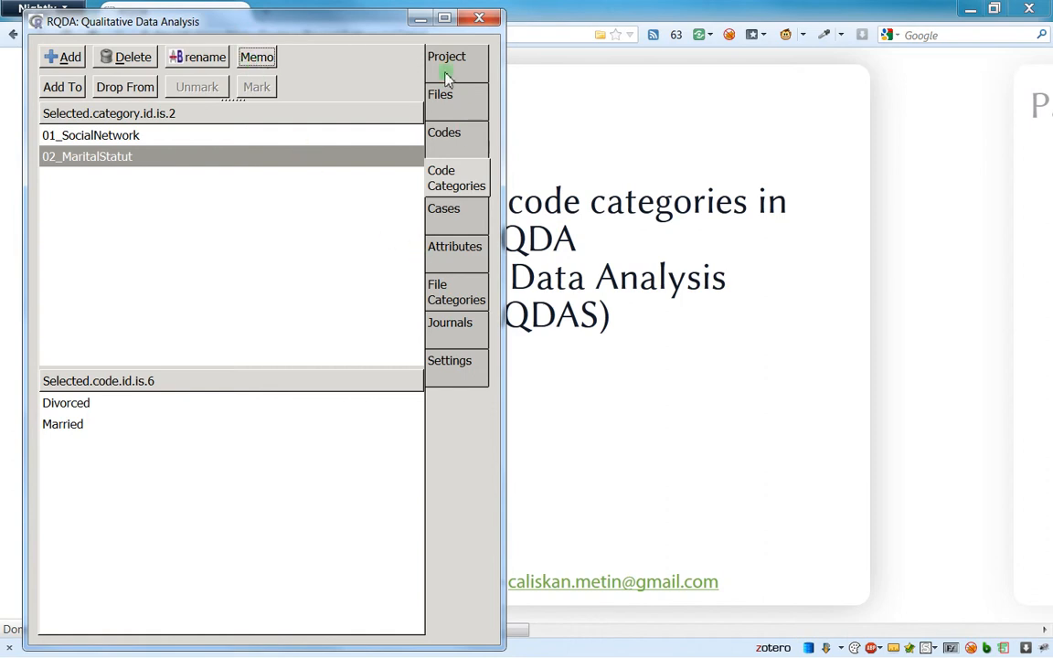
{"action": "mouse_move", "coordinate": [464, 114]}
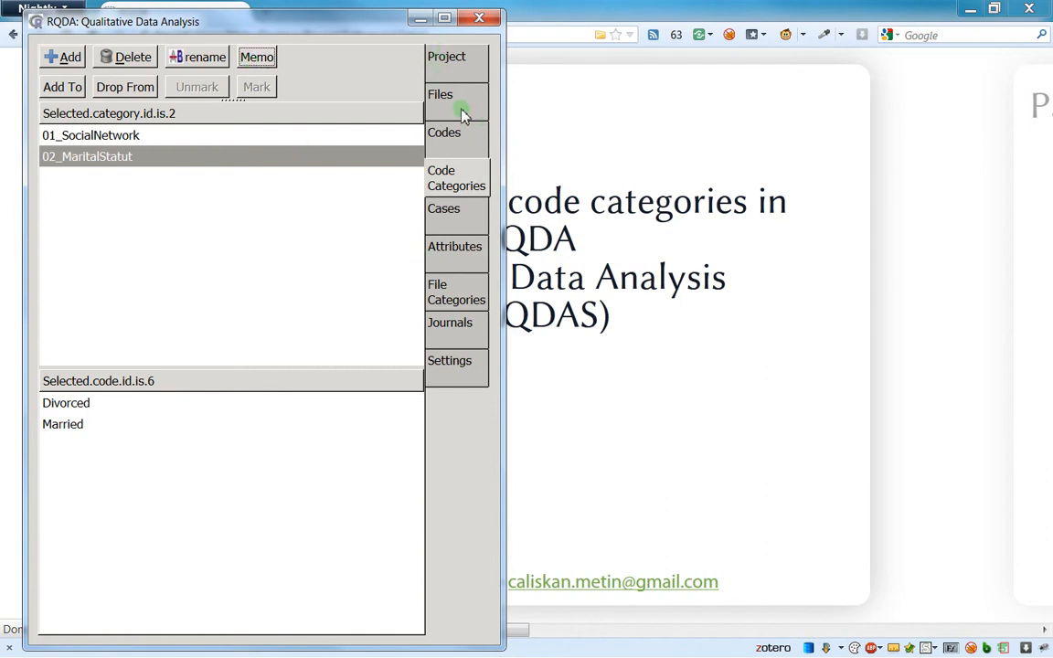
{"action": "mouse_move", "coordinate": [465, 212]}
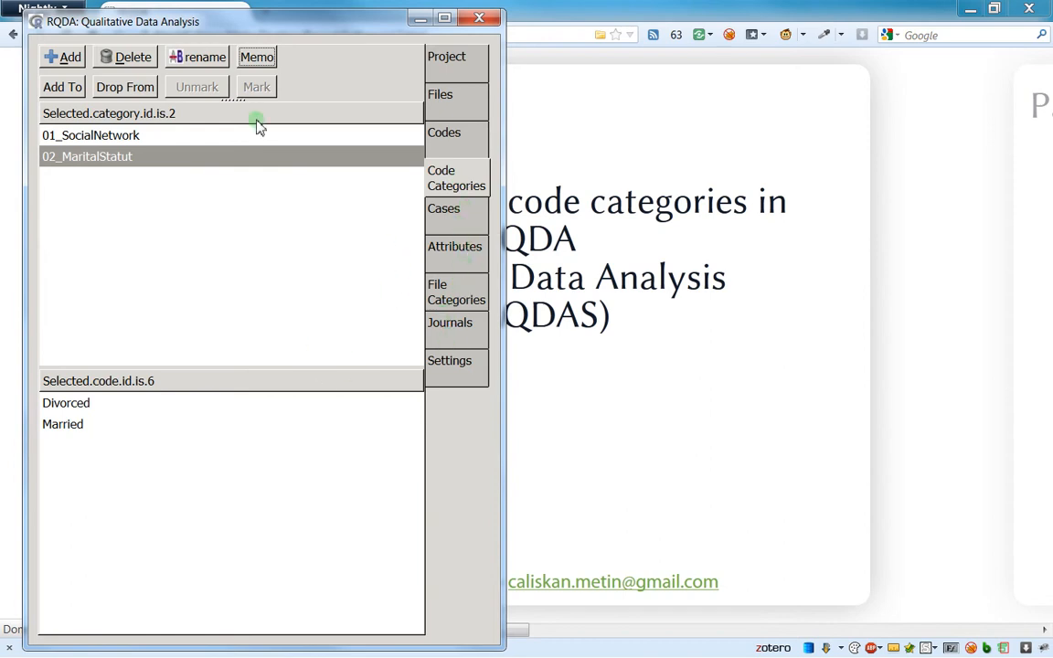
{"action": "mouse_move", "coordinate": [327, 165]}
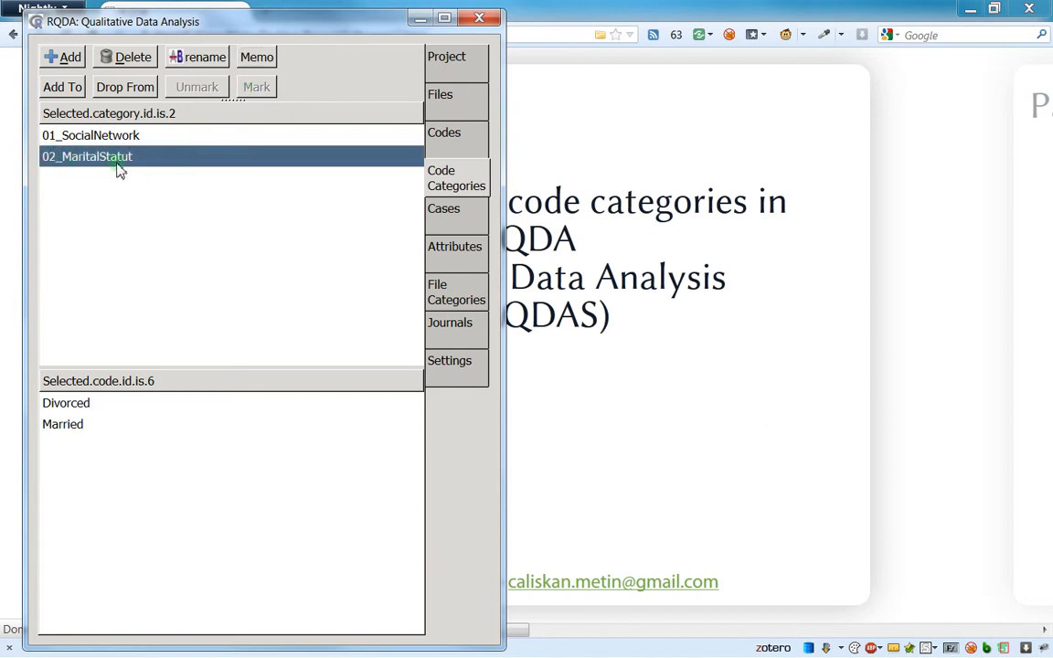
{"action": "mouse_move", "coordinate": [128, 154]}
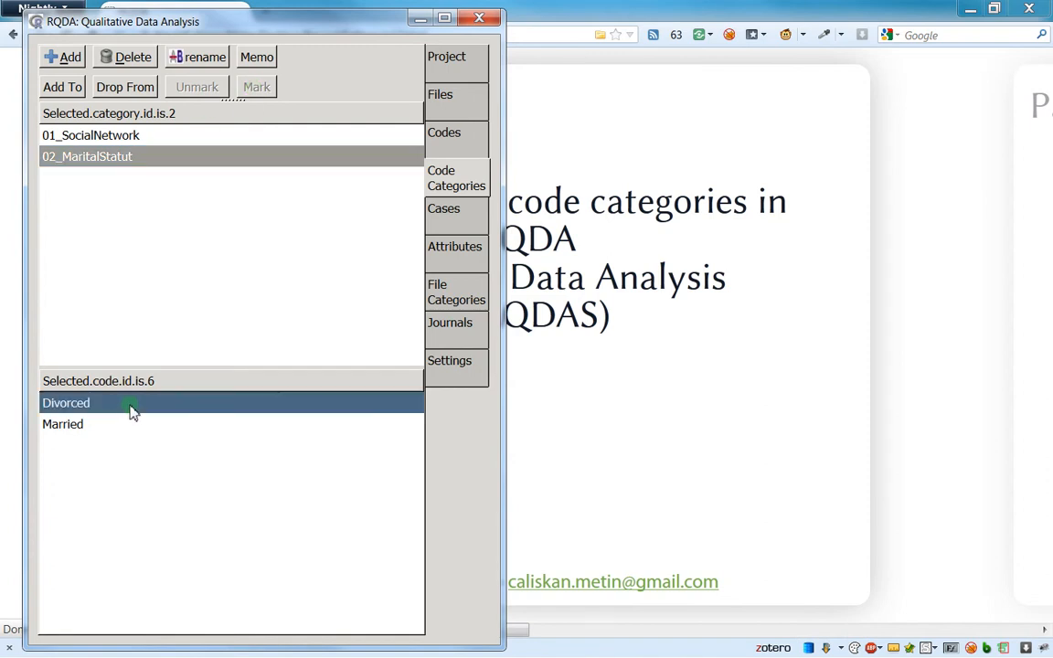
{"action": "mouse_move", "coordinate": [451, 137]}
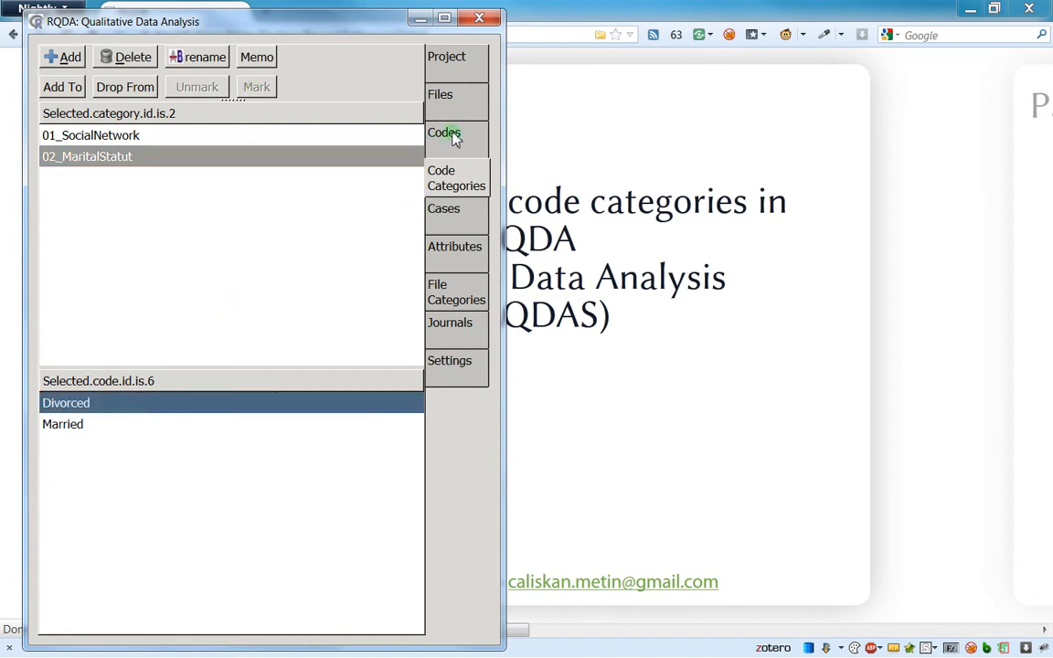
In the Files tab, select a sentence-long passage of the FirstFile text.
{"action": "left_click", "coordinate": [439, 95]}
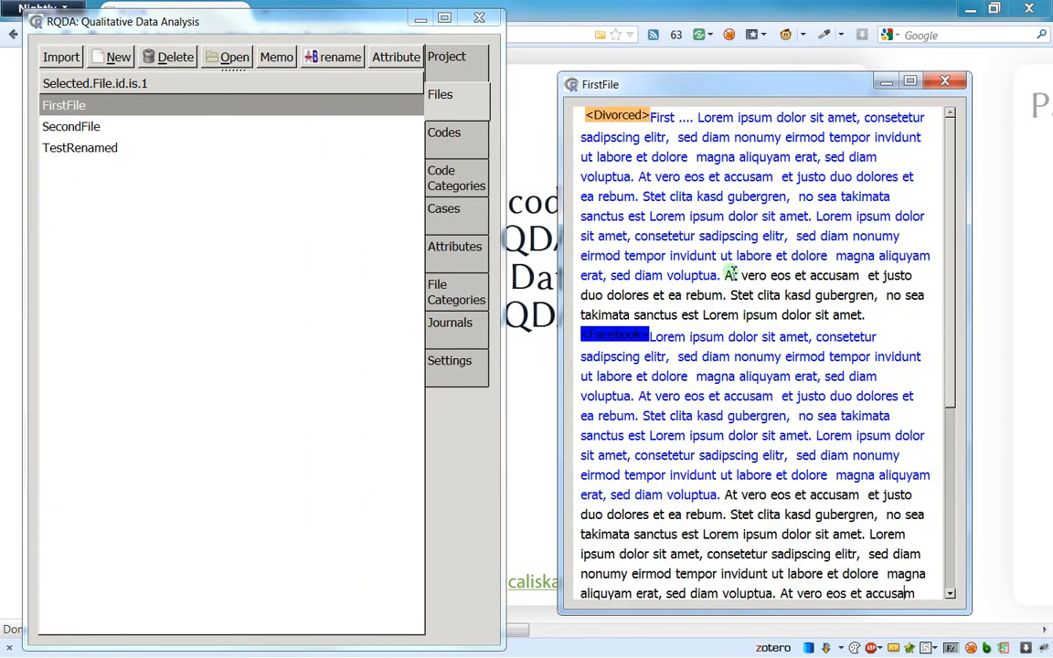
{"action": "scroll", "scroll_direction": "down", "scroll_amount": 3}
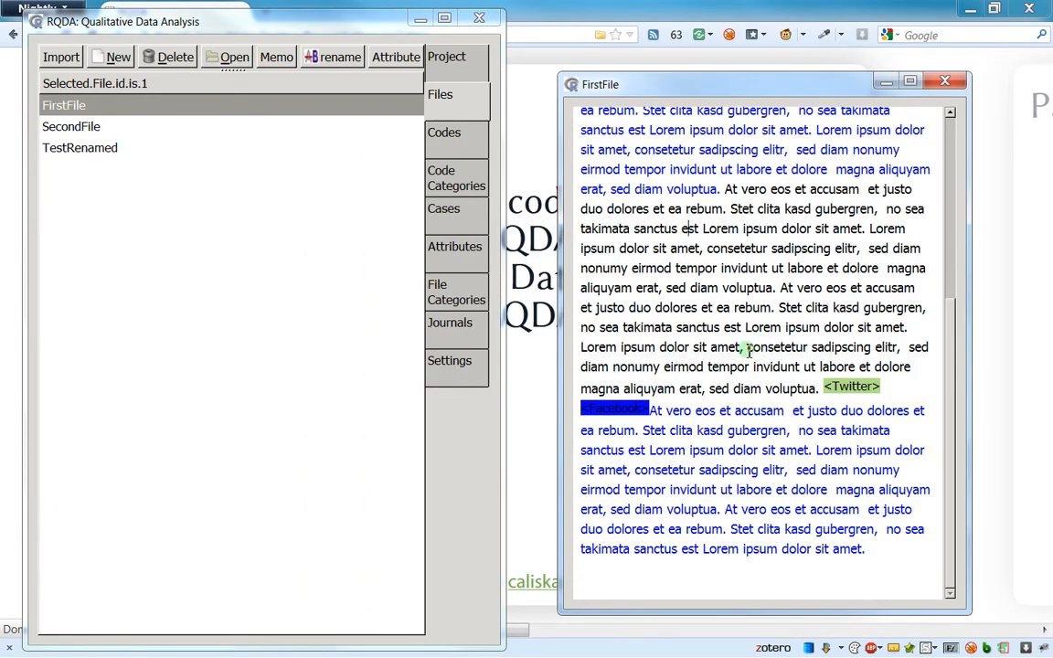
{"action": "left_click_drag", "start_coordinate": [690, 229], "coordinate": [777, 289]}
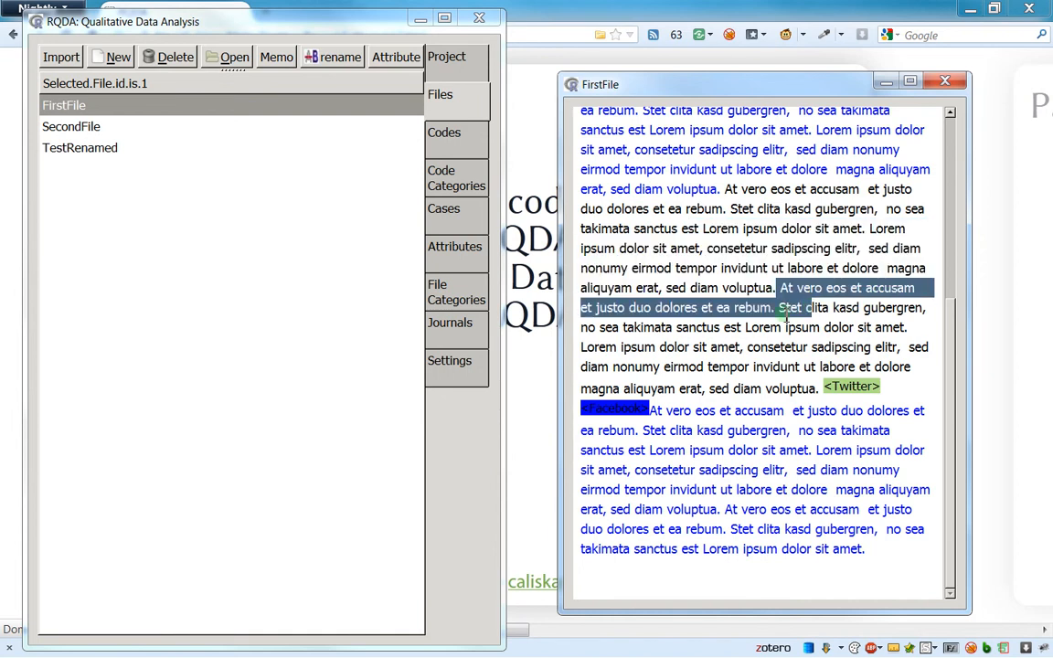
{"action": "left_click_drag", "start_coordinate": [784, 307], "coordinate": [905, 327]}
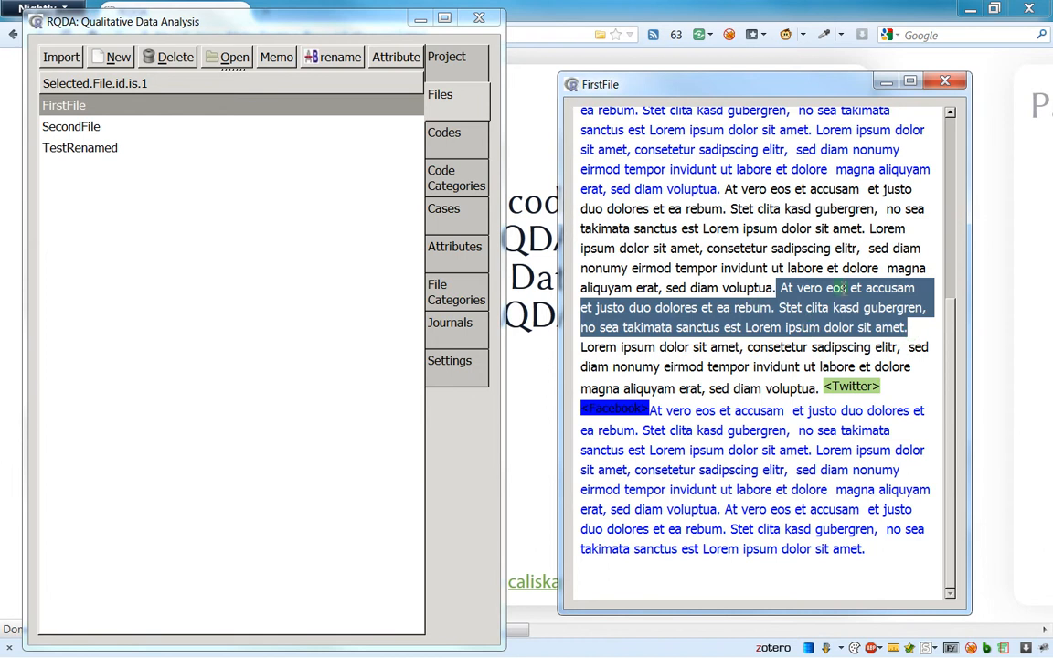
Check the Codes list and return to Code Categories showing 02_MaritalStatut's codes.
{"action": "left_click", "coordinate": [444, 131]}
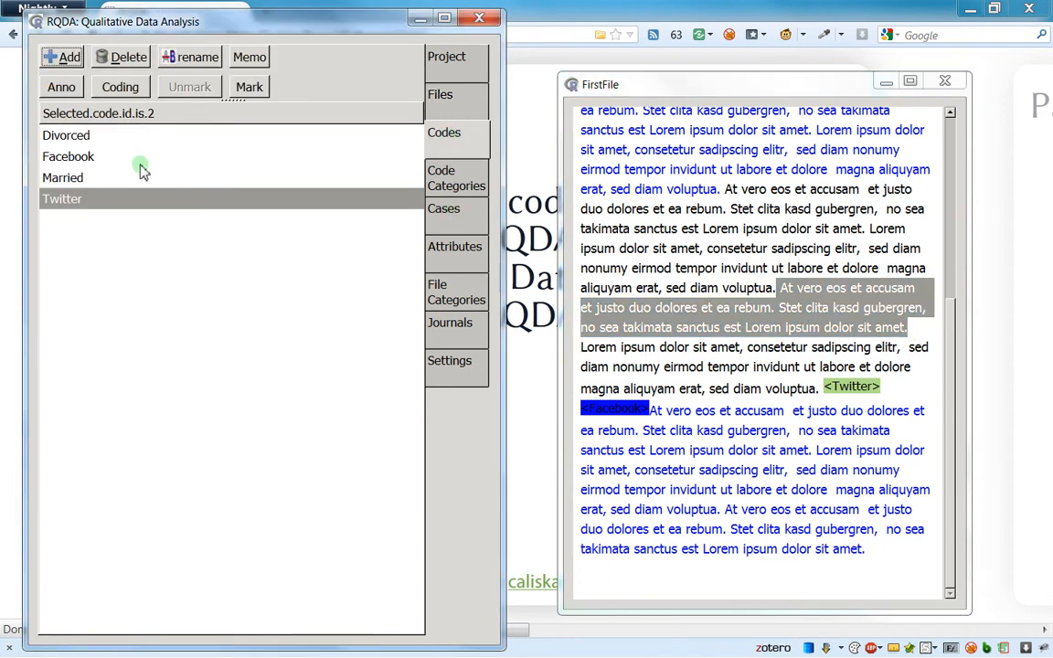
{"action": "mouse_move", "coordinate": [303, 183]}
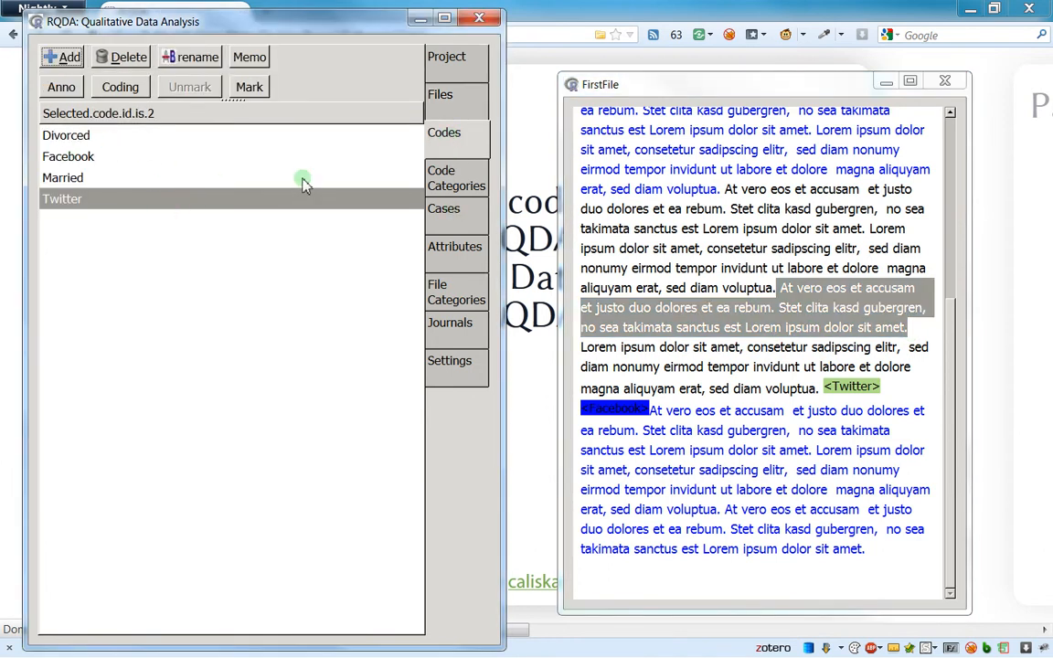
{"action": "mouse_move", "coordinate": [131, 155]}
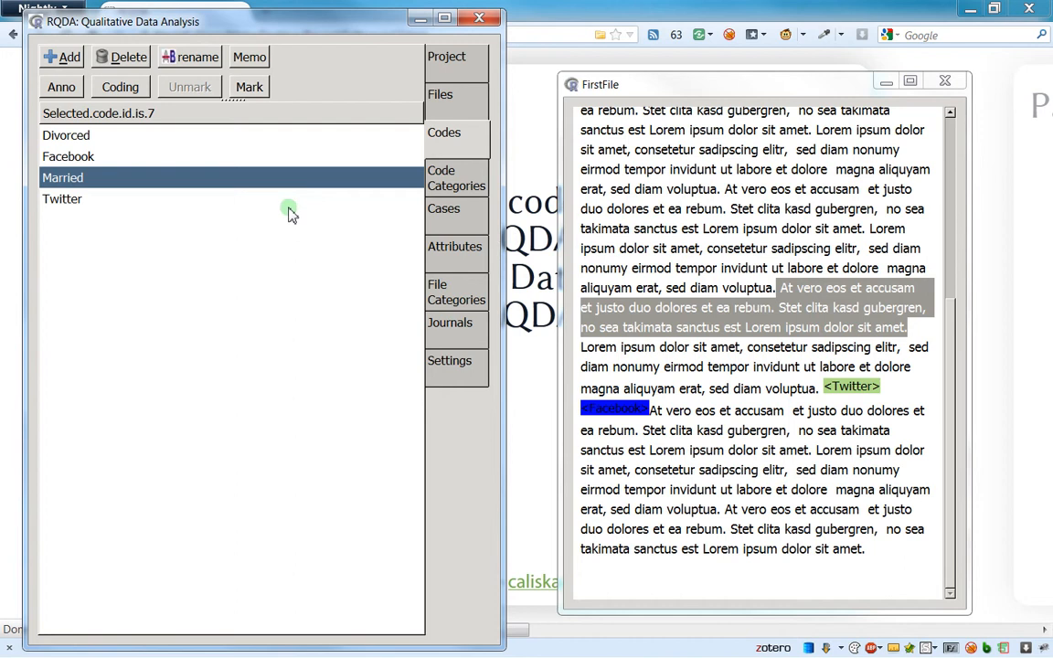
{"action": "mouse_move", "coordinate": [197, 285]}
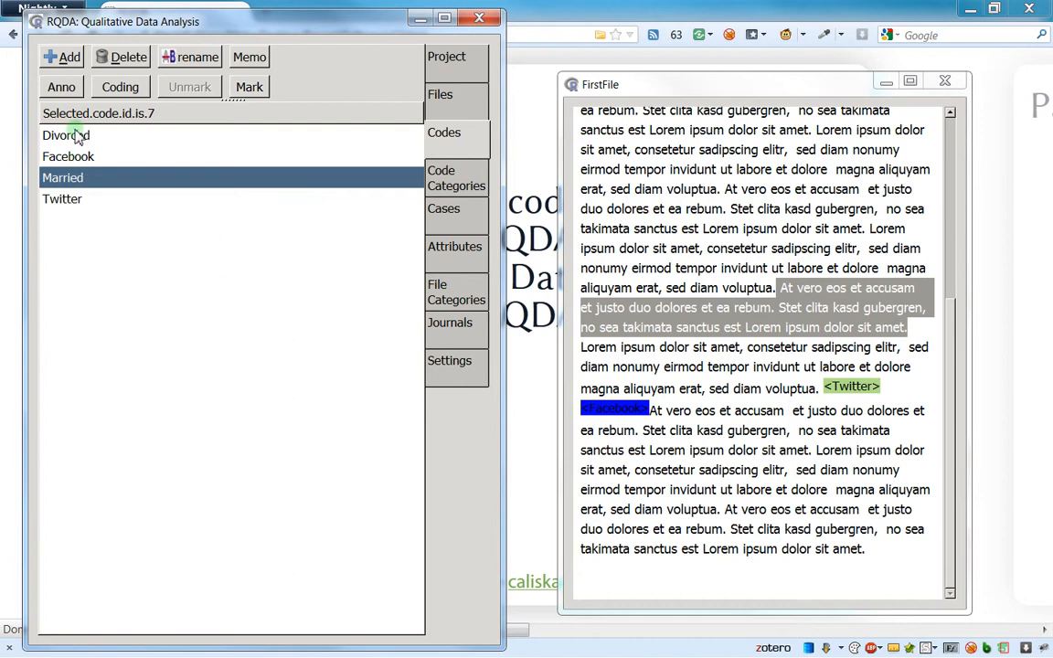
{"action": "mouse_move", "coordinate": [132, 629]}
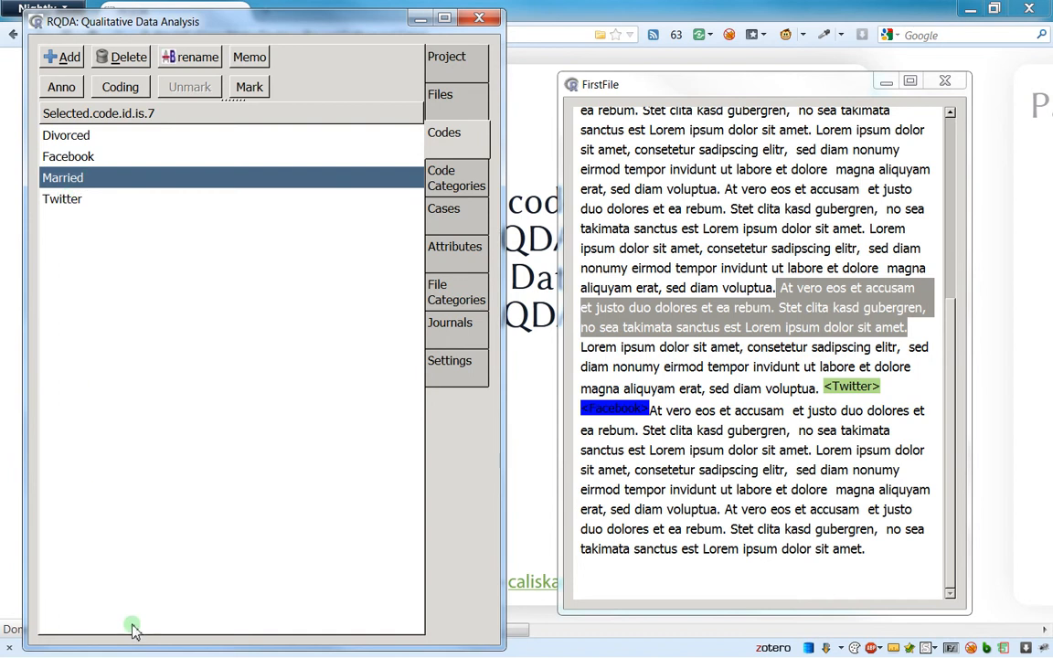
{"action": "mouse_move", "coordinate": [155, 618]}
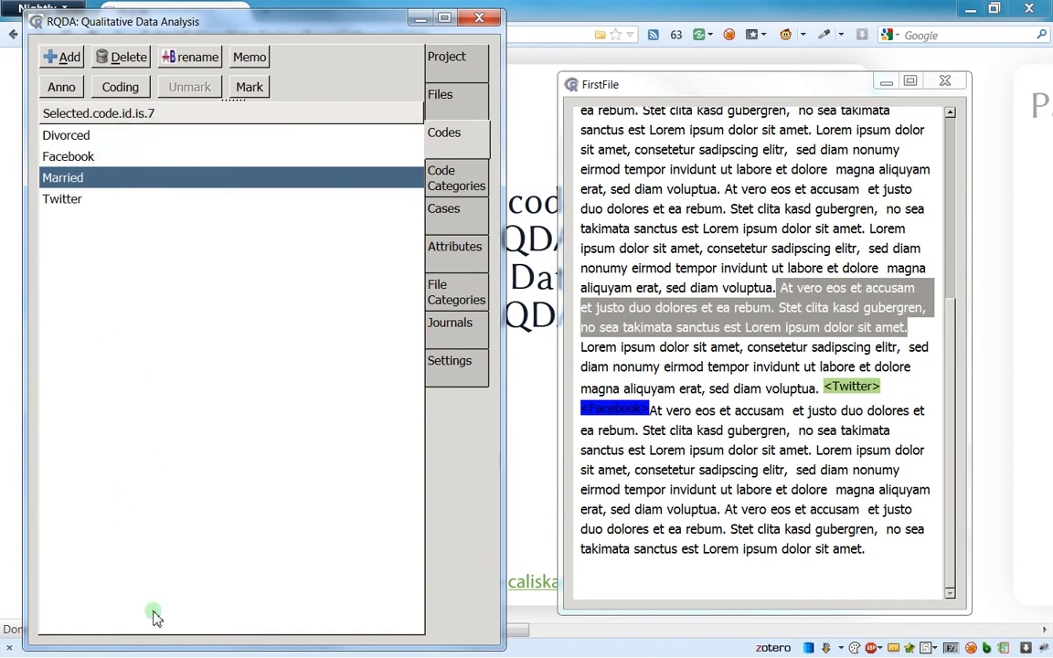
{"action": "left_click", "coordinate": [457, 179]}
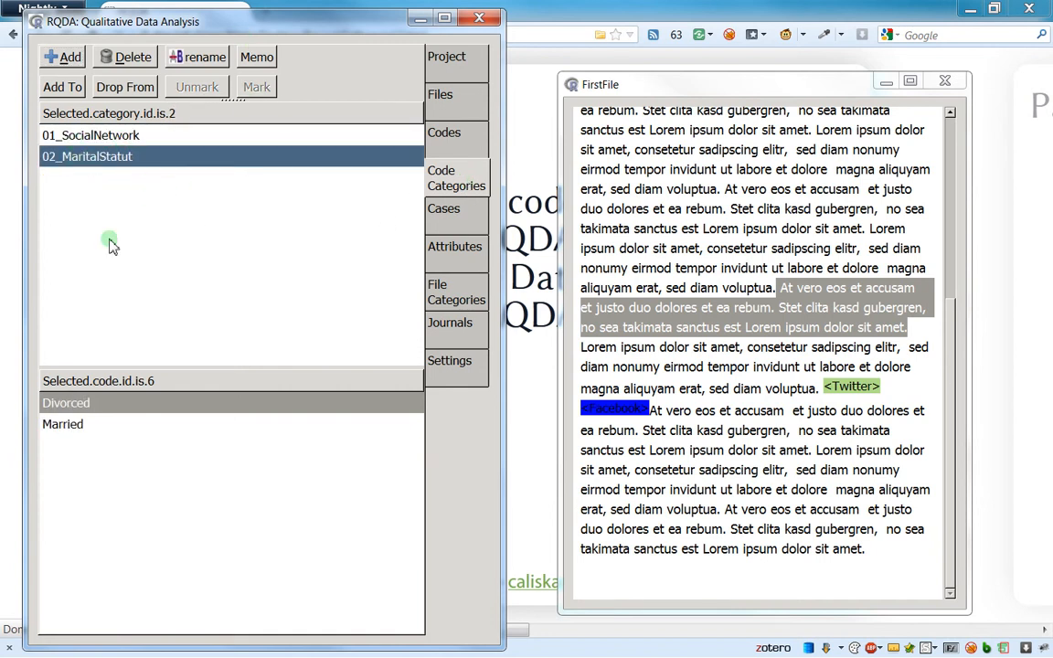
Code a FirstFile passage with Divorced from the 02_MaritalStatut category.
{"action": "left_click", "coordinate": [62, 424]}
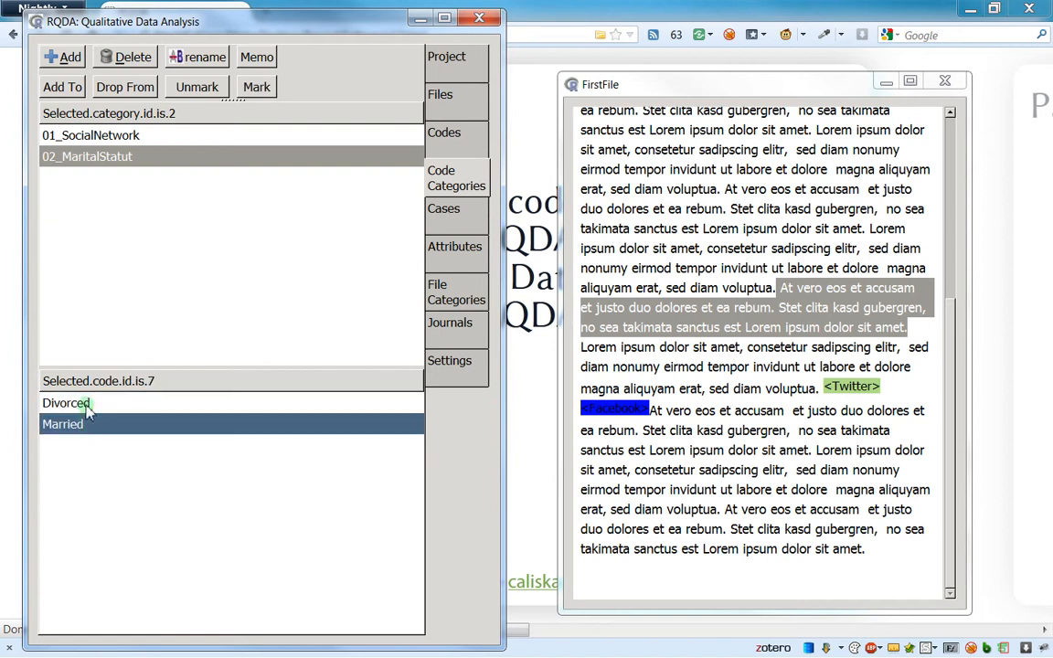
{"action": "left_click", "coordinate": [65, 404]}
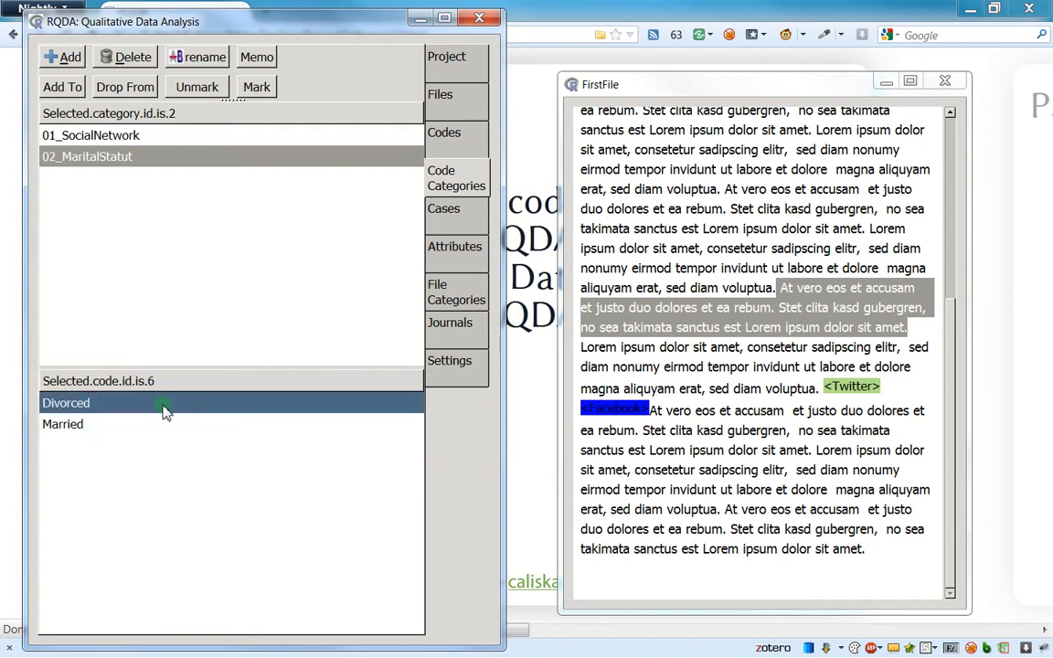
{"action": "left_click", "coordinate": [840, 321]}
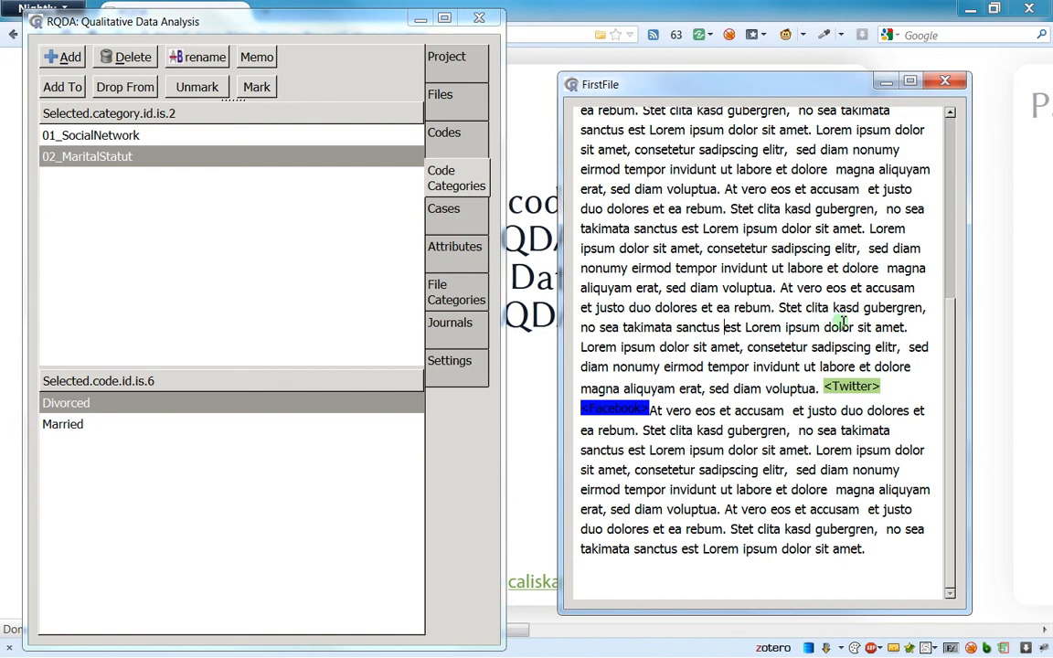
{"action": "left_click_drag", "start_coordinate": [777, 289], "coordinate": [906, 327]}
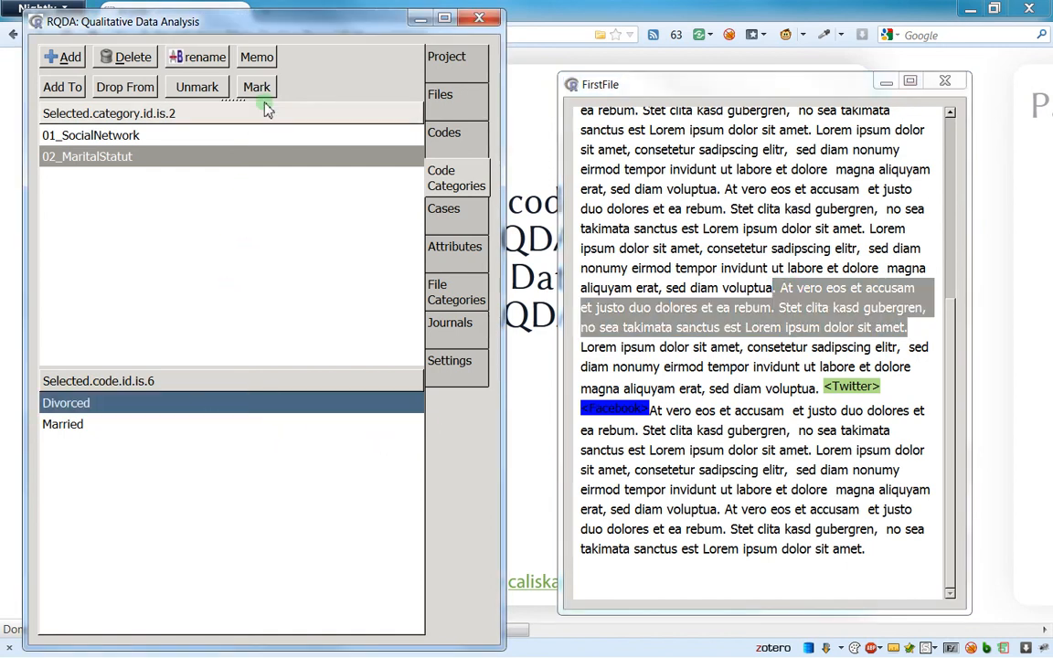
{"action": "left_click", "coordinate": [255, 86]}
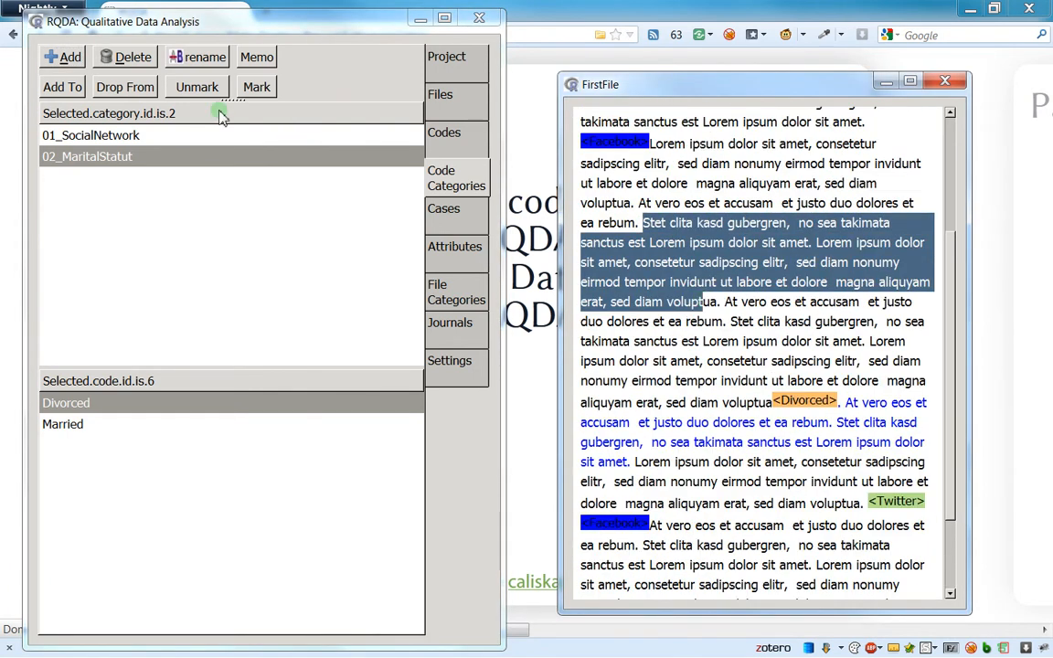
Code a second FirstFile passage with Facebook from the 01_SocialNetwork category.
{"action": "left_click", "coordinate": [92, 135]}
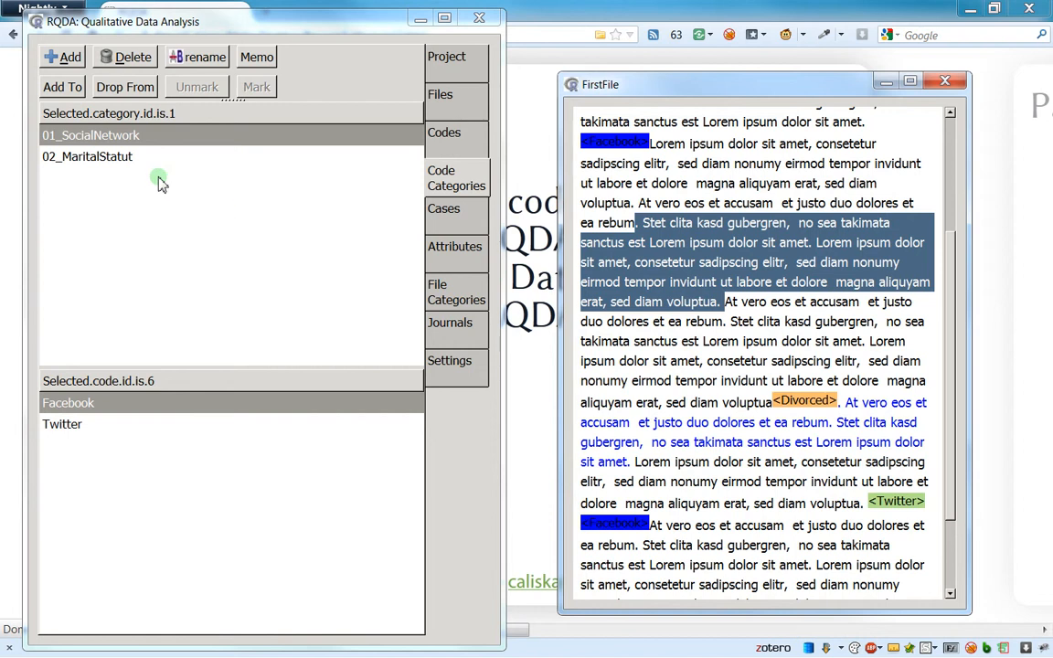
{"action": "mouse_move", "coordinate": [101, 413]}
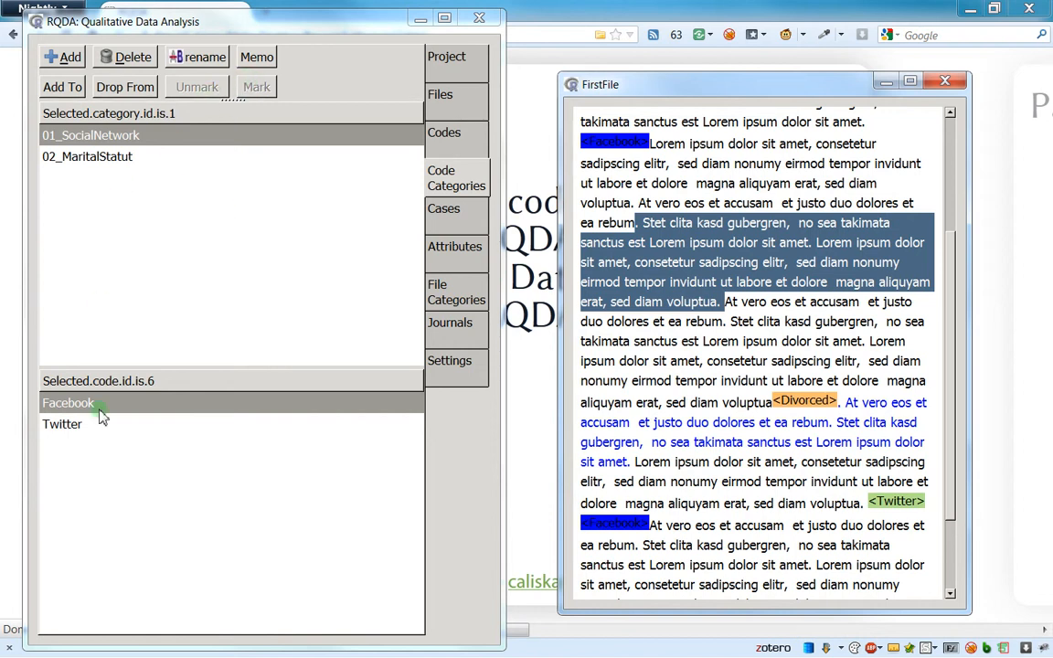
{"action": "left_click", "coordinate": [256, 88]}
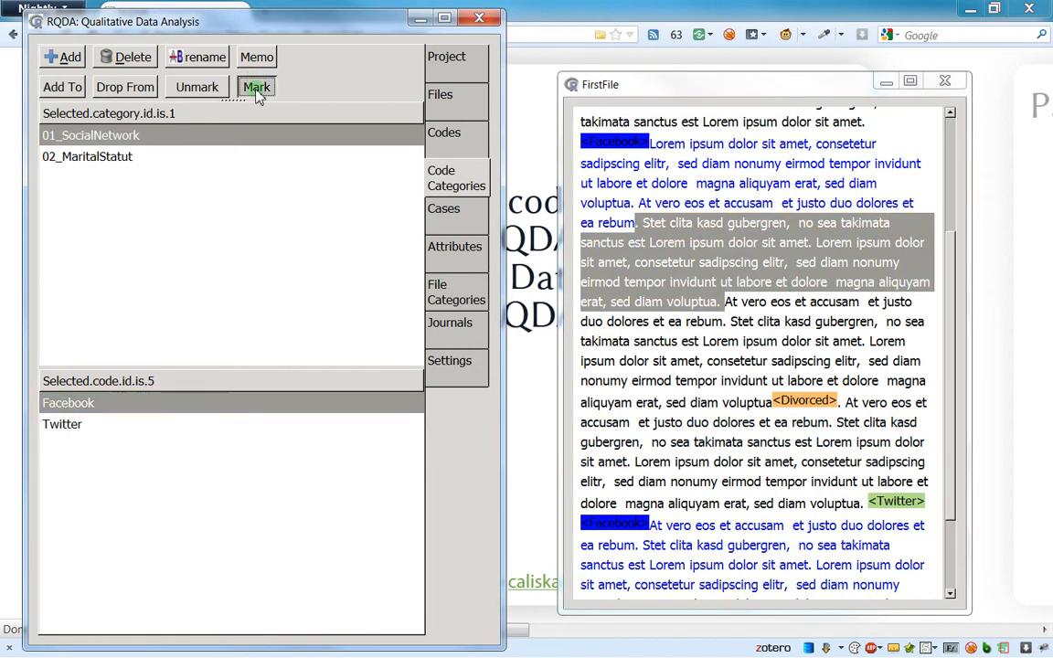
{"action": "left_click", "coordinate": [255, 88]}
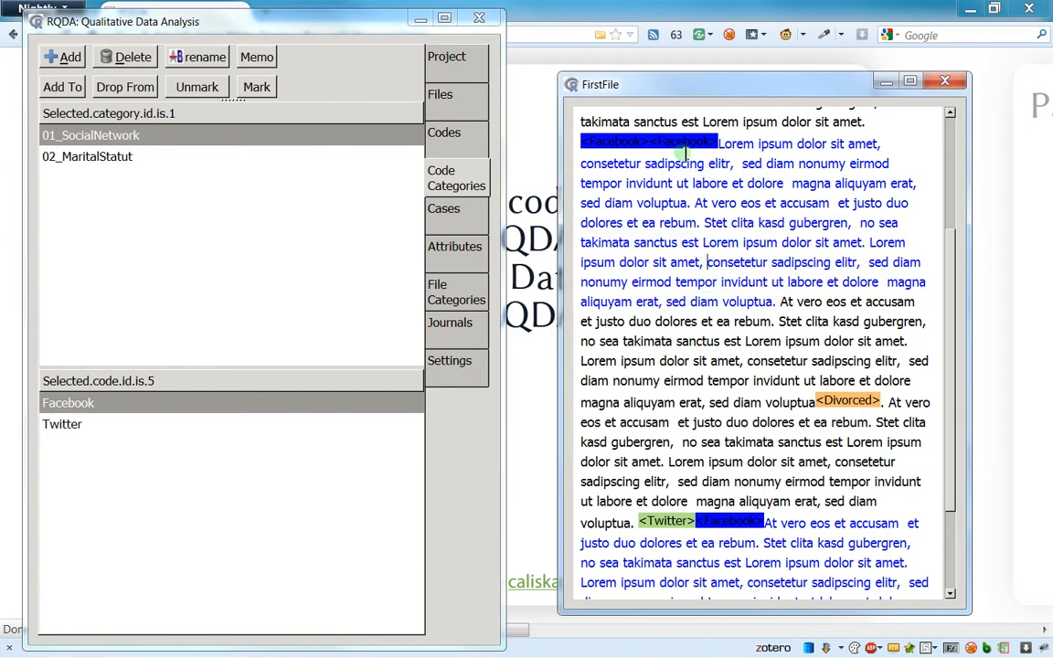
{"action": "left_click", "coordinate": [197, 88]}
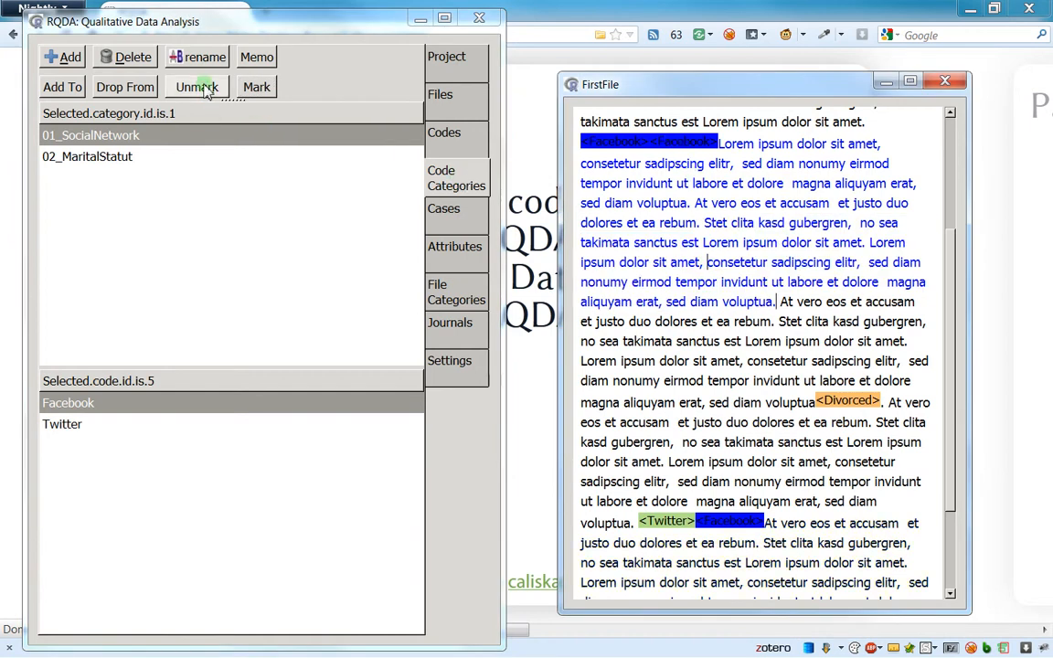
{"action": "left_click", "coordinate": [197, 85]}
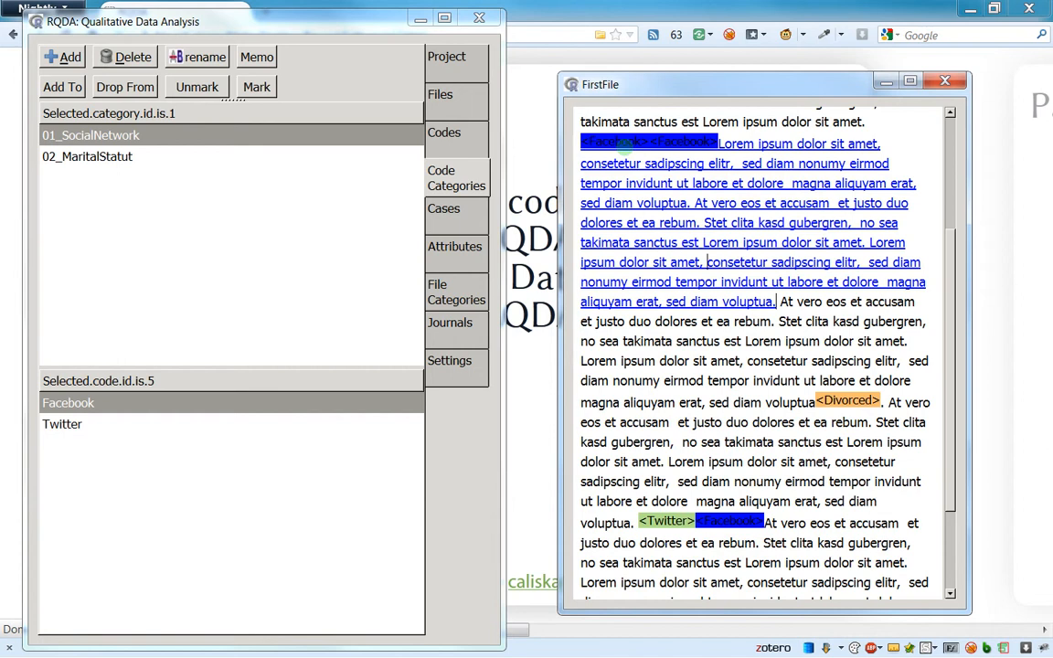
{"action": "left_click", "coordinate": [197, 85]}
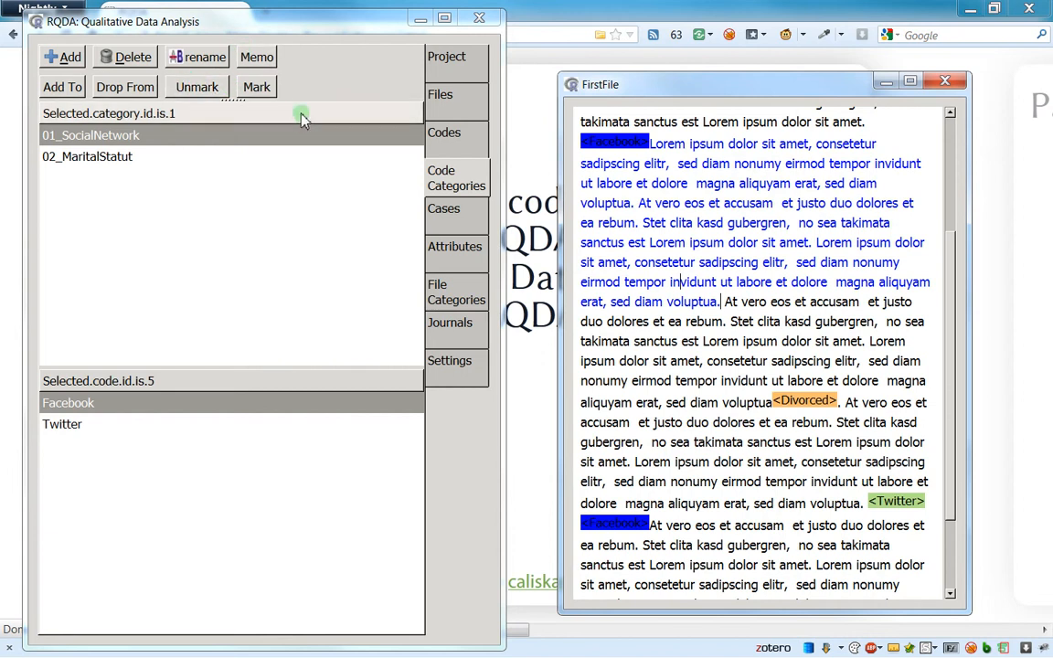
{"action": "mouse_move", "coordinate": [360, 175]}
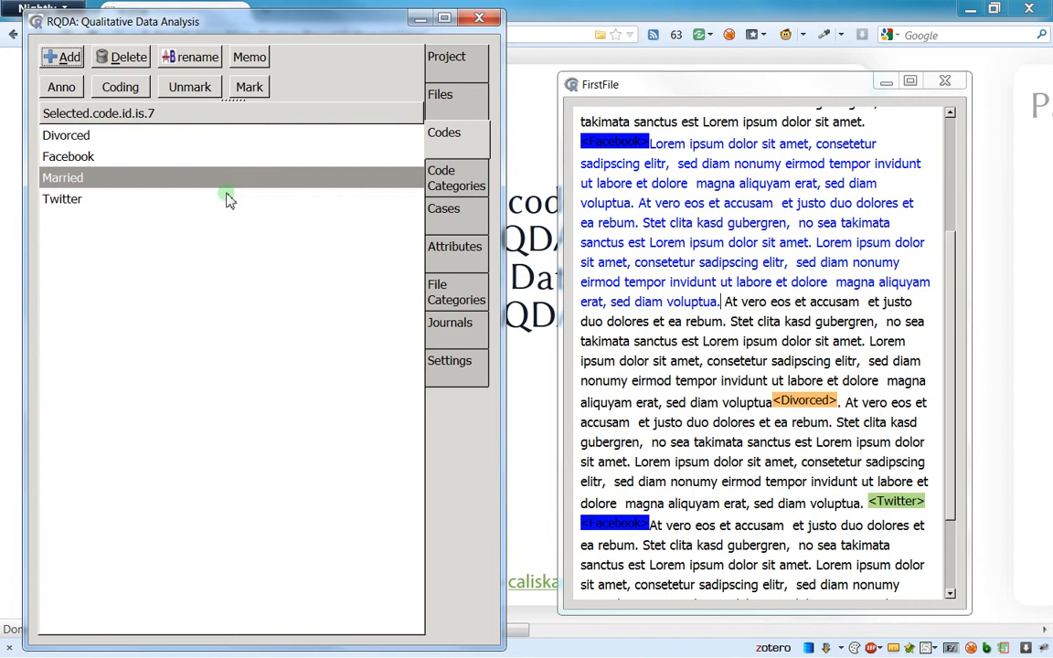
{"action": "mouse_move", "coordinate": [457, 131]}
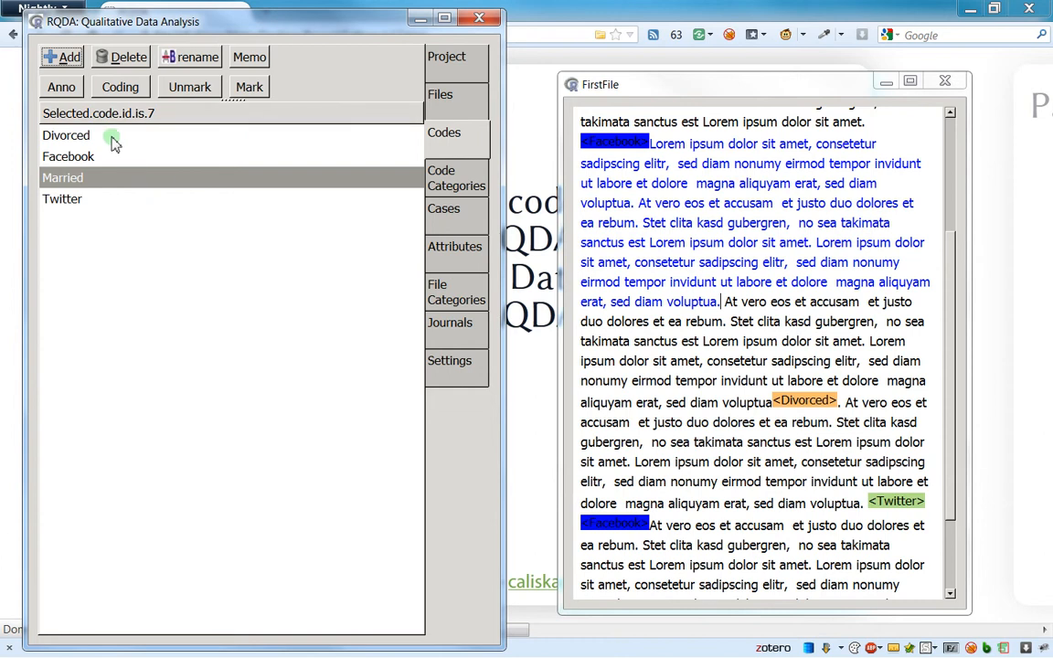
{"action": "mouse_move", "coordinate": [416, 199]}
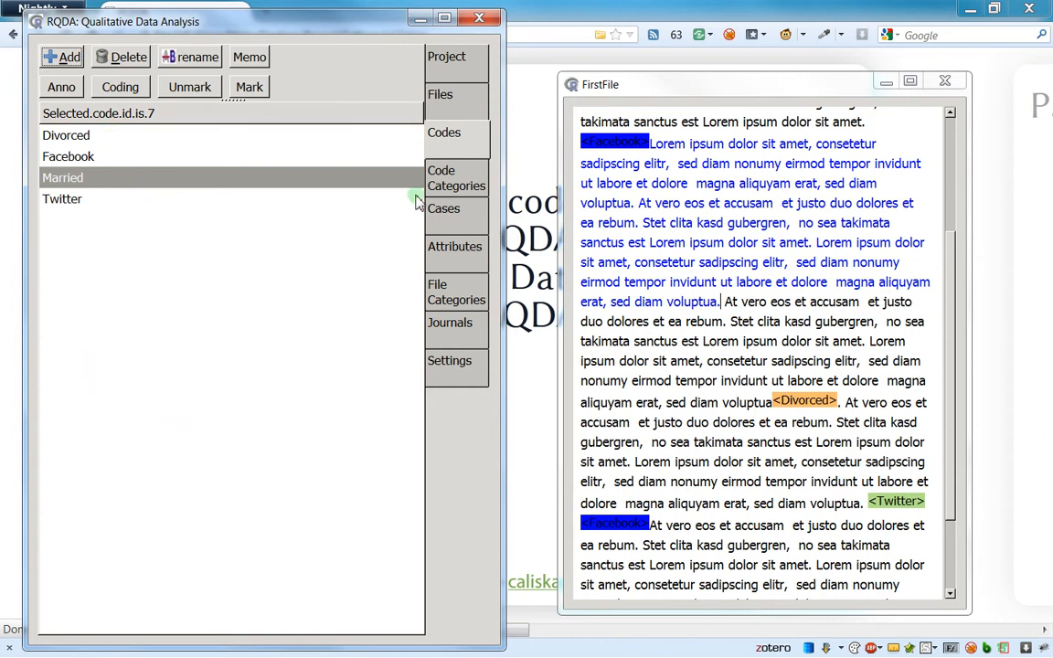
Return to Code Categories and select Twitter then Facebook under 01_SocialNetwork.
{"action": "left_click", "coordinate": [457, 177]}
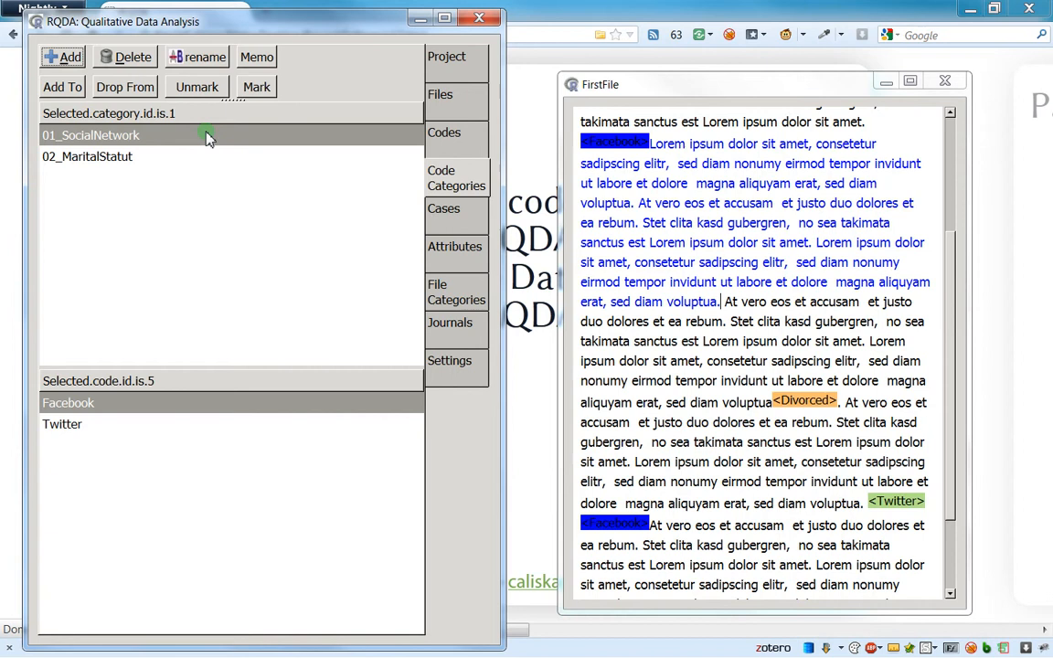
{"action": "mouse_move", "coordinate": [544, 318]}
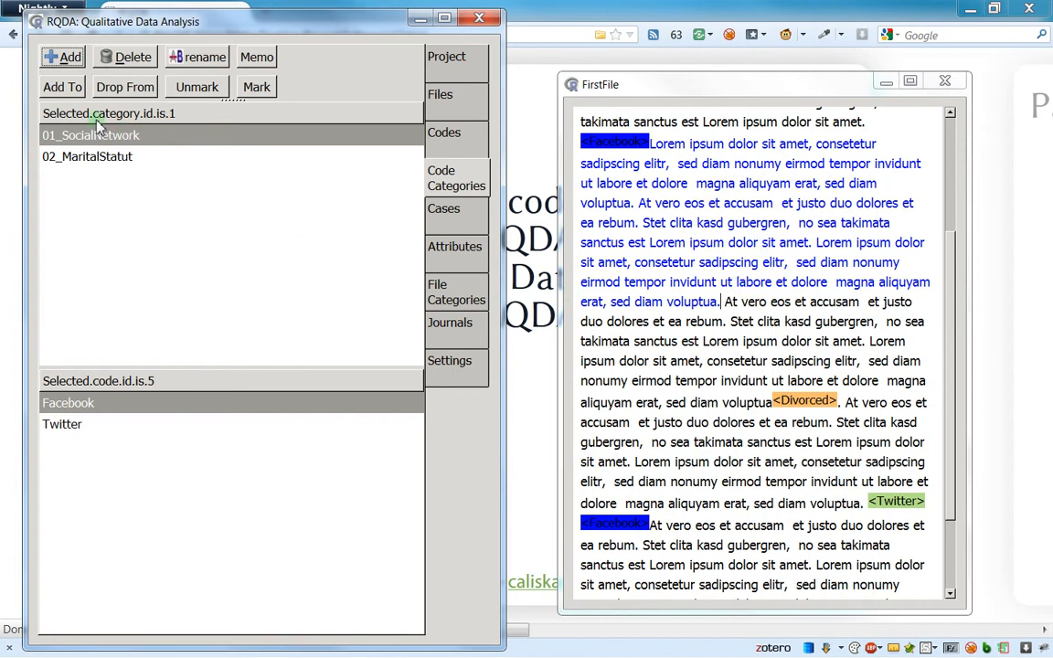
{"action": "mouse_move", "coordinate": [99, 270]}
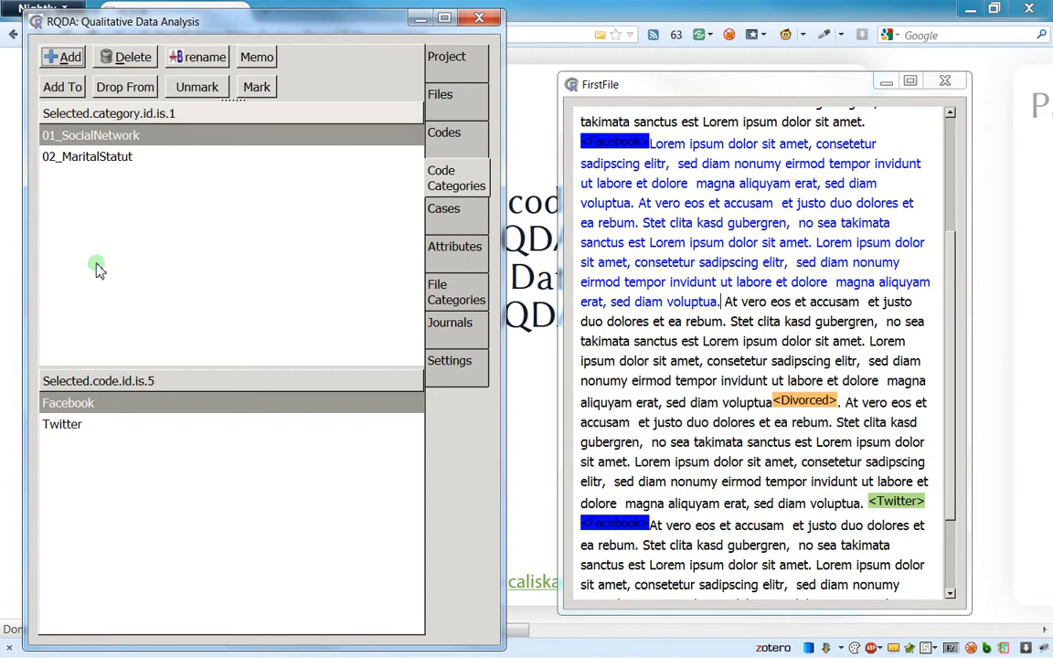
{"action": "left_click", "coordinate": [62, 424]}
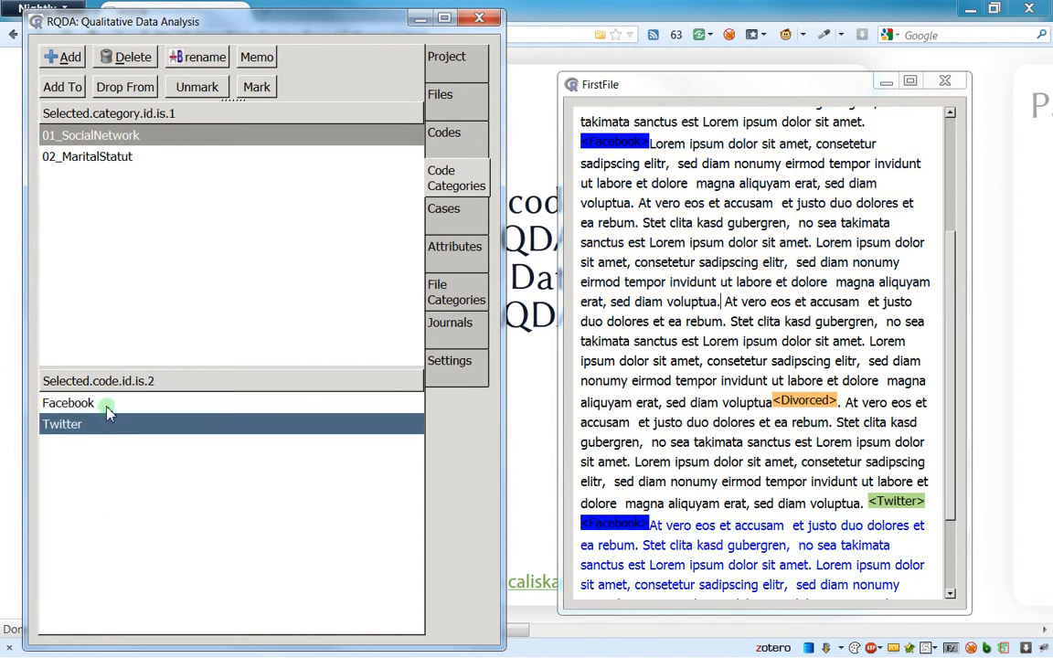
{"action": "left_click", "coordinate": [92, 404]}
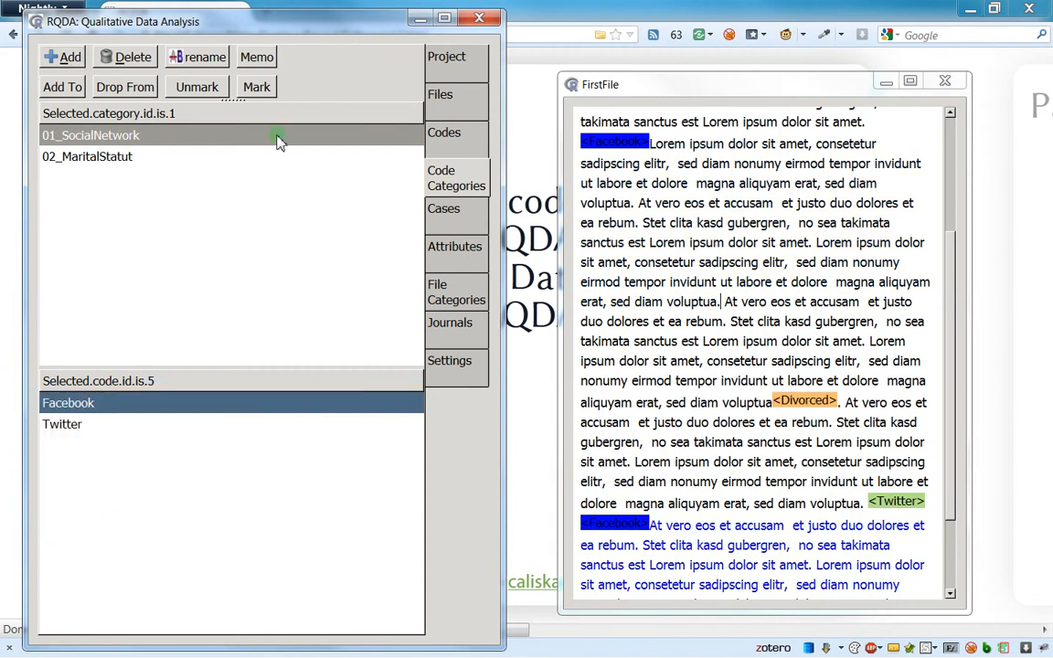
{"action": "mouse_move", "coordinate": [201, 282]}
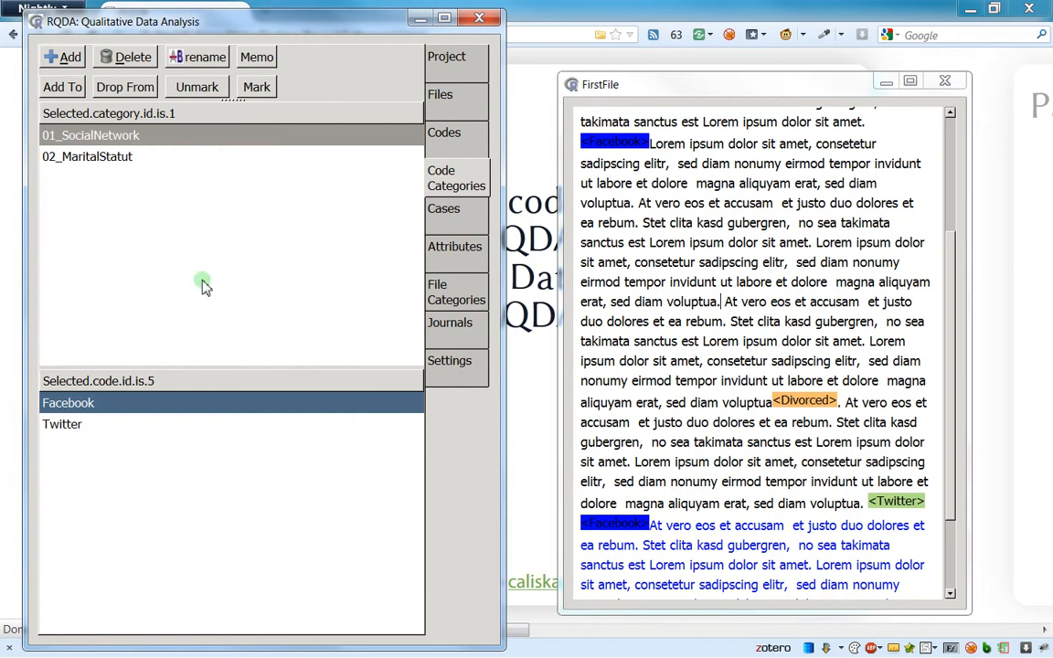
{"action": "mouse_move", "coordinate": [168, 292]}
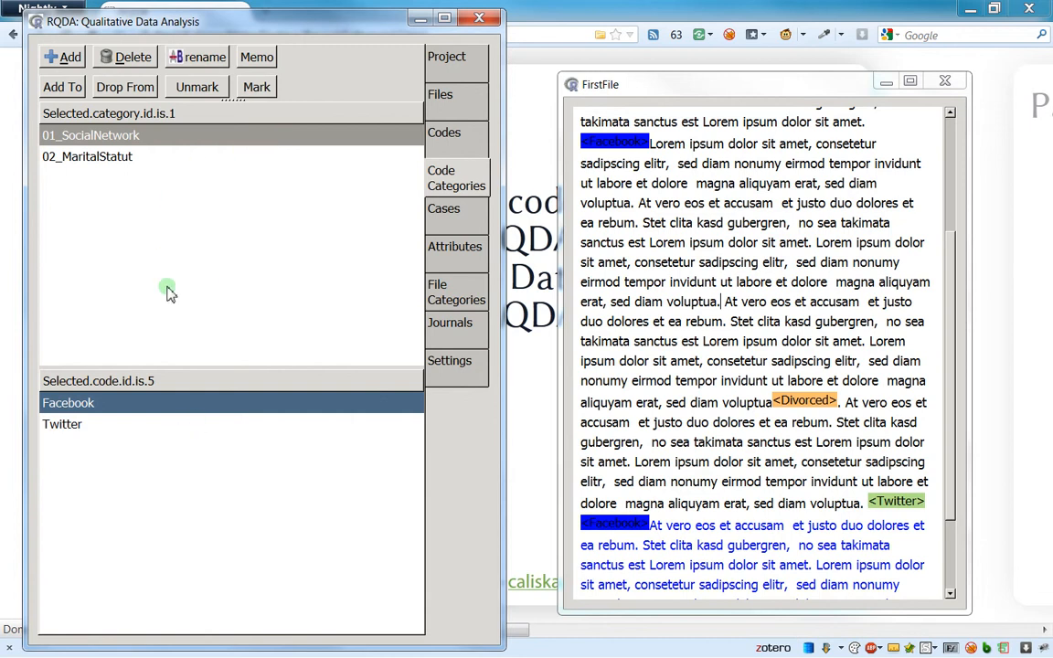
{"action": "mouse_move", "coordinate": [156, 265]}
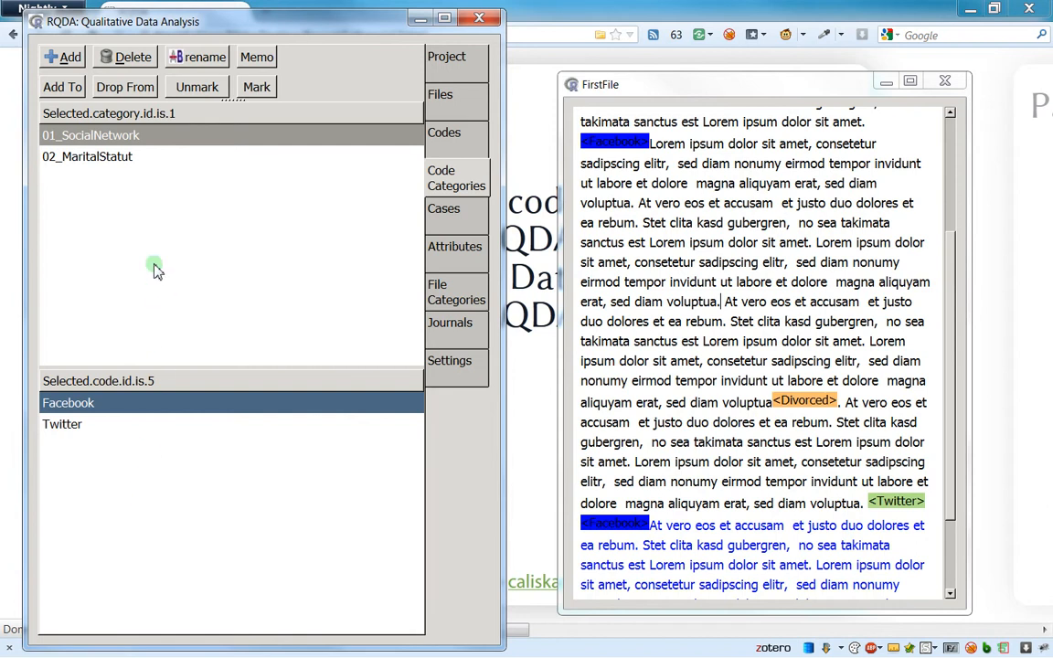
{"action": "mouse_move", "coordinate": [99, 221]}
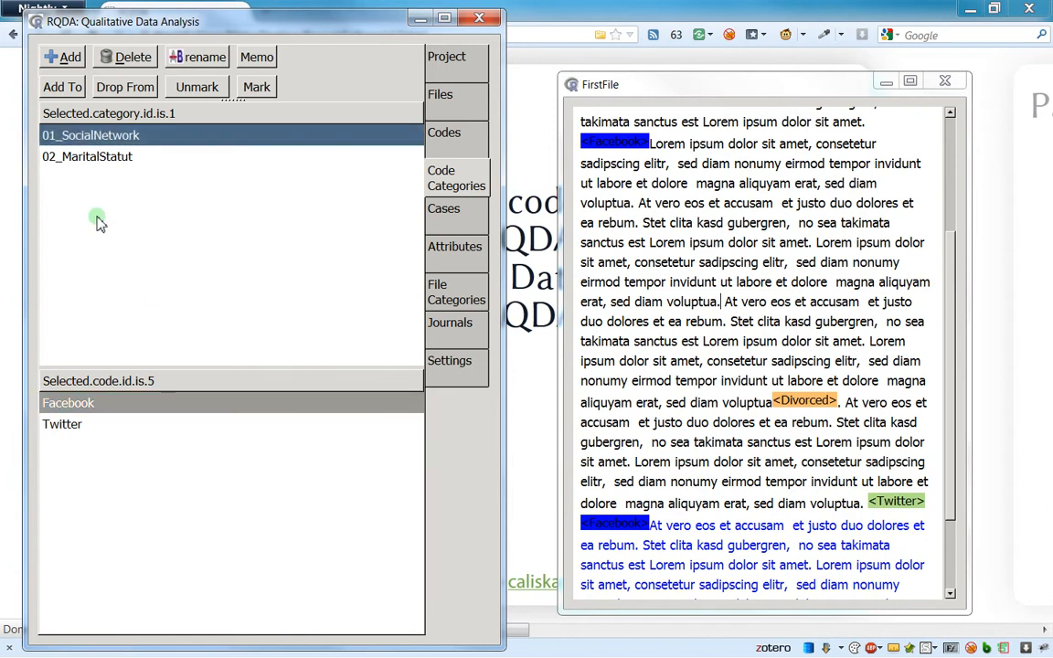
{"action": "right_click", "coordinate": [99, 223]}
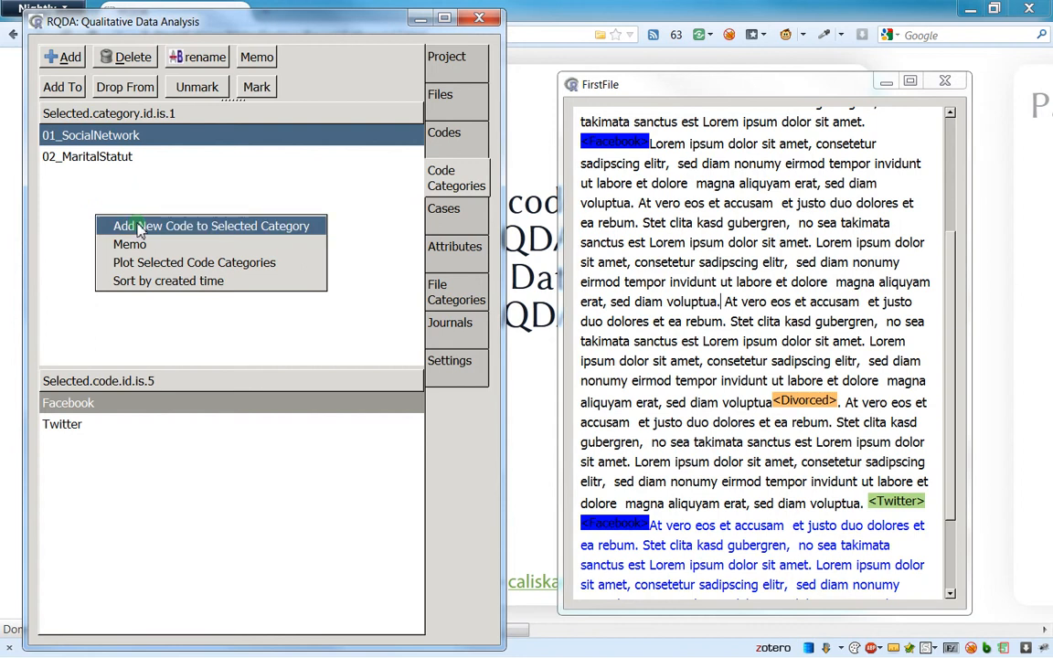
{"action": "mouse_move", "coordinate": [73, 136]}
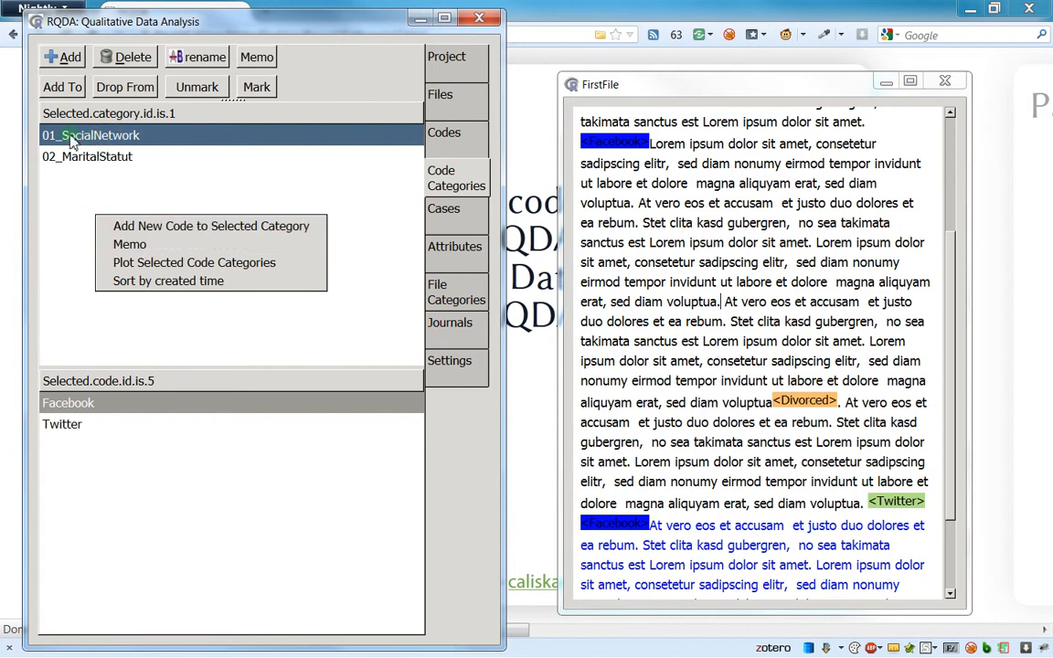
{"action": "mouse_move", "coordinate": [128, 168]}
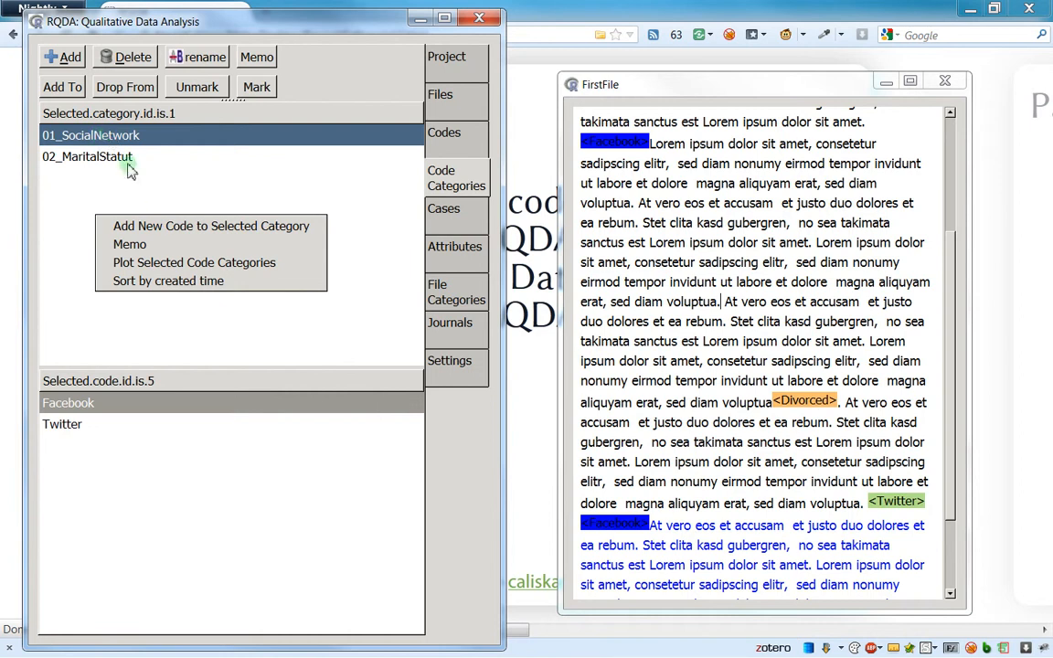
{"action": "mouse_move", "coordinate": [194, 263]}
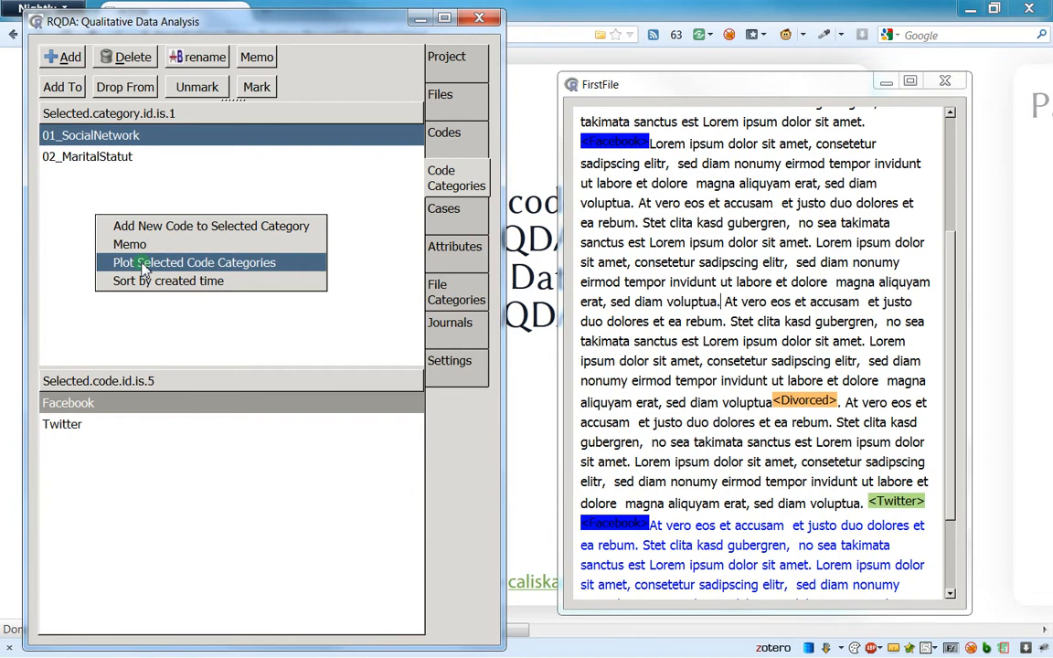
{"action": "mouse_move", "coordinate": [168, 282]}
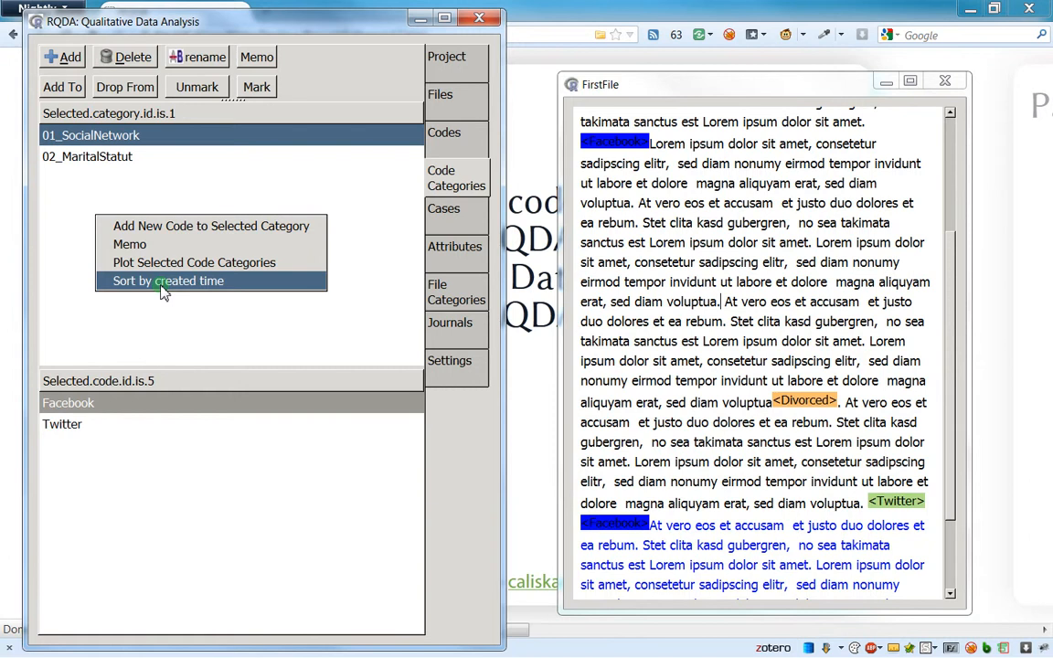
{"action": "left_click", "coordinate": [168, 281]}
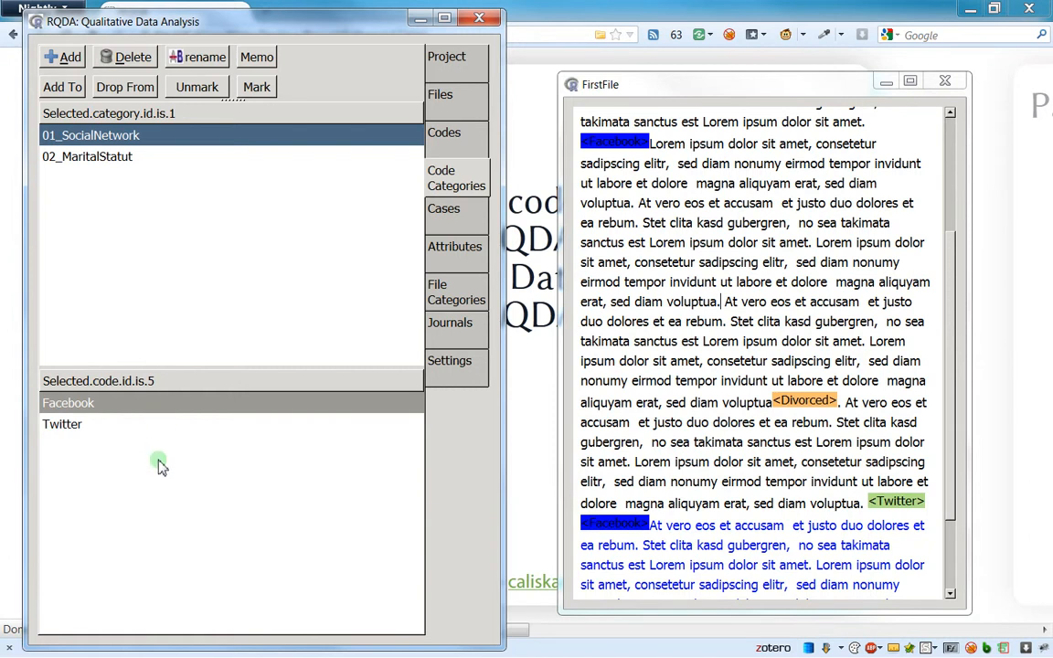
{"action": "right_click", "coordinate": [161, 460]}
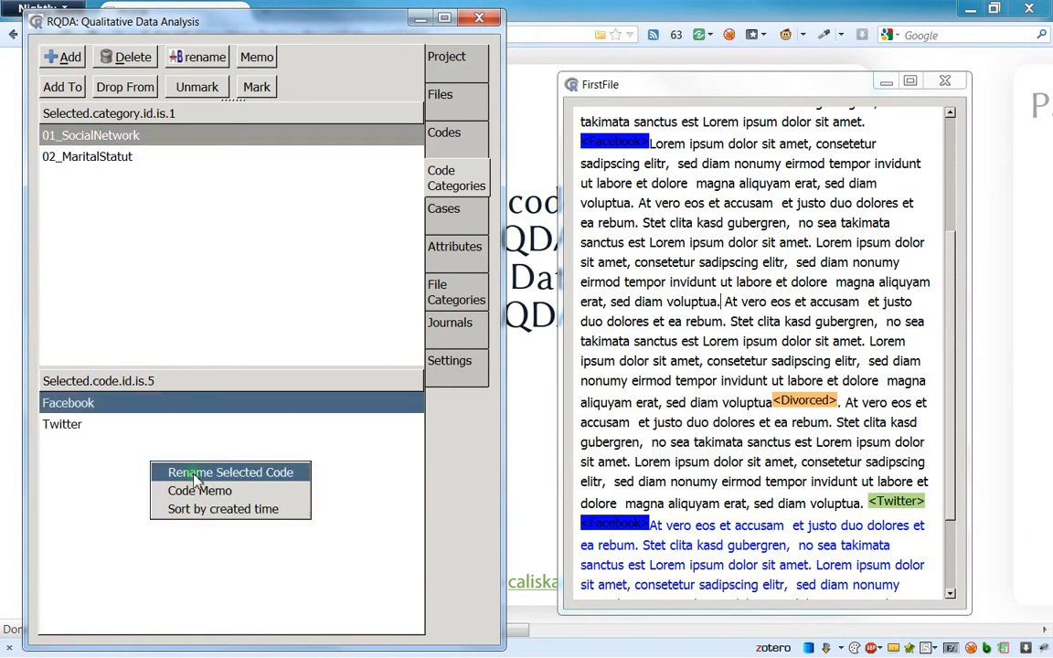
{"action": "mouse_move", "coordinate": [212, 461]}
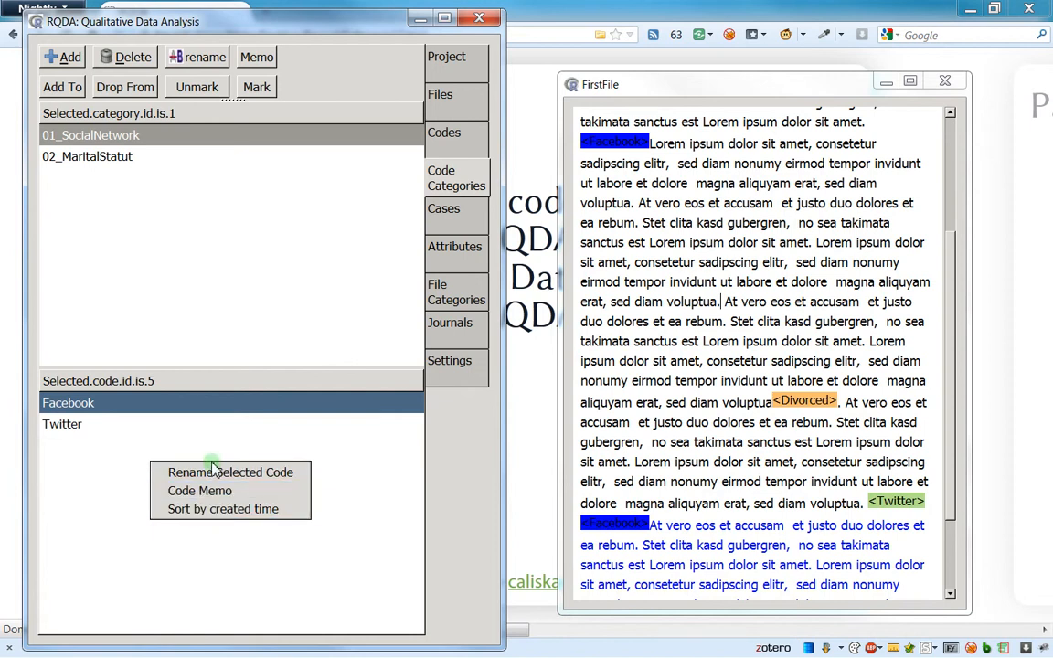
{"action": "mouse_move", "coordinate": [205, 508]}
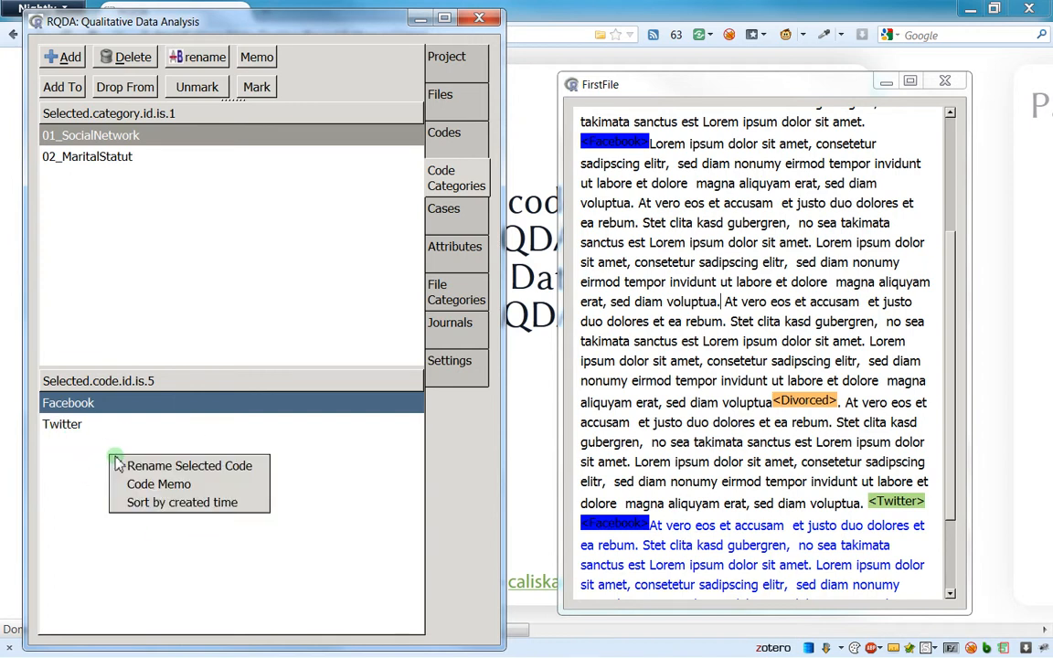
{"action": "mouse_move", "coordinate": [190, 466]}
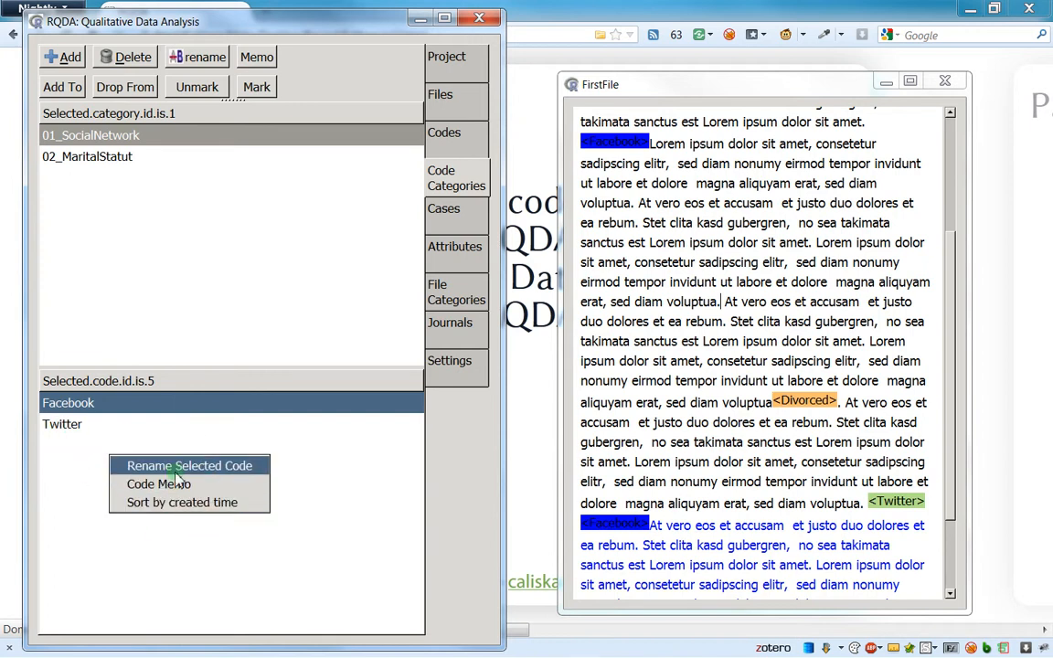
{"action": "left_click", "coordinate": [160, 515]}
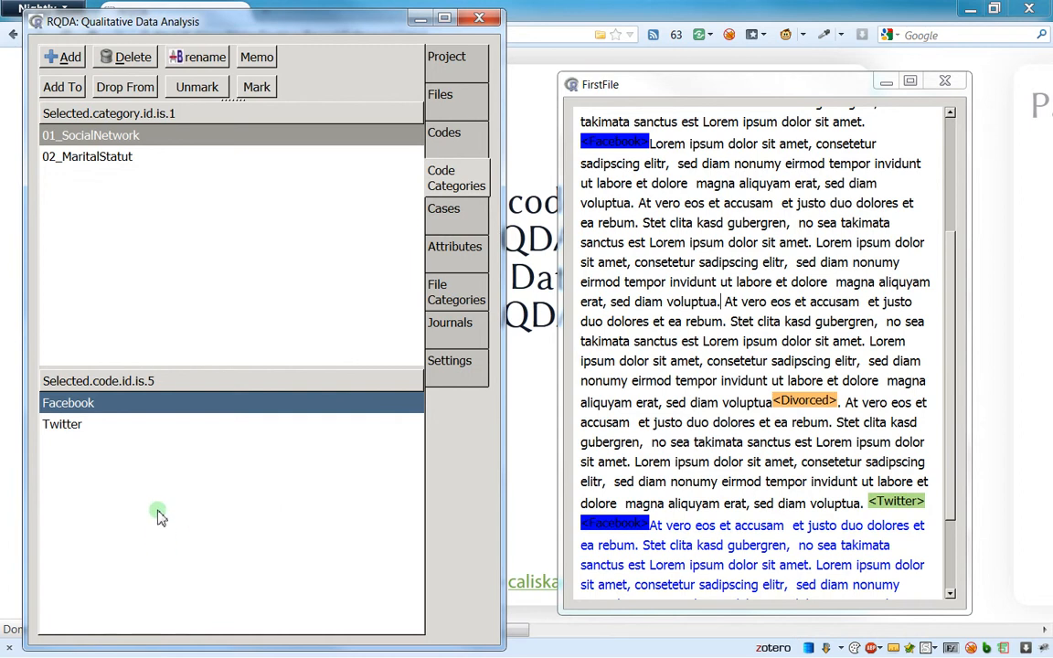
{"action": "mouse_move", "coordinate": [136, 382]}
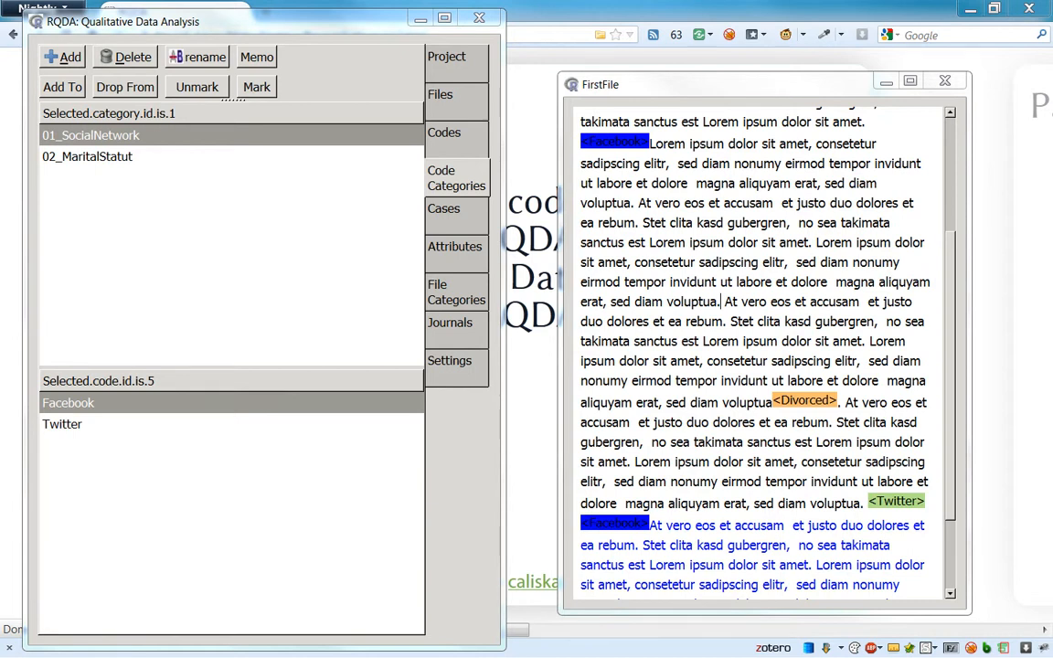
Close TestNewProject and open the larger Test.rqda project from the RQDATest folder.
{"action": "left_click", "coordinate": [446, 57]}
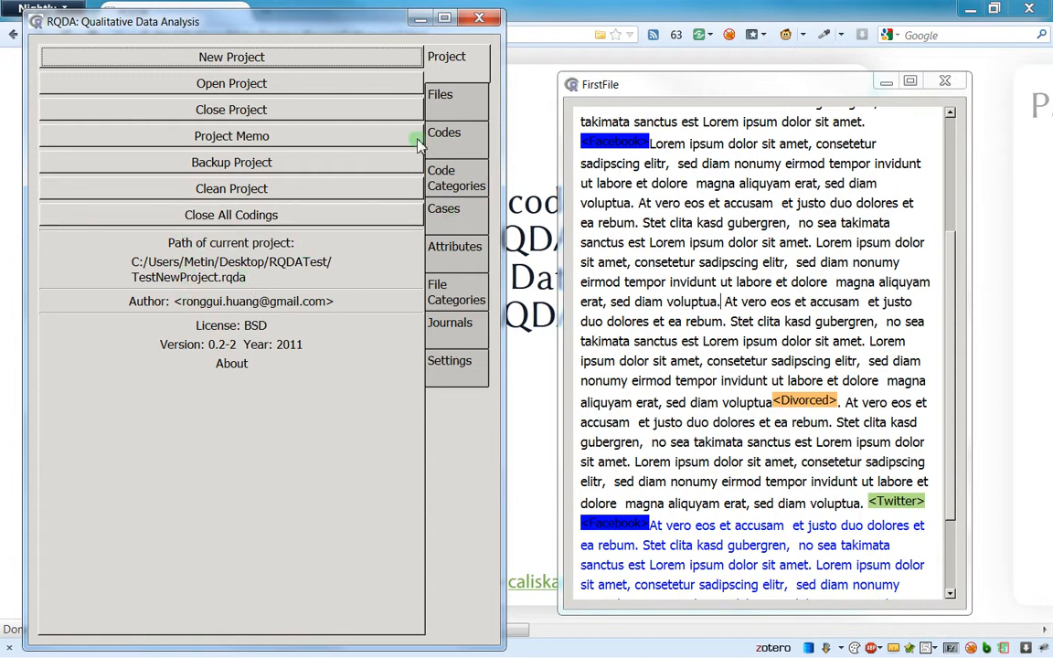
{"action": "left_click", "coordinate": [231, 110]}
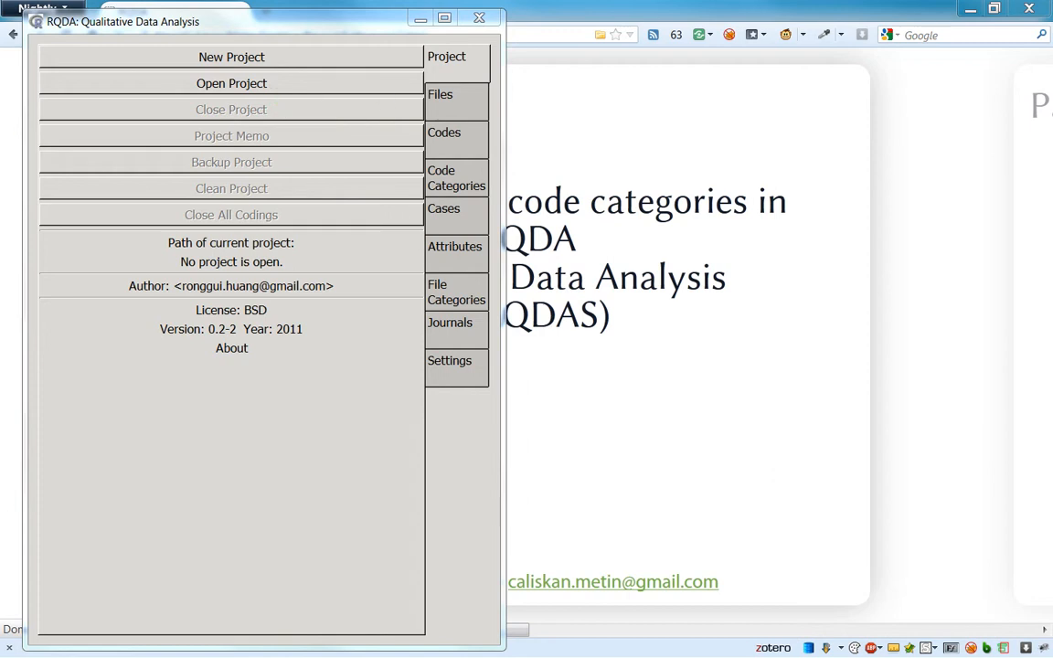
{"action": "left_click", "coordinate": [230, 84]}
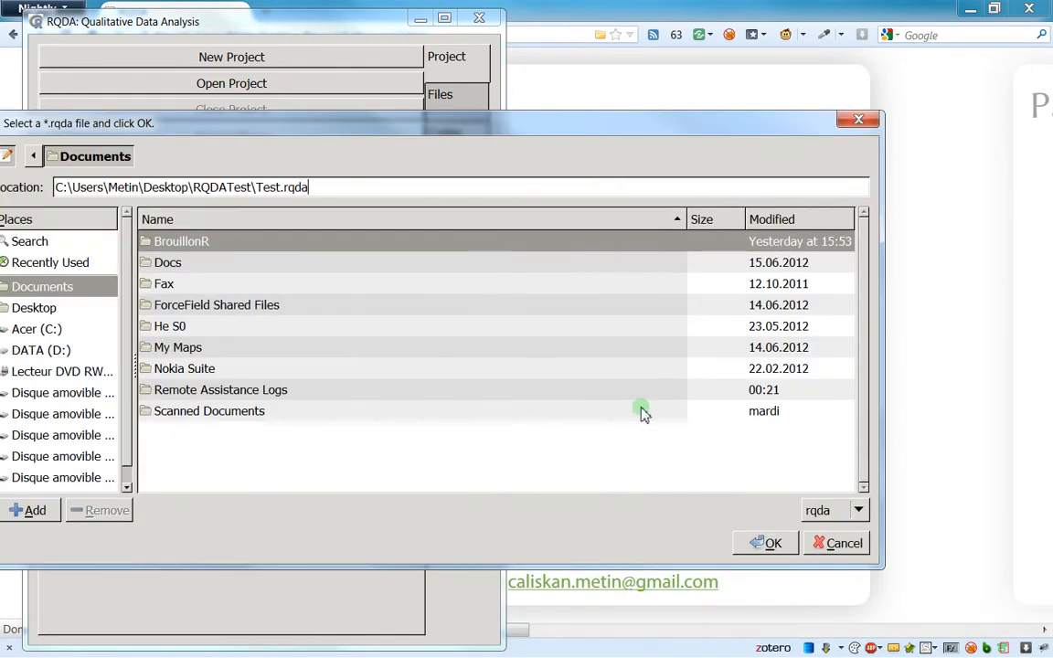
{"action": "left_click", "coordinate": [771, 543]}
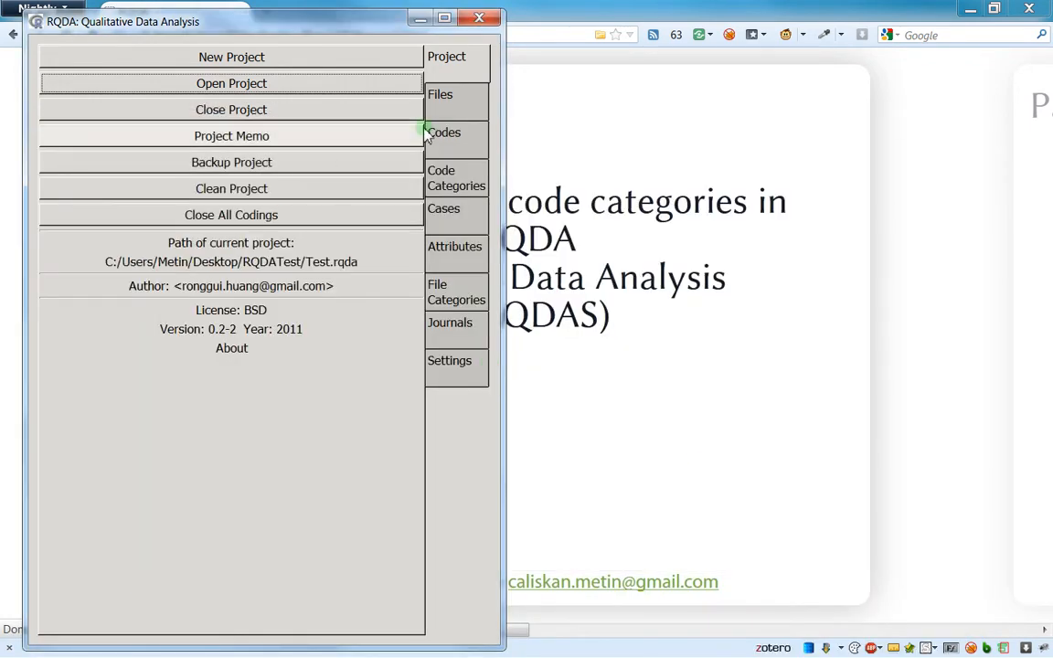
Browse the Codes list and the Code Categories, viewing the codes under 17-Suisse.
{"action": "left_click", "coordinate": [444, 131]}
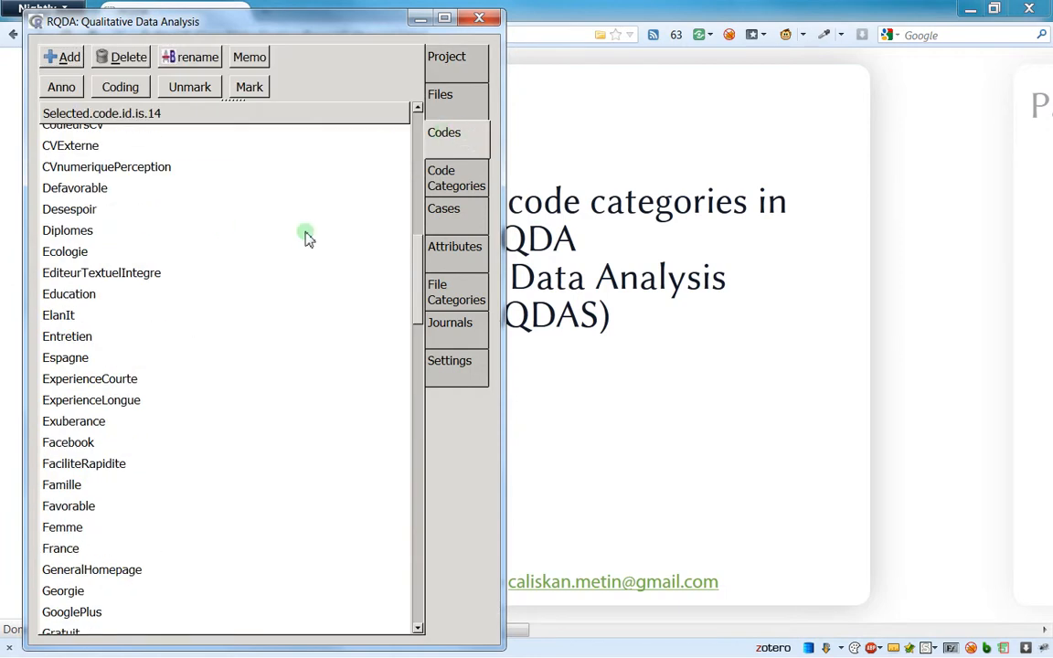
{"action": "left_click", "coordinate": [457, 177]}
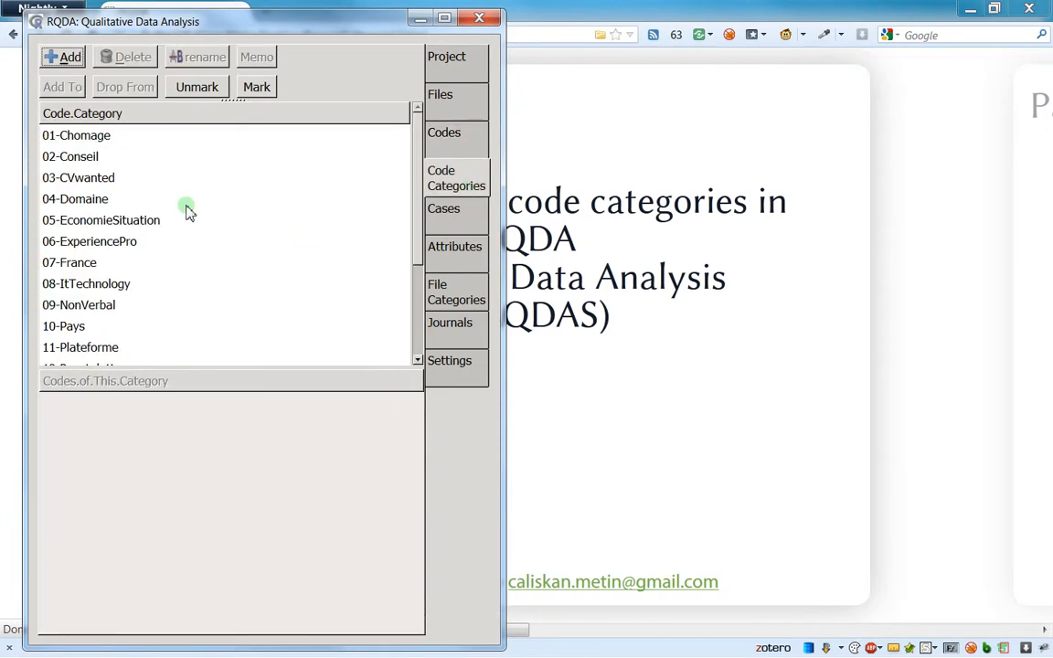
{"action": "left_click", "coordinate": [69, 332]}
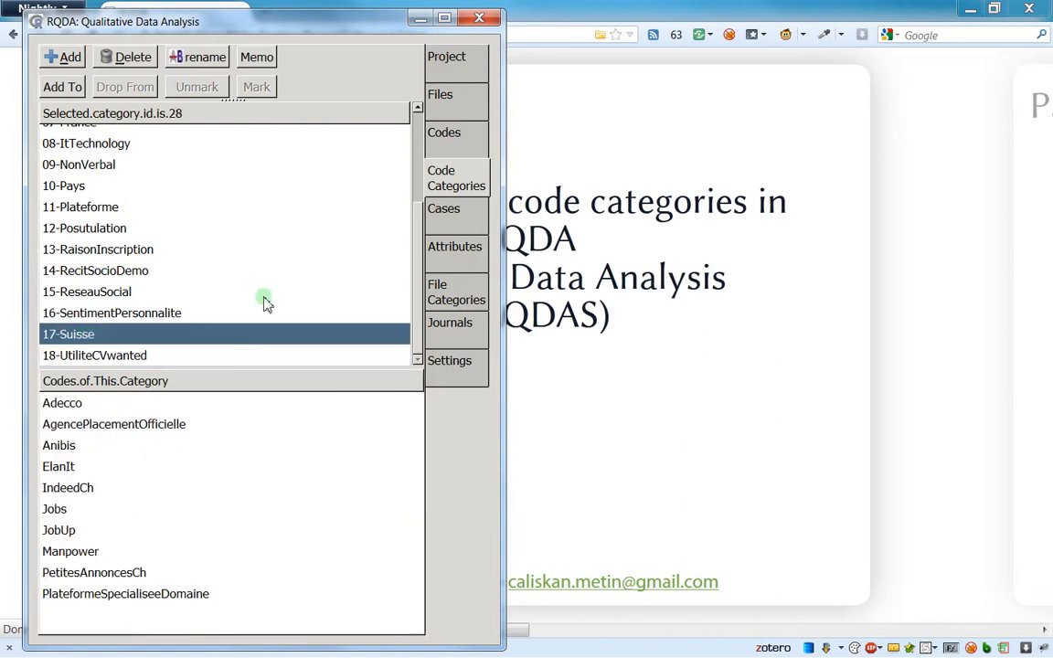
{"action": "left_click", "coordinate": [444, 131]}
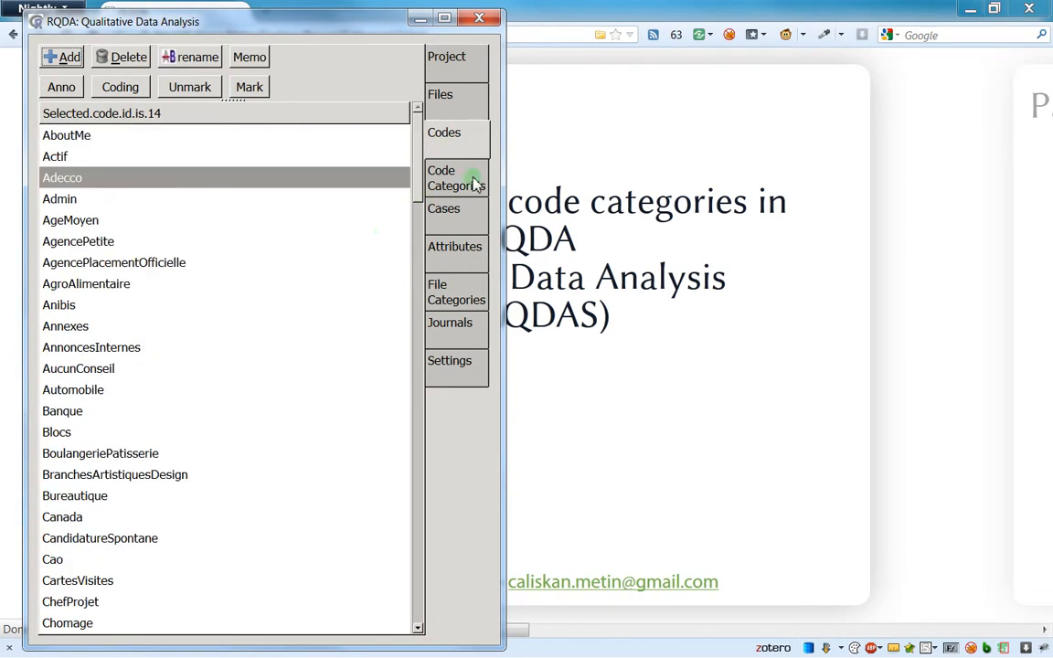
{"action": "left_click", "coordinate": [457, 178]}
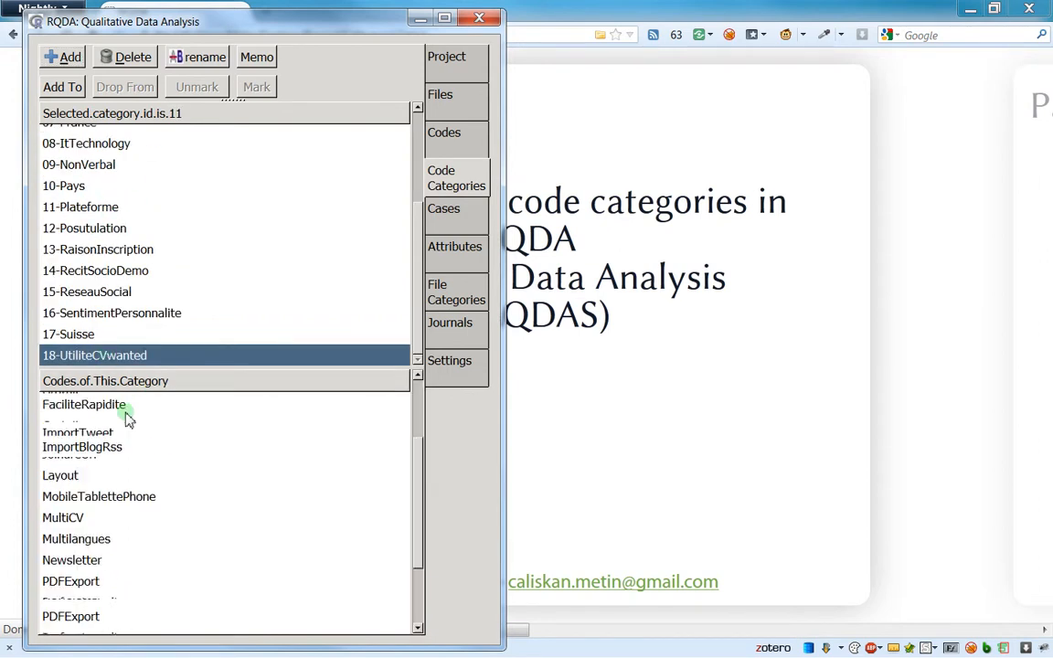
{"action": "left_click", "coordinate": [70, 333]}
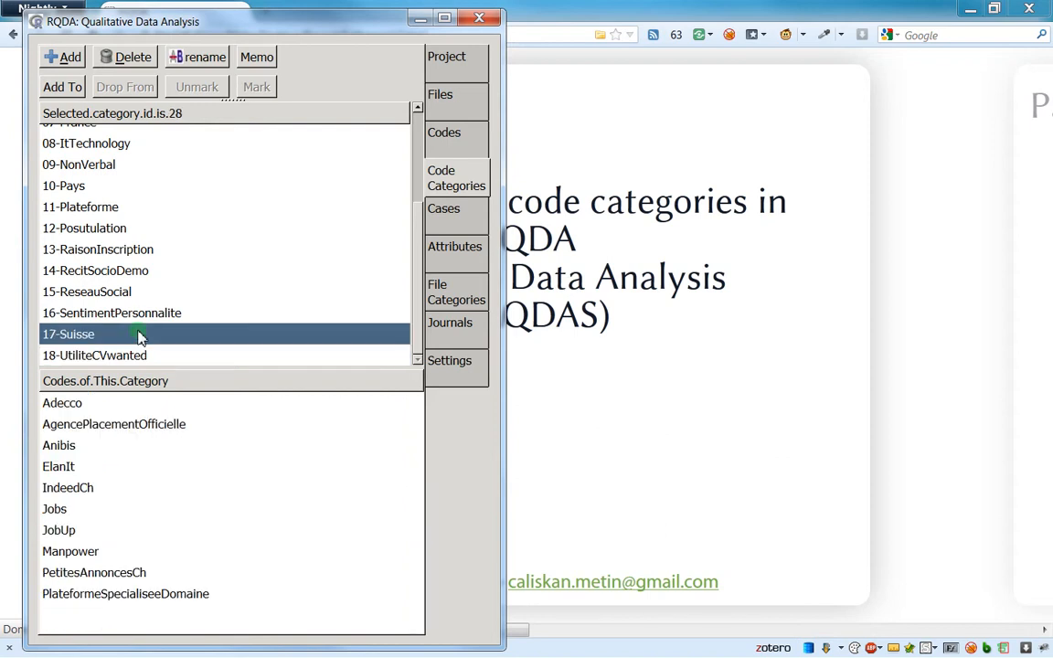
View 16-SentimentPersonnalite's codes and plot the selected 15-ReseauSocial category.
{"action": "left_click", "coordinate": [112, 313]}
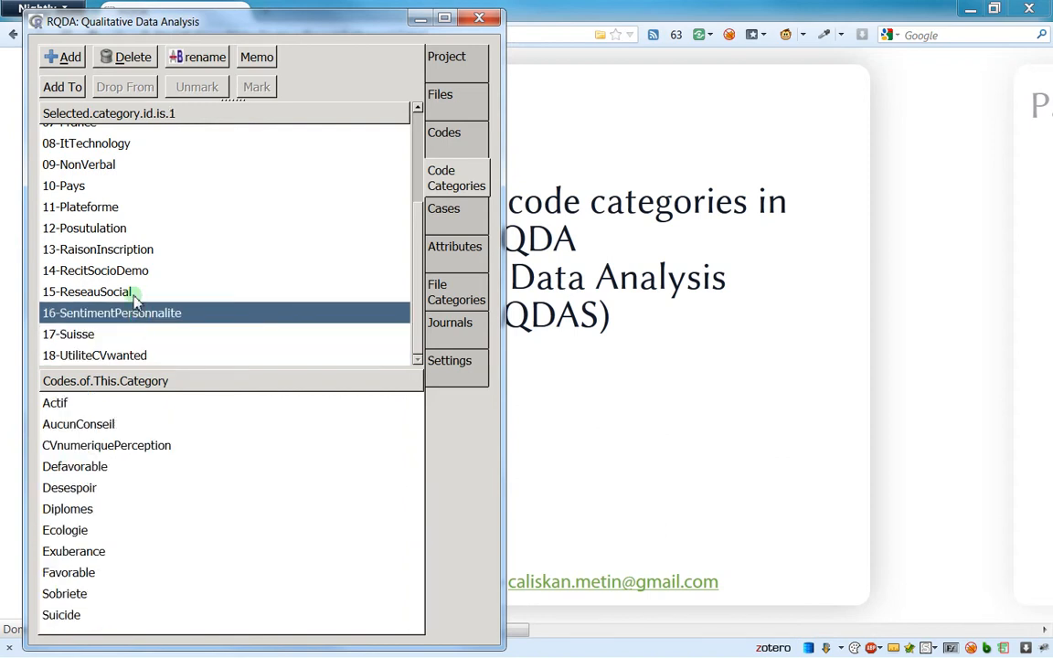
{"action": "right_click", "coordinate": [88, 293]}
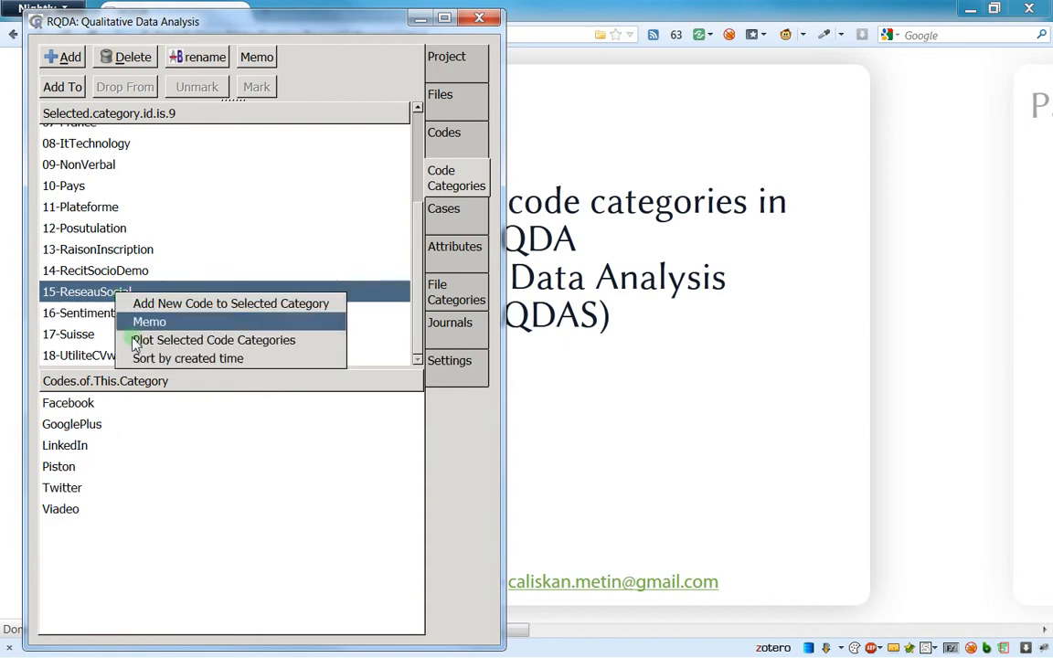
{"action": "mouse_move", "coordinate": [243, 345]}
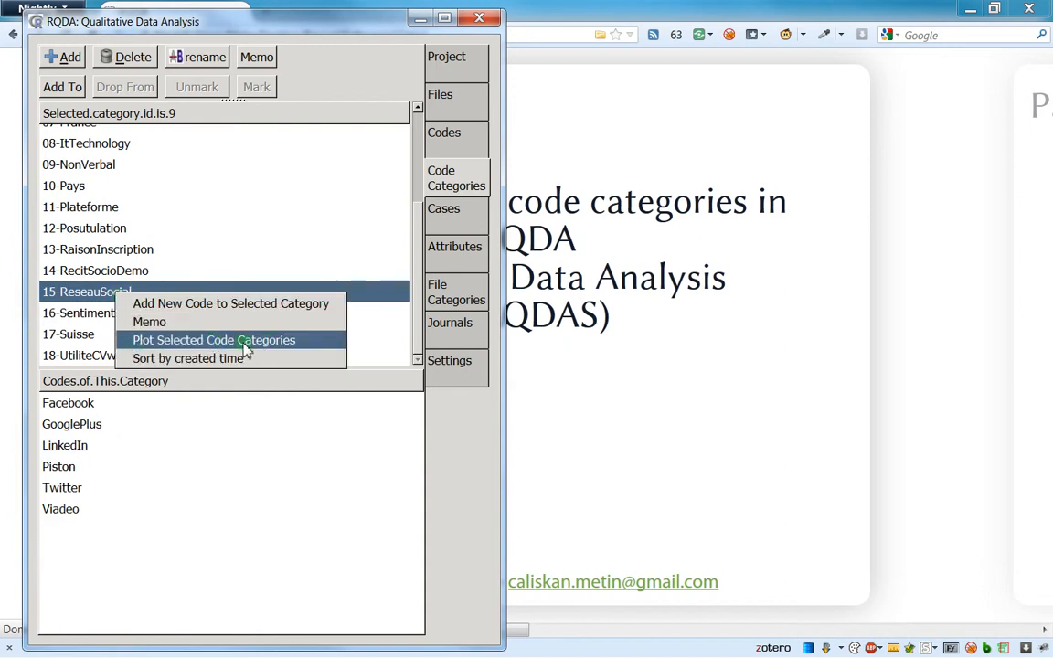
{"action": "left_click", "coordinate": [95, 270]}
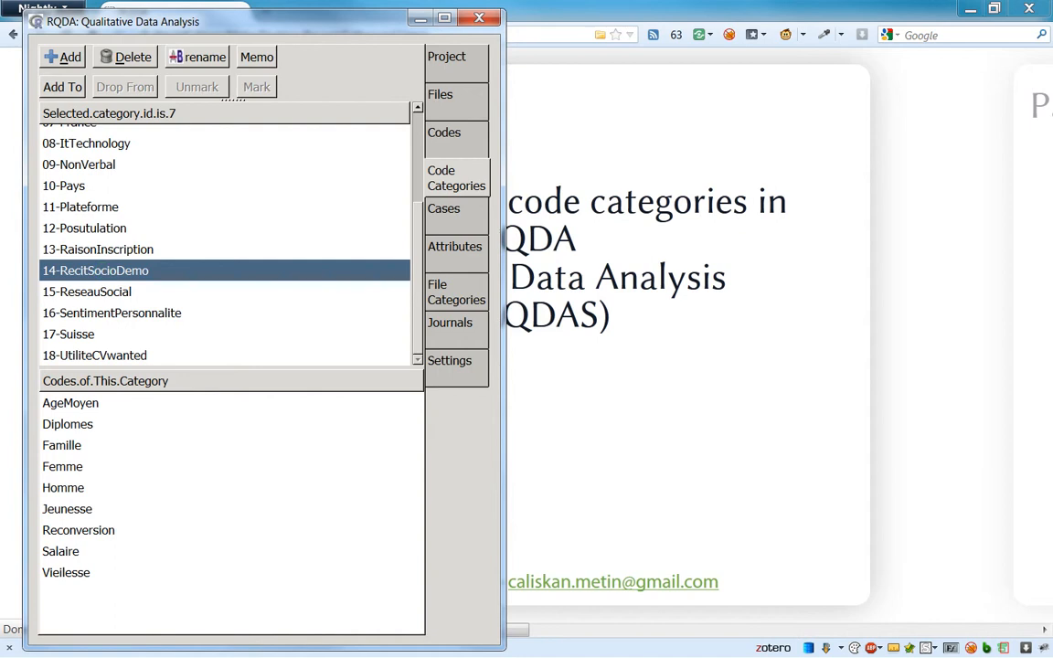